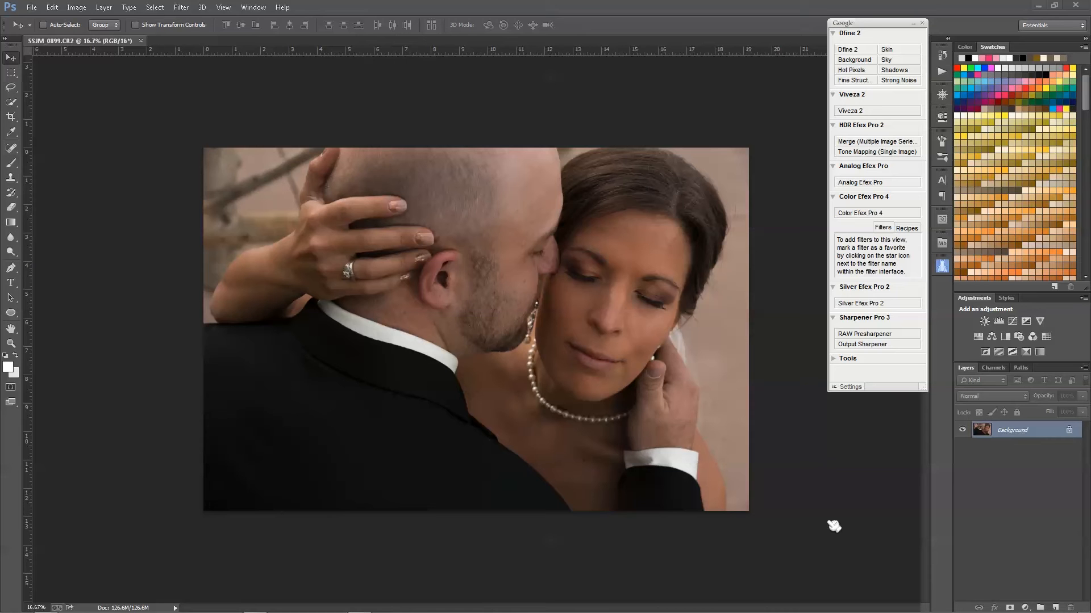
mouse_move(526, 418)
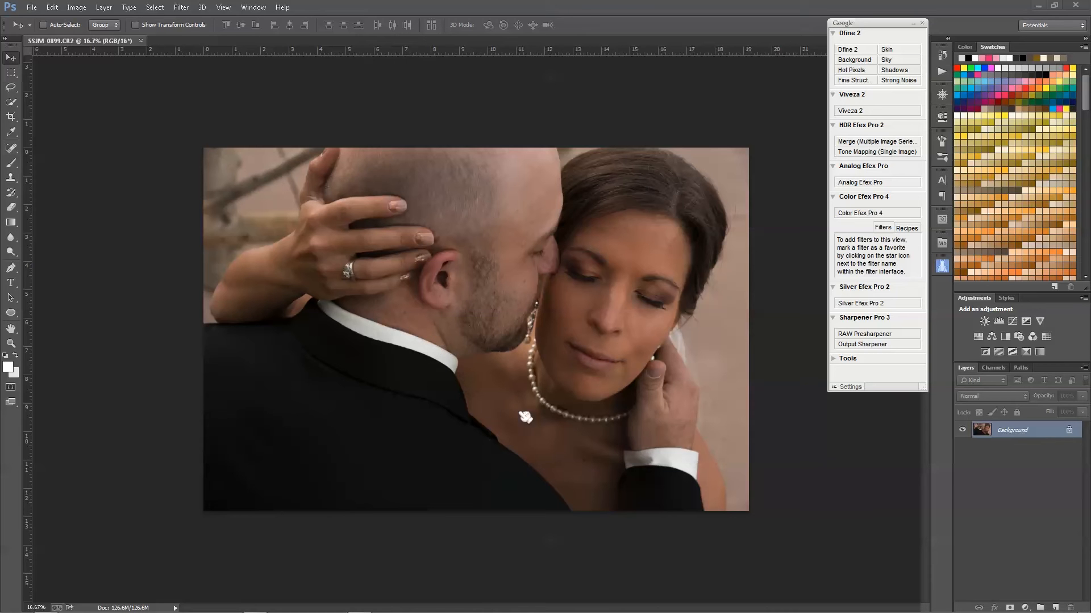
mouse_move(761, 440)
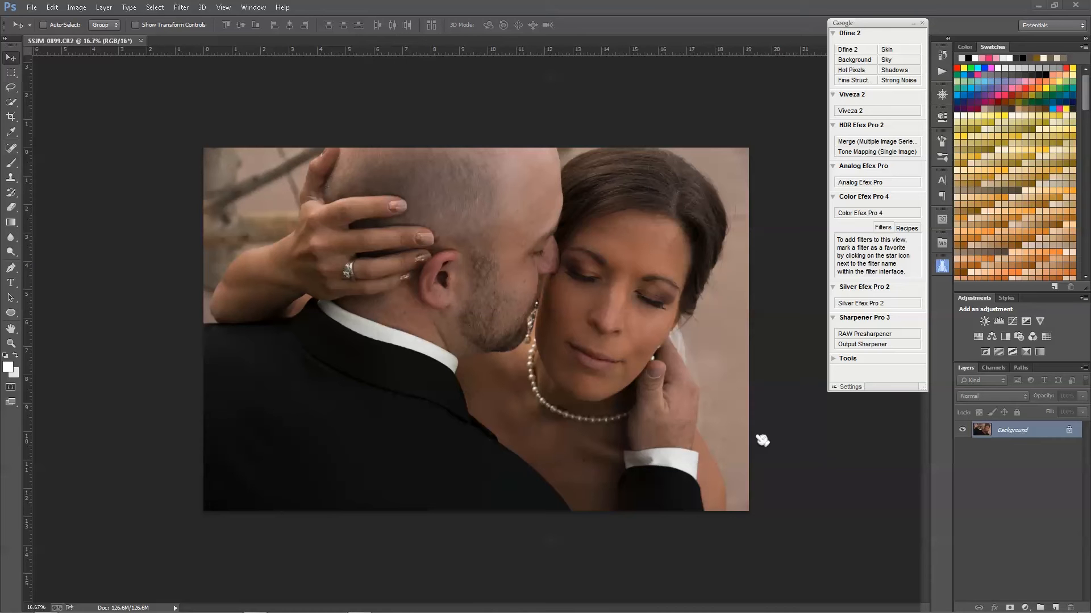
mouse_move(388, 419)
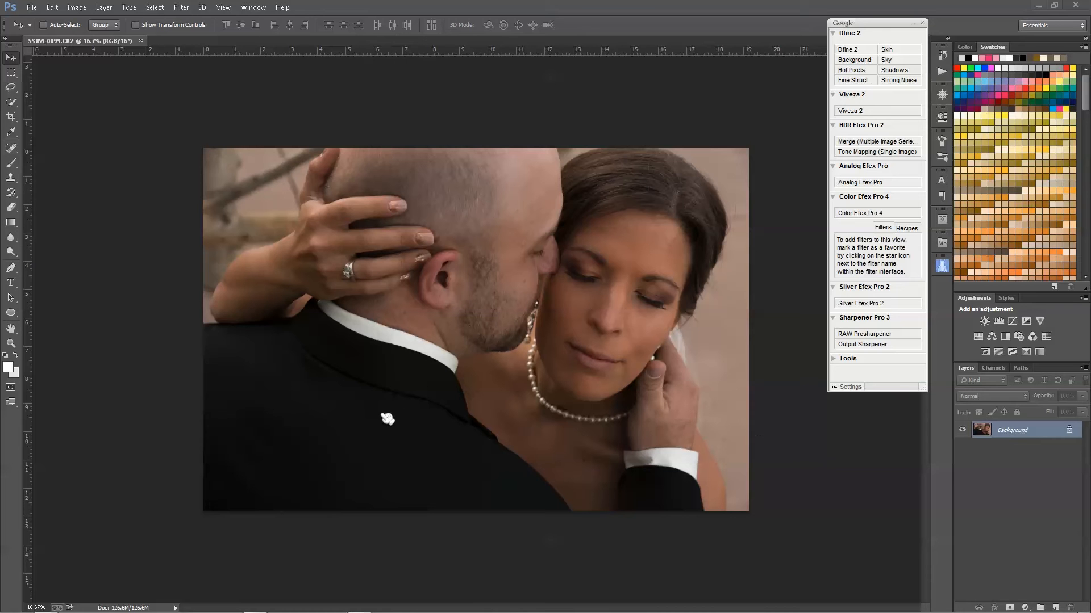
mouse_move(535, 384)
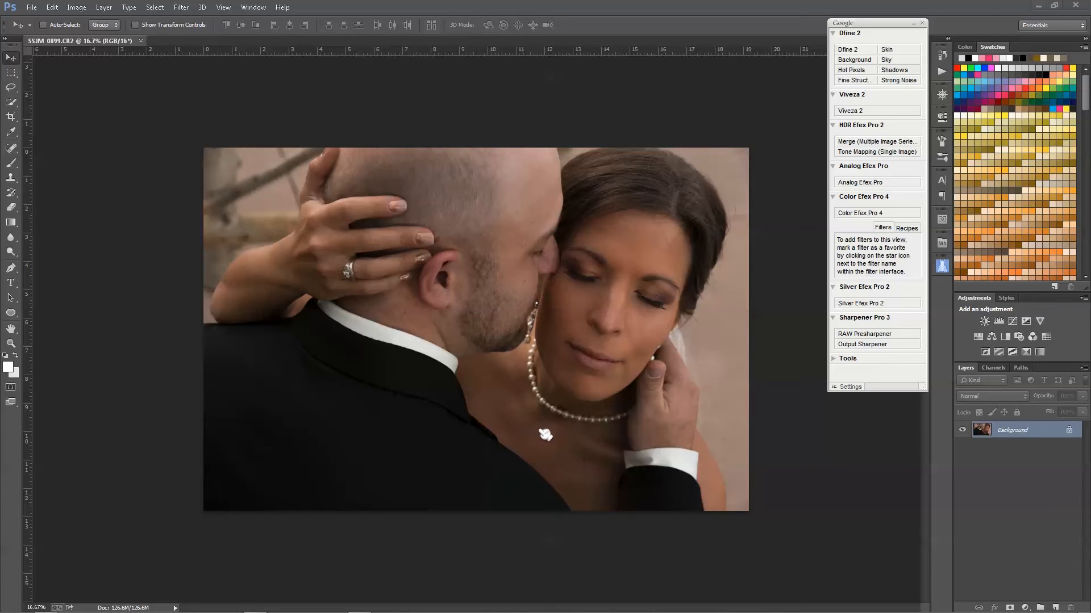
Duplicate the portrait layer twice and name the copies 'low pass' and 'high pass'
key("ctrl")
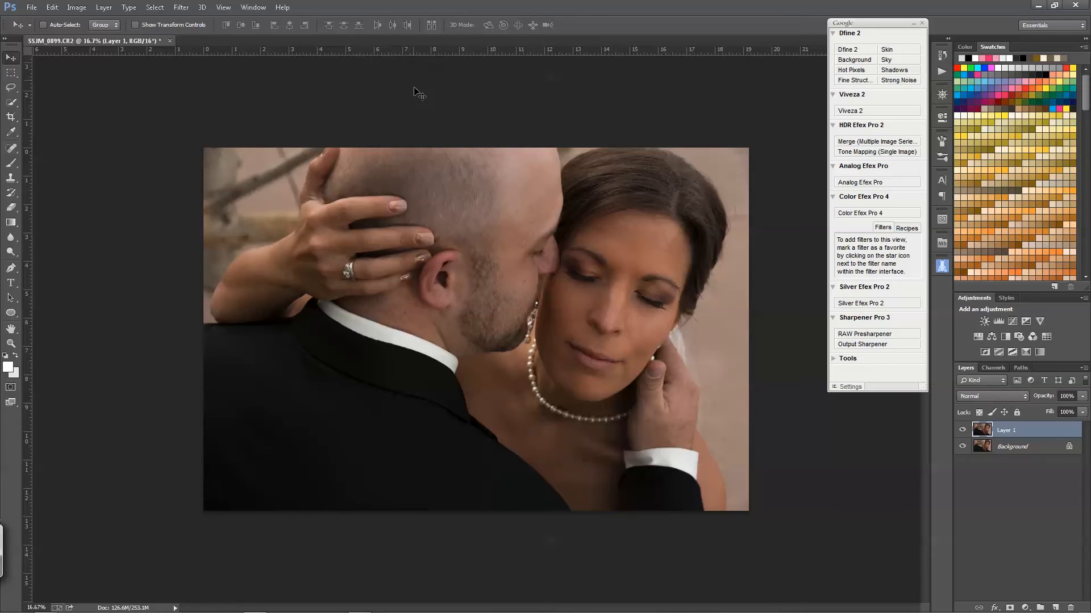
key("ctrl+j")
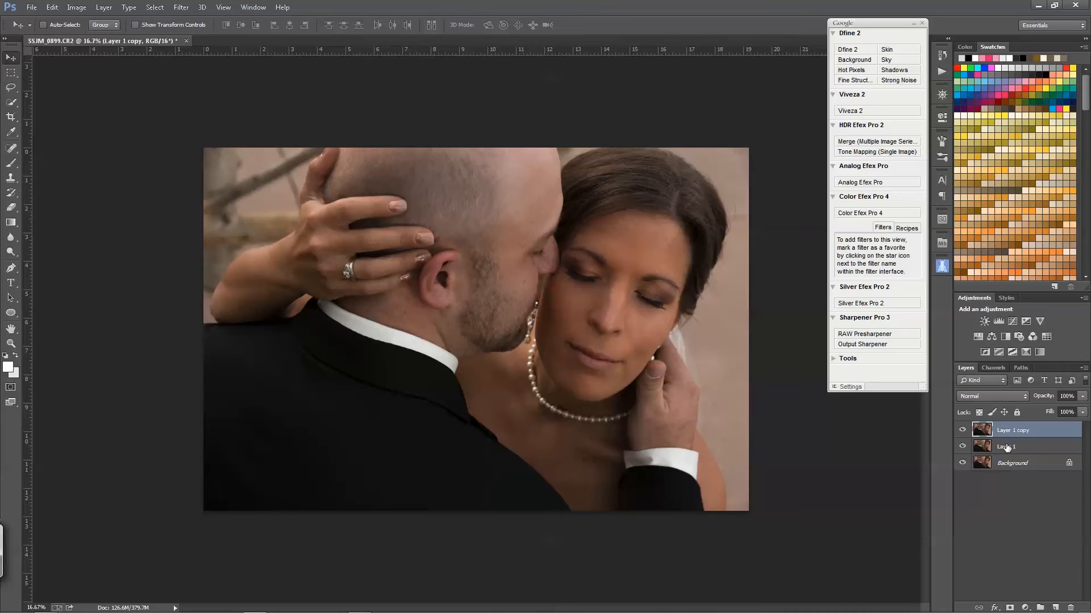
double_click(1005, 446)
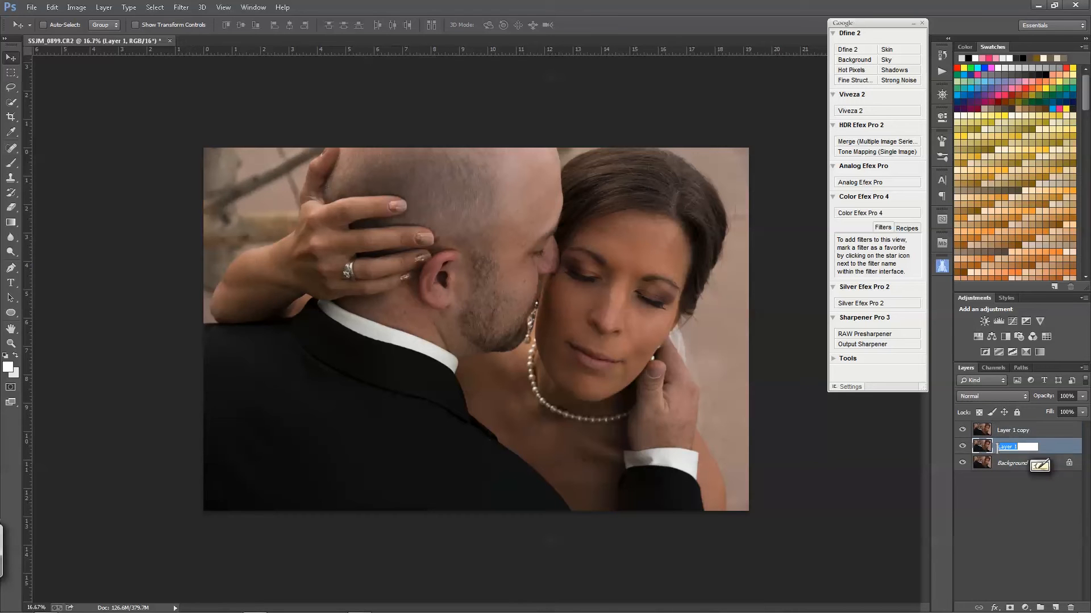
type("low")
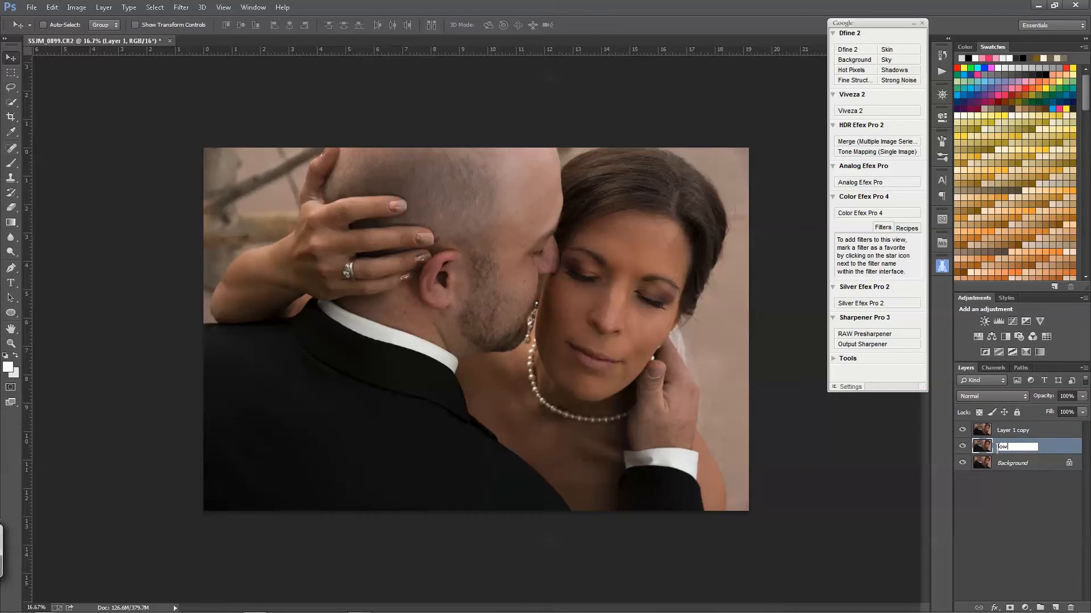
type("pass")
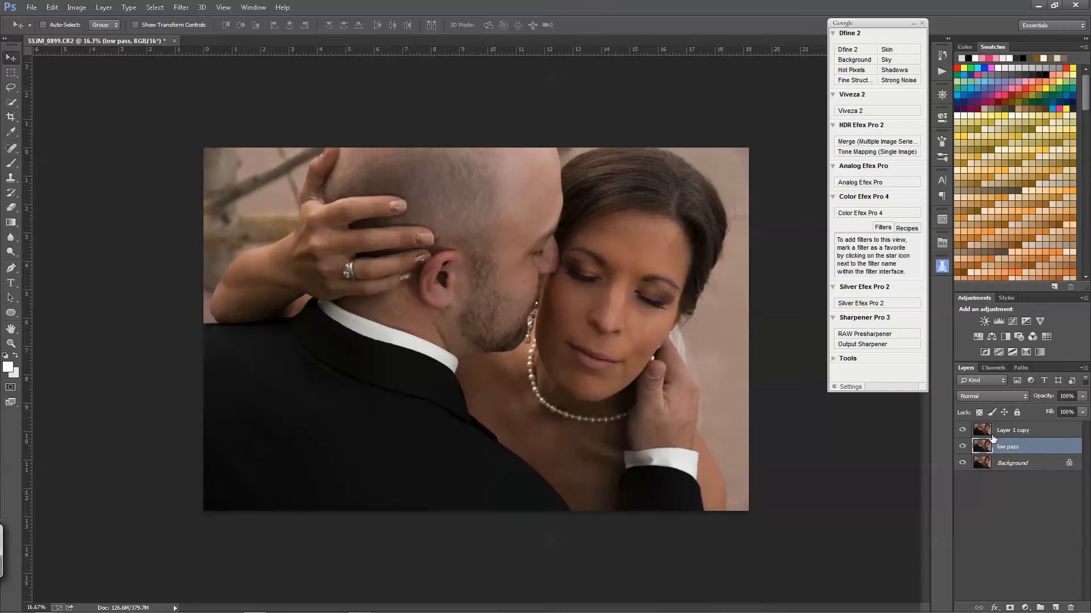
left_click(1013, 430)
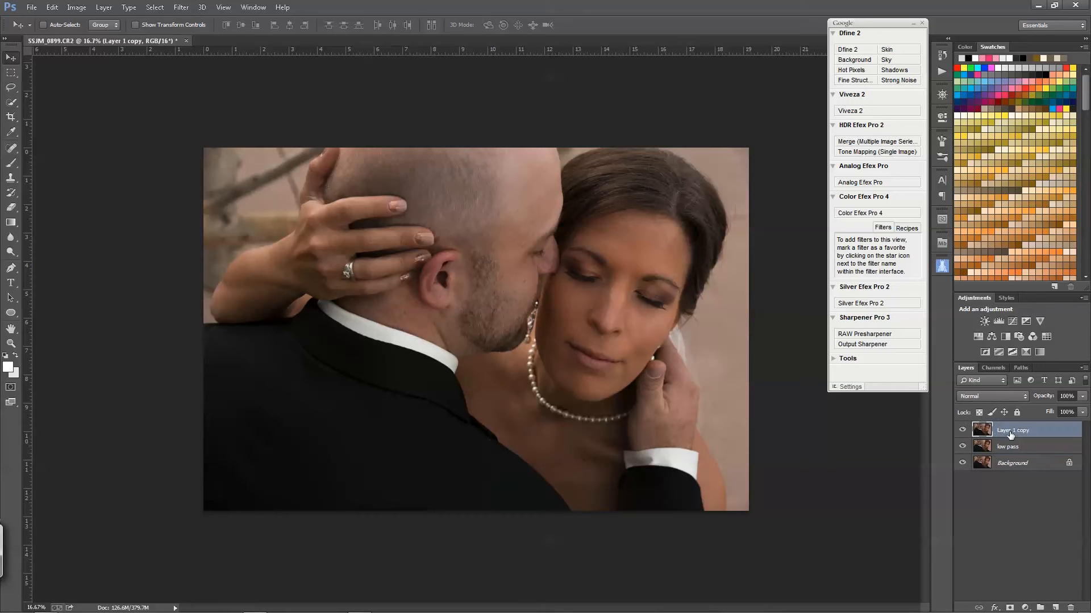
double_click(1015, 430)
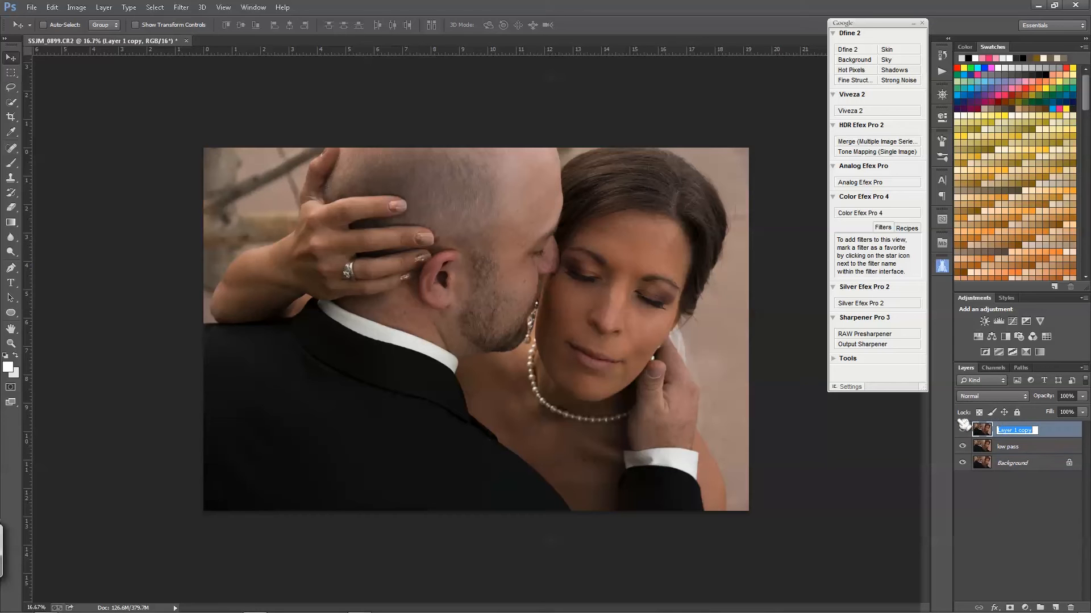
type("high pass")
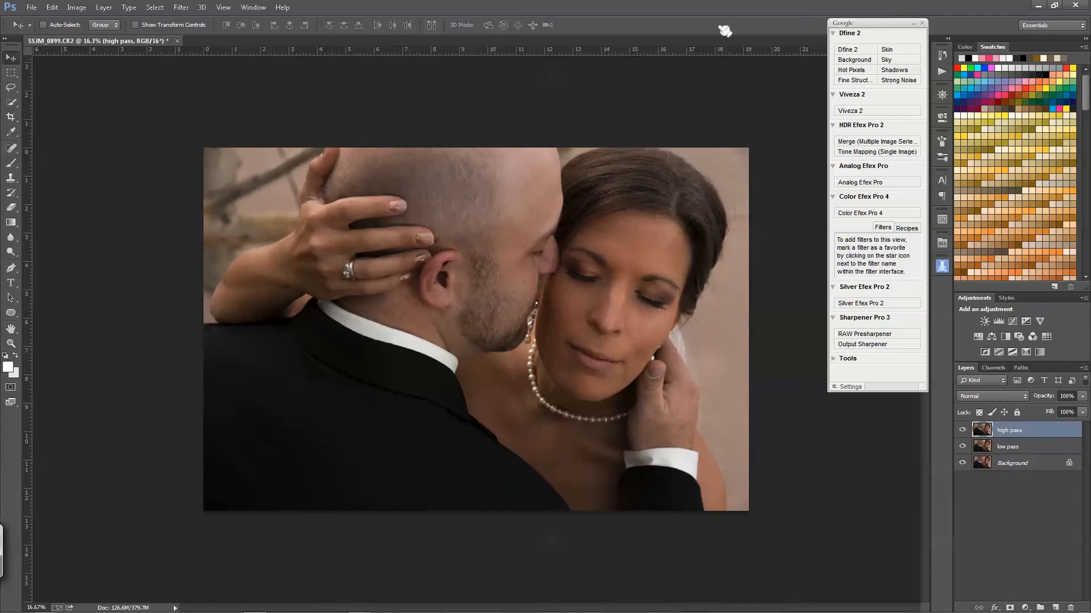
mouse_move(784, 467)
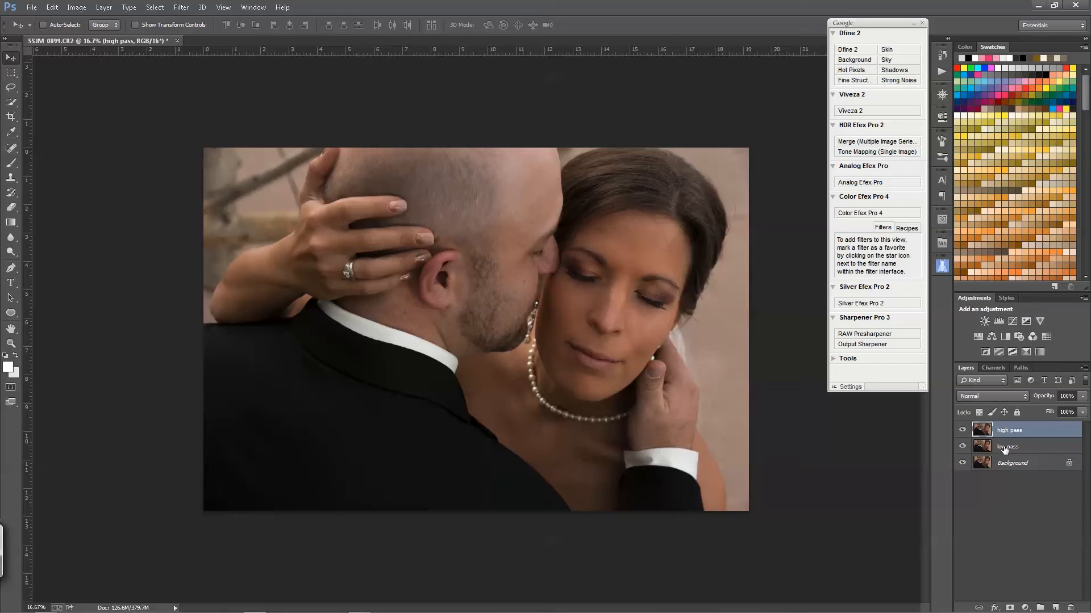
Apply a Gaussian Blur with a 50-pixel radius to the low pass layer
left_click(963, 430)
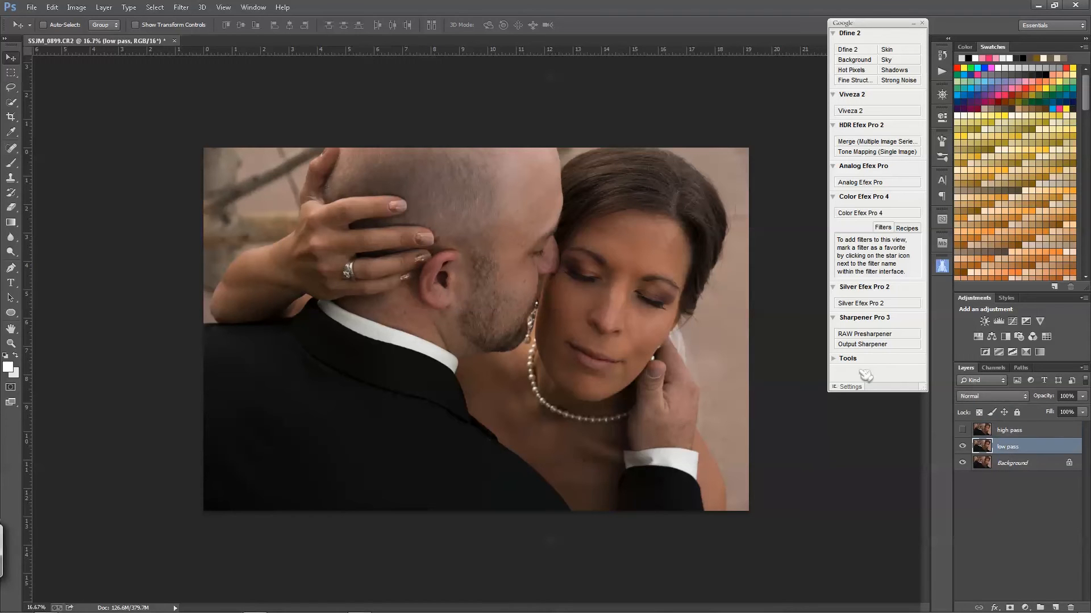
left_click(202, 7)
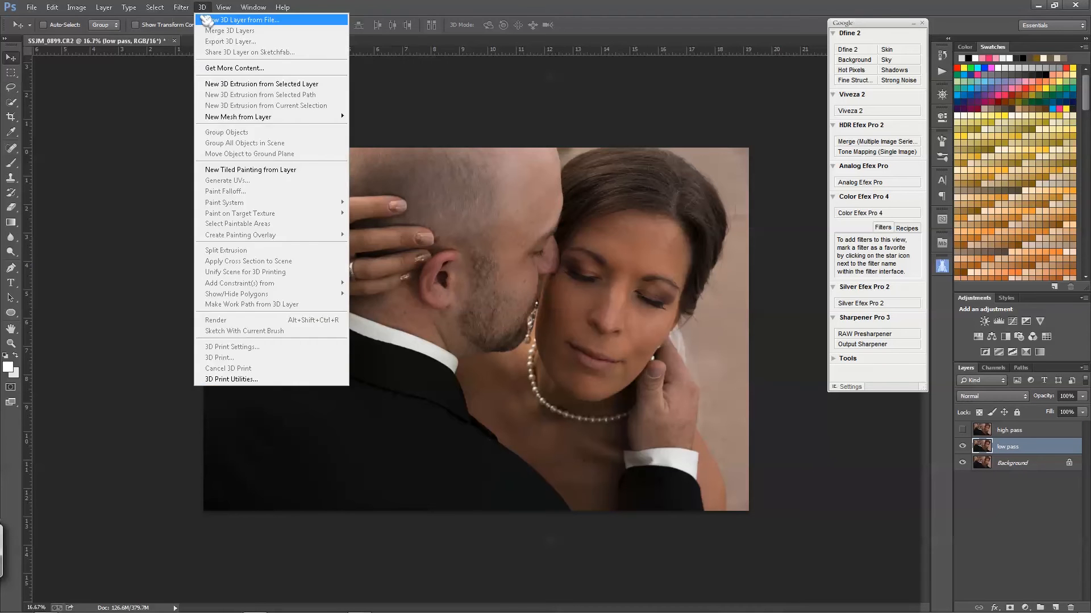
left_click(181, 7)
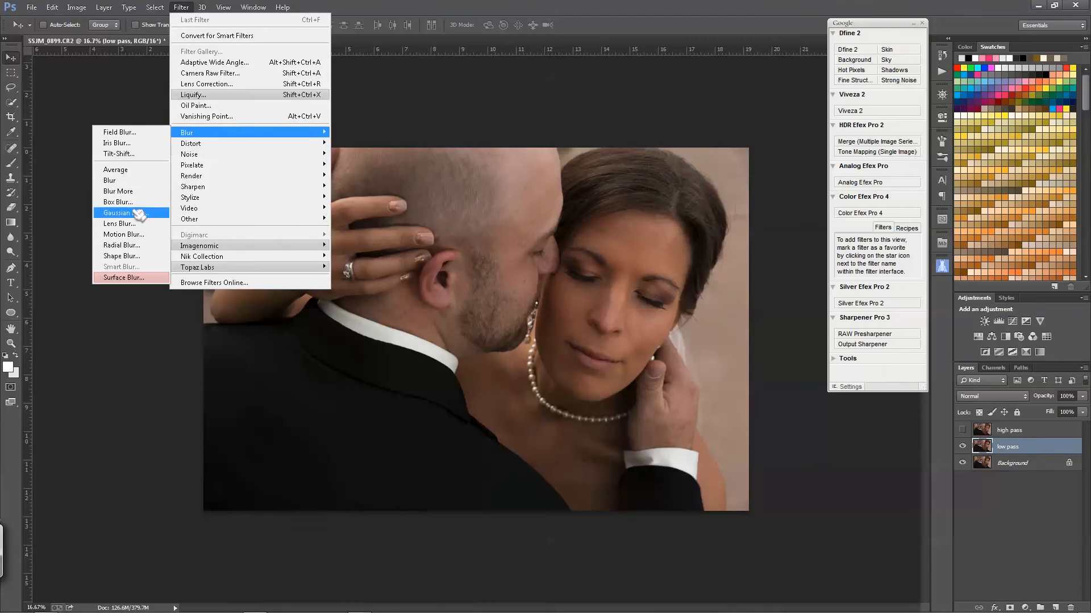
left_click(118, 213)
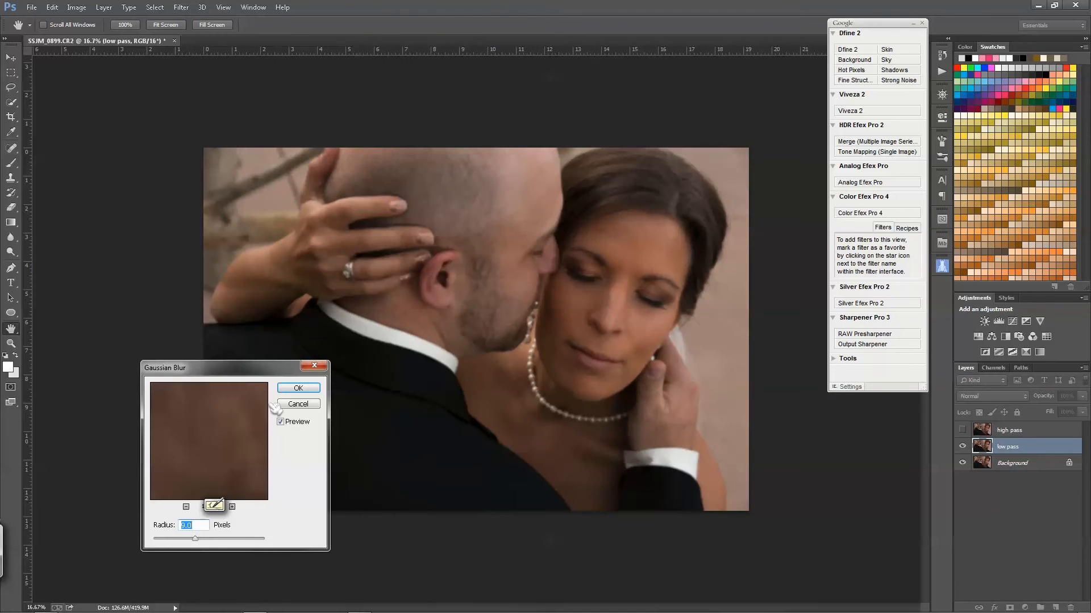
mouse_move(311, 480)
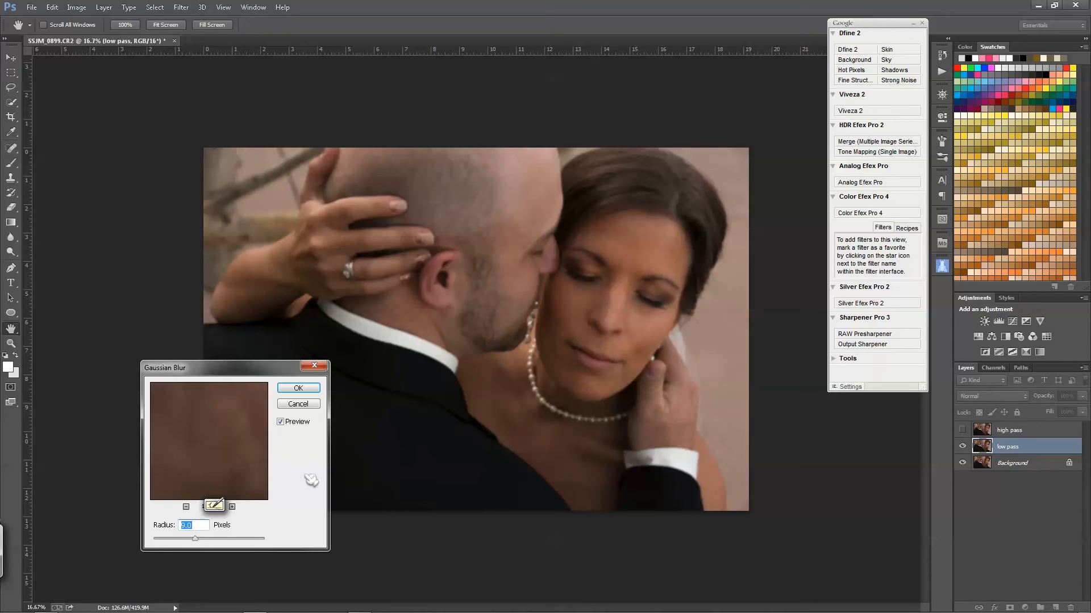
mouse_move(300, 484)
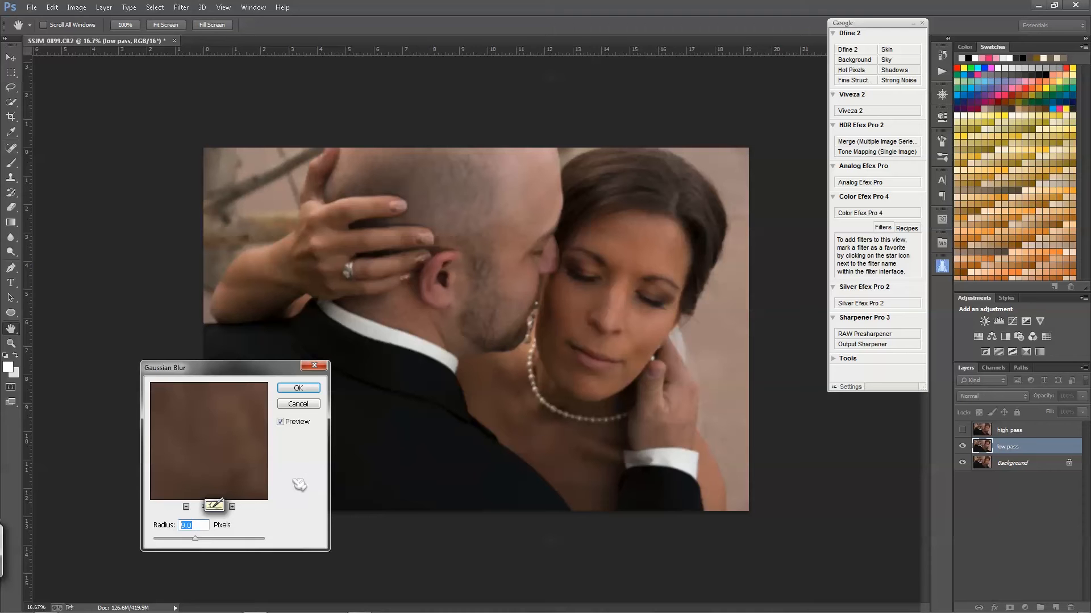
type("25")
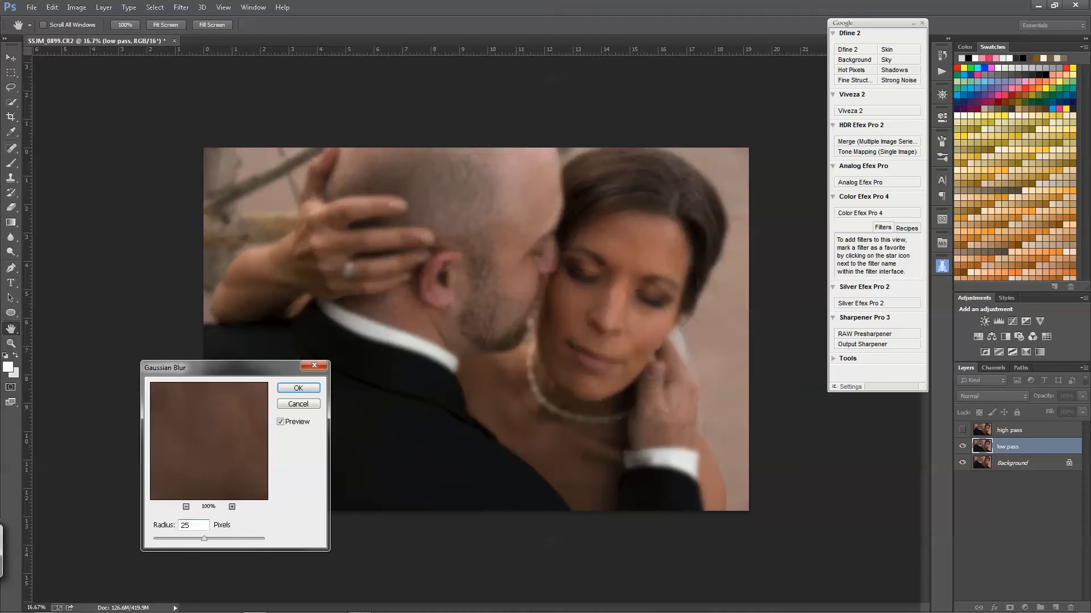
left_click_drag(204, 538, 212, 542)
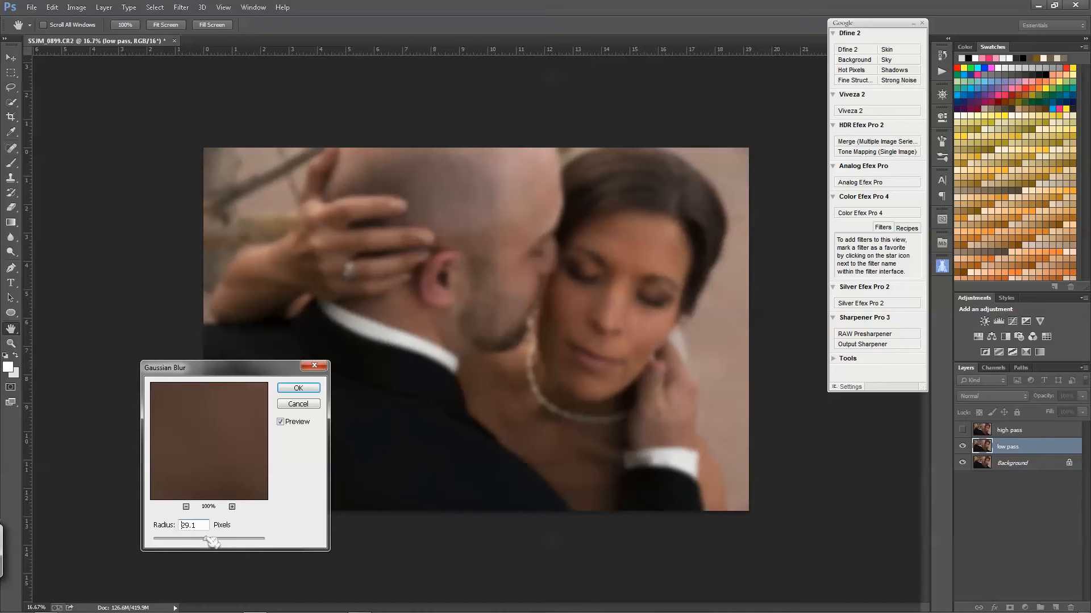
left_click_drag(212, 541, 226, 541)
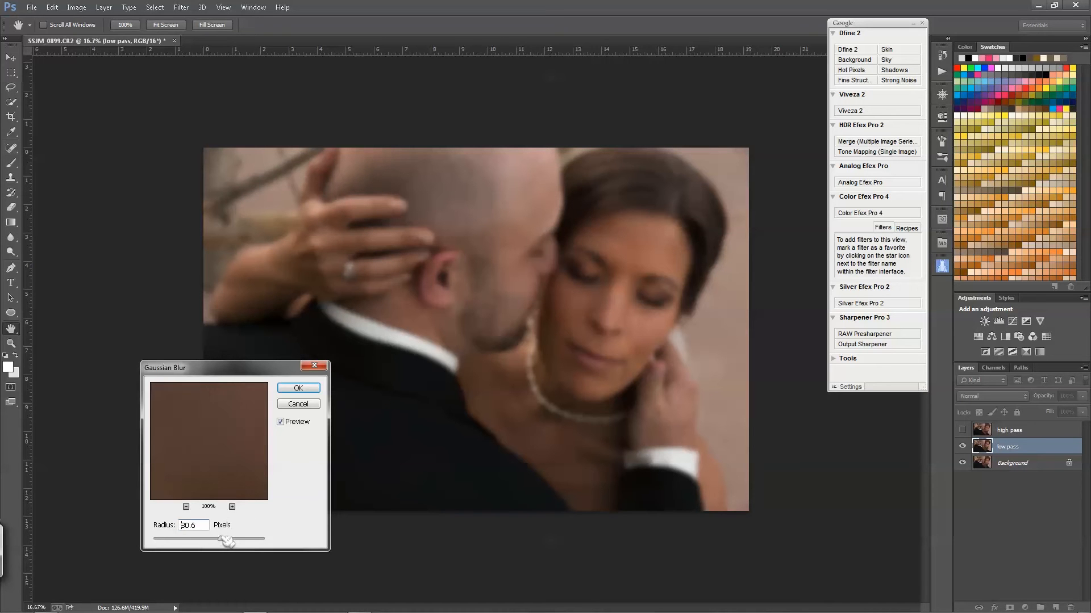
left_click_drag(226, 540, 254, 540)
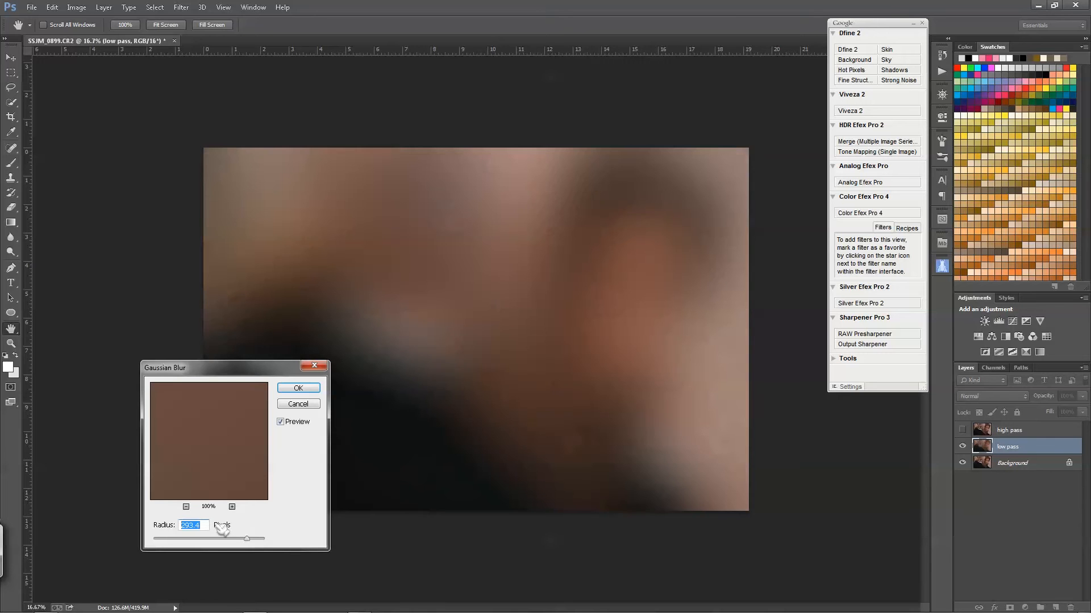
type("100")
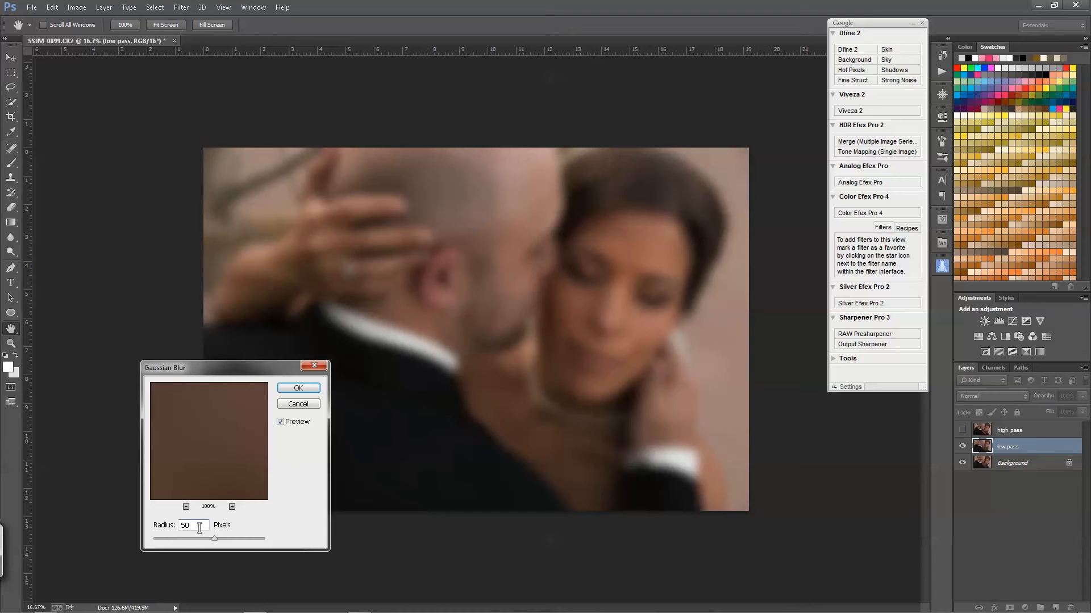
type("62")
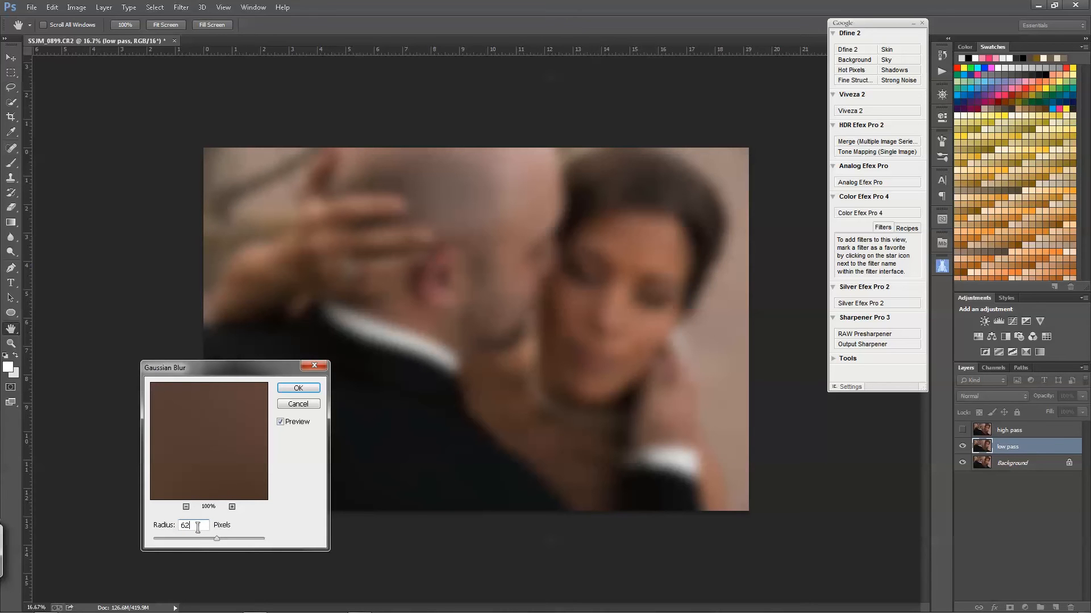
type("50")
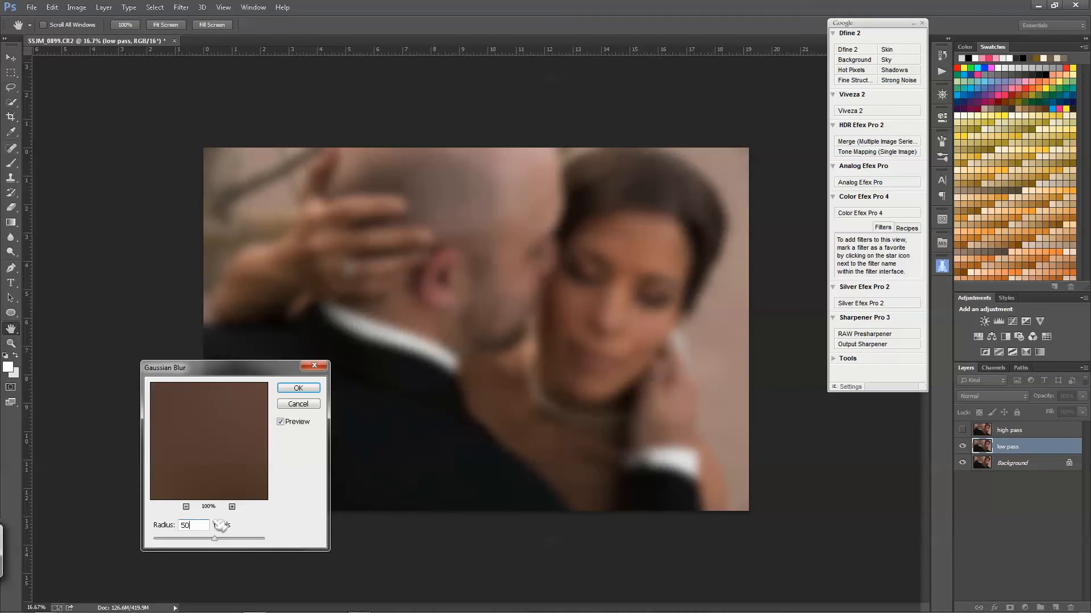
mouse_move(291, 487)
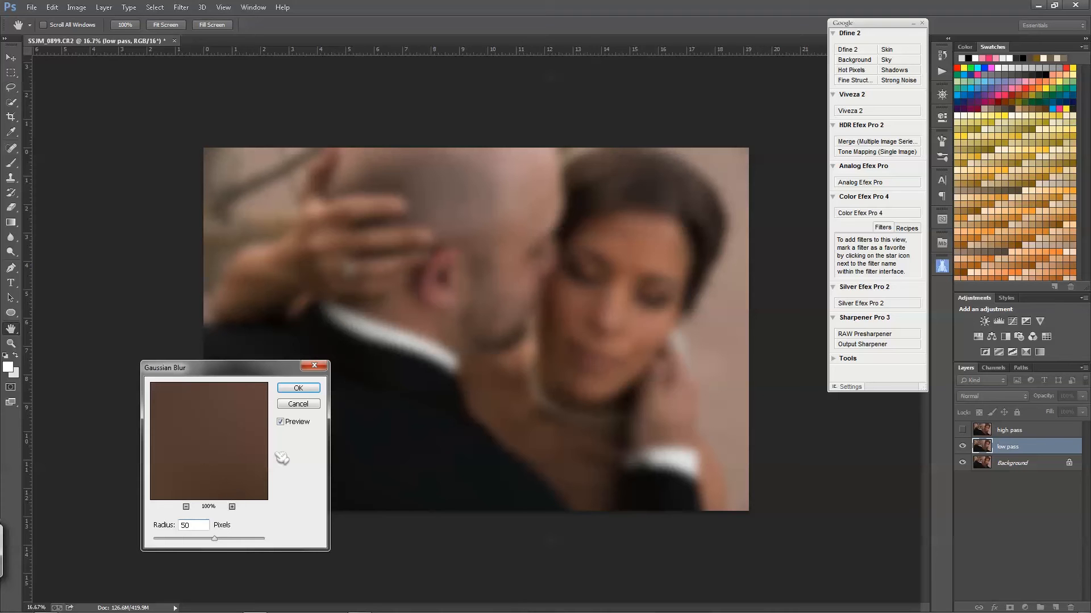
left_click(298, 387)
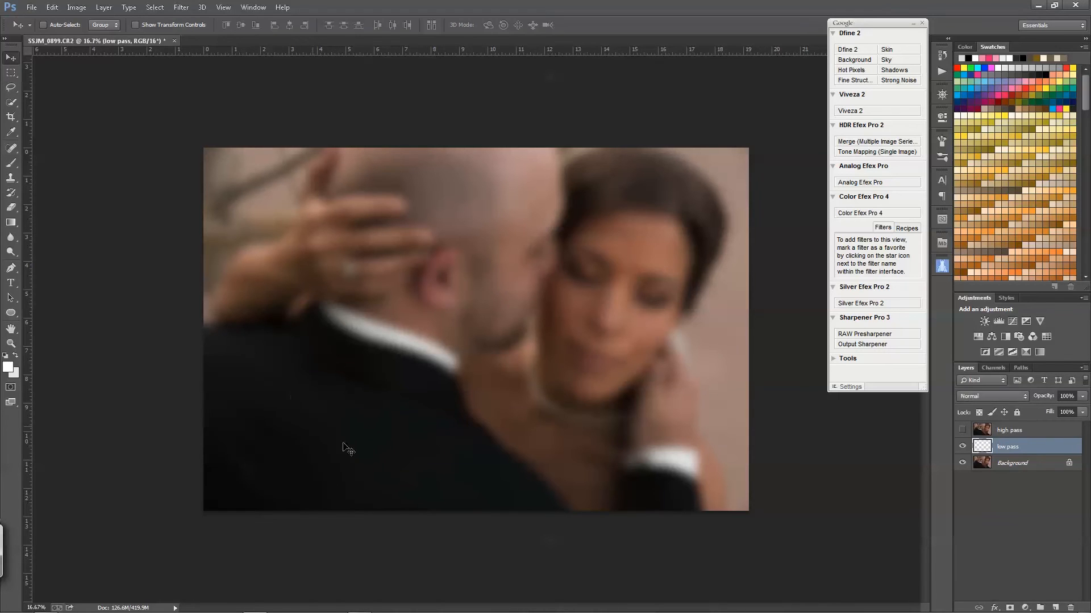
Apply Image onto the high pass layer: inverted low pass source, Add blending, scale 2, offset 0
left_click(964, 446)
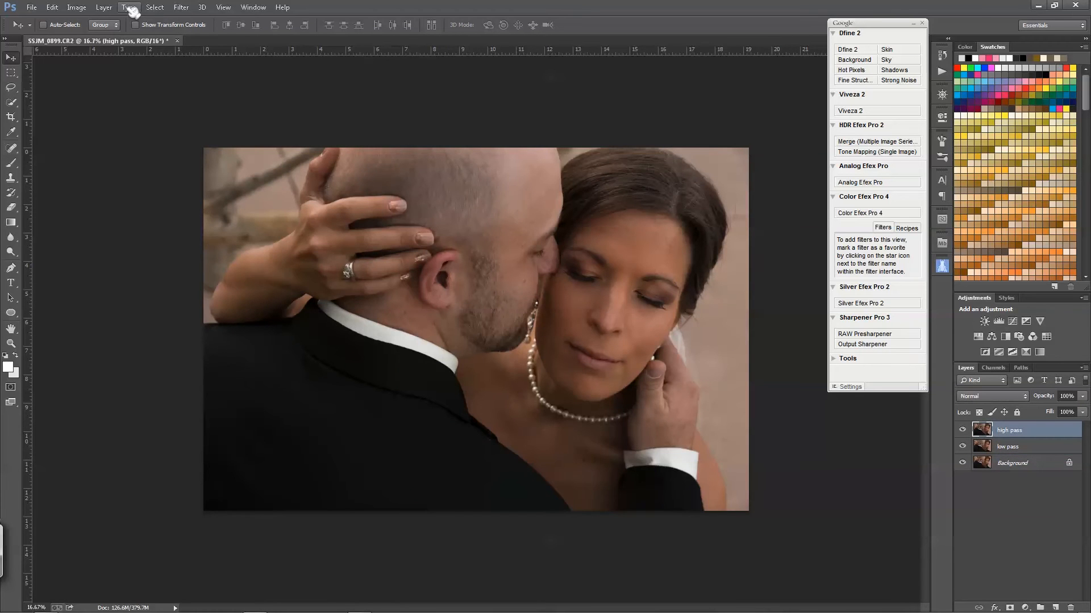
left_click(128, 7)
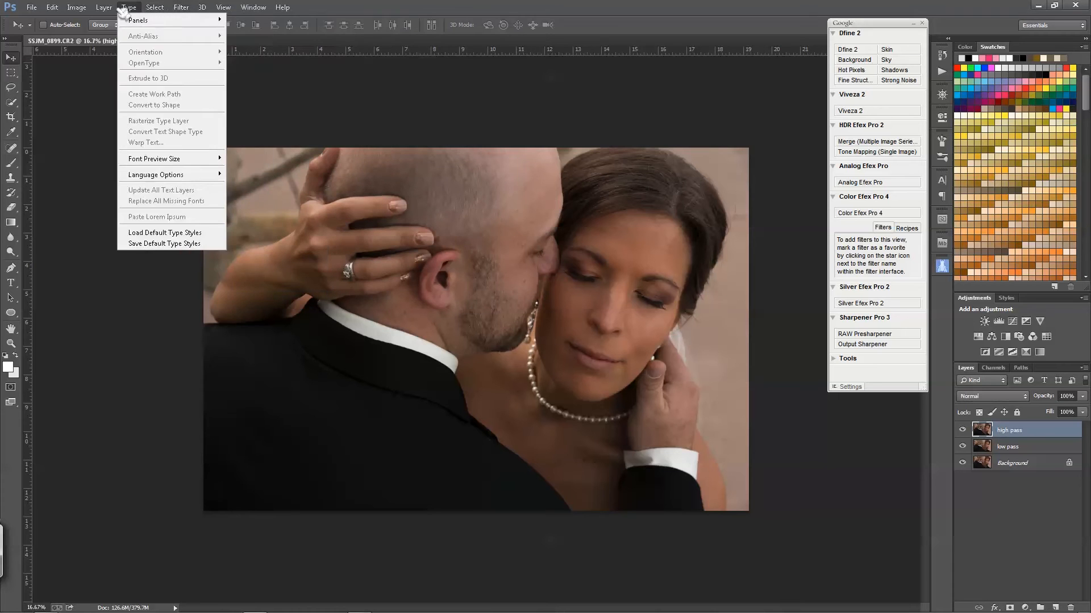
left_click(76, 7)
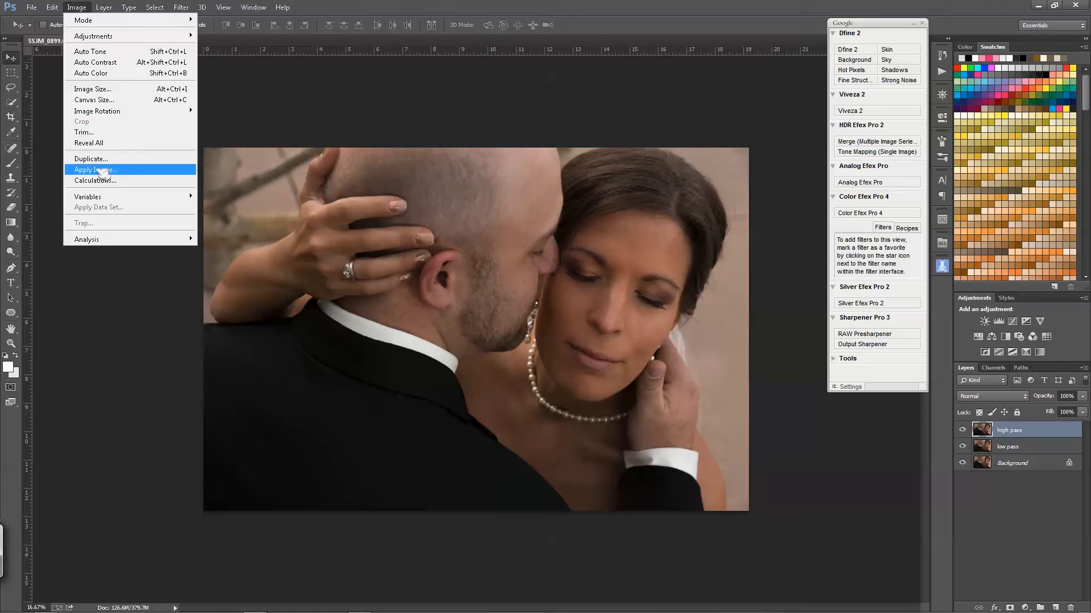
left_click(96, 169)
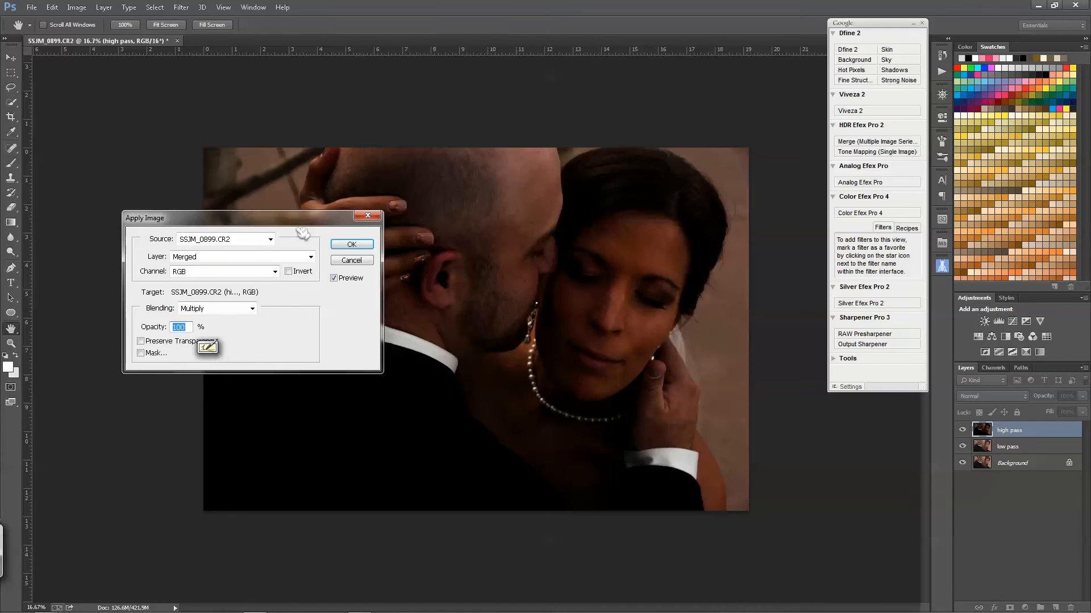
left_click_drag(250, 218, 184, 334)
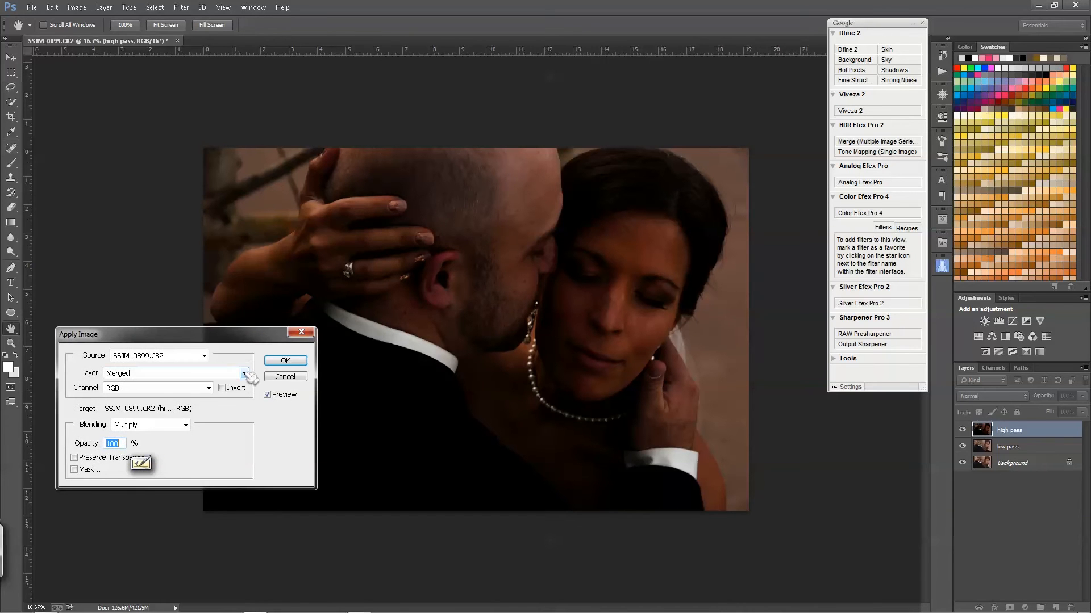
left_click(244, 374)
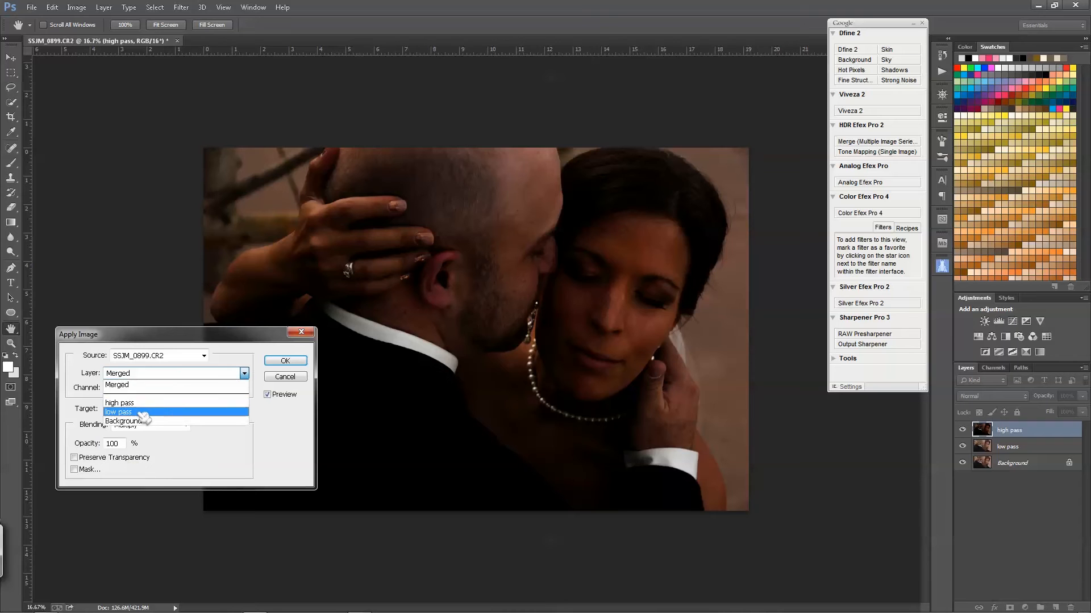
left_click(118, 412)
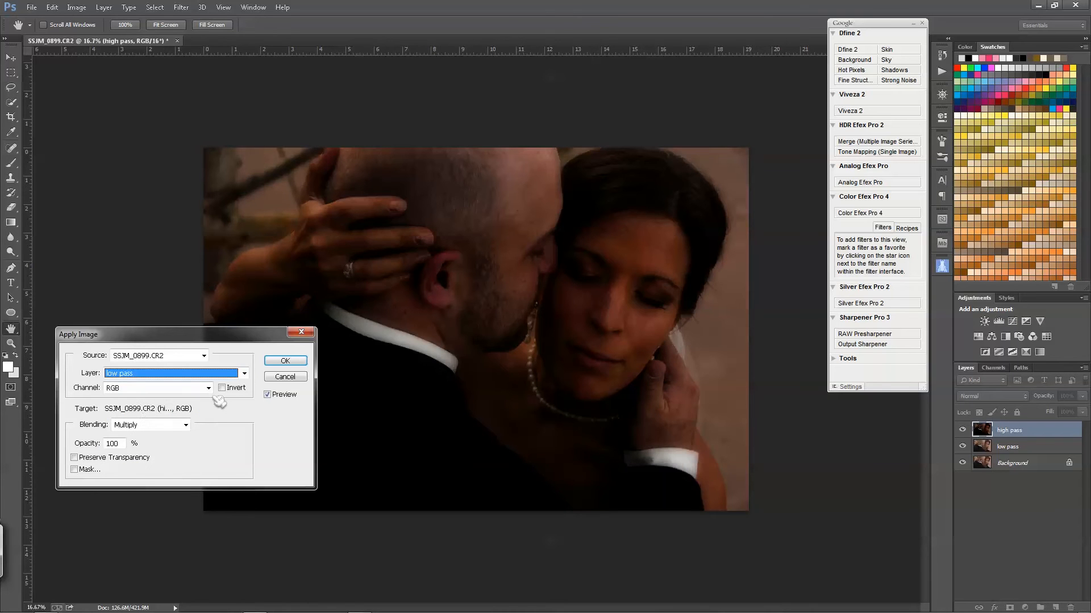
left_click(222, 387)
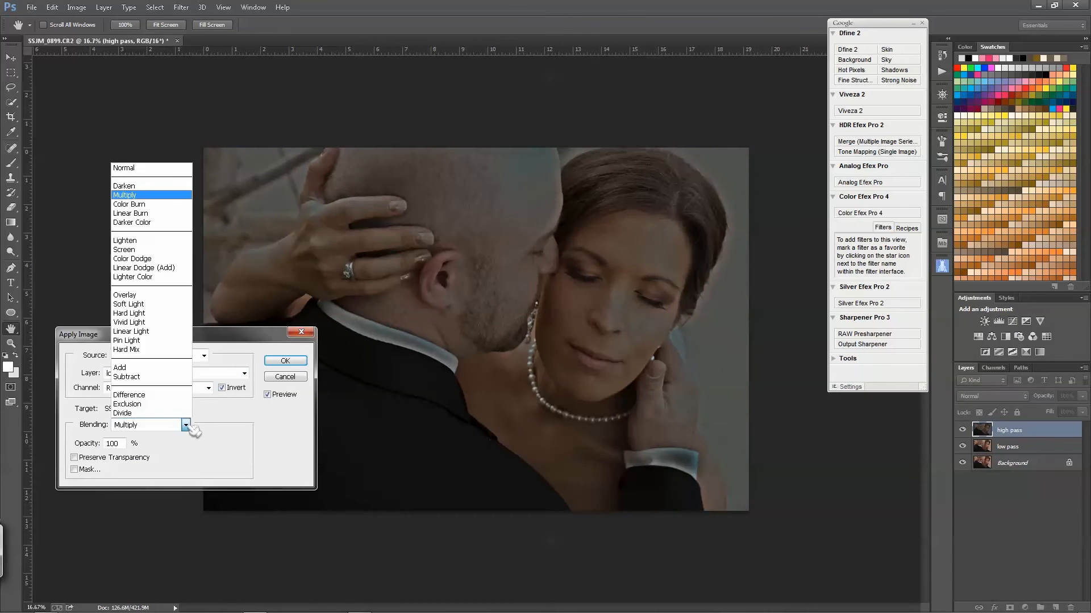
mouse_move(150, 367)
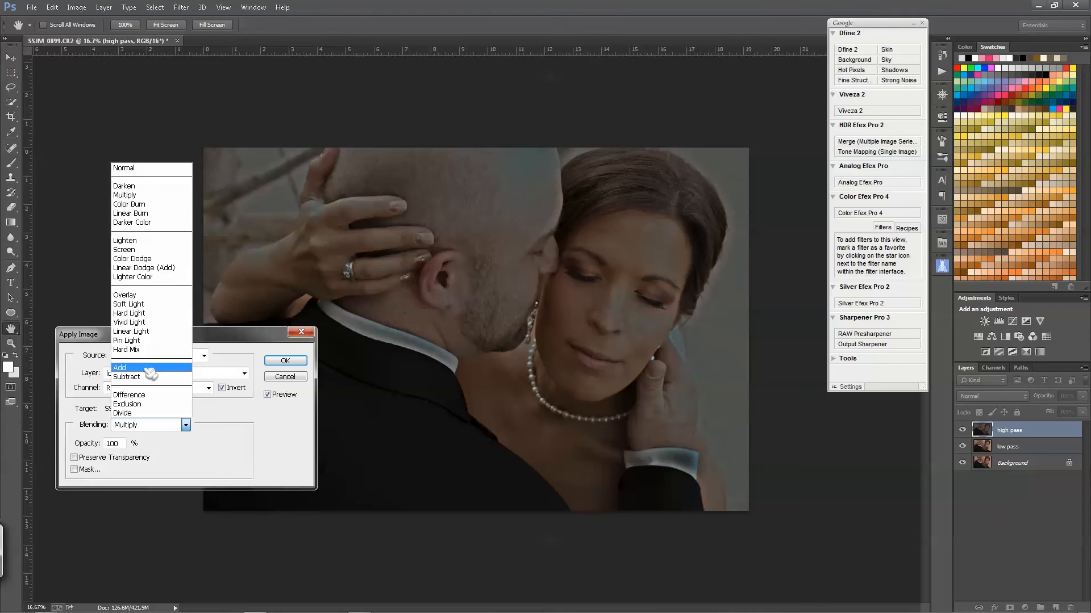
left_click(120, 368)
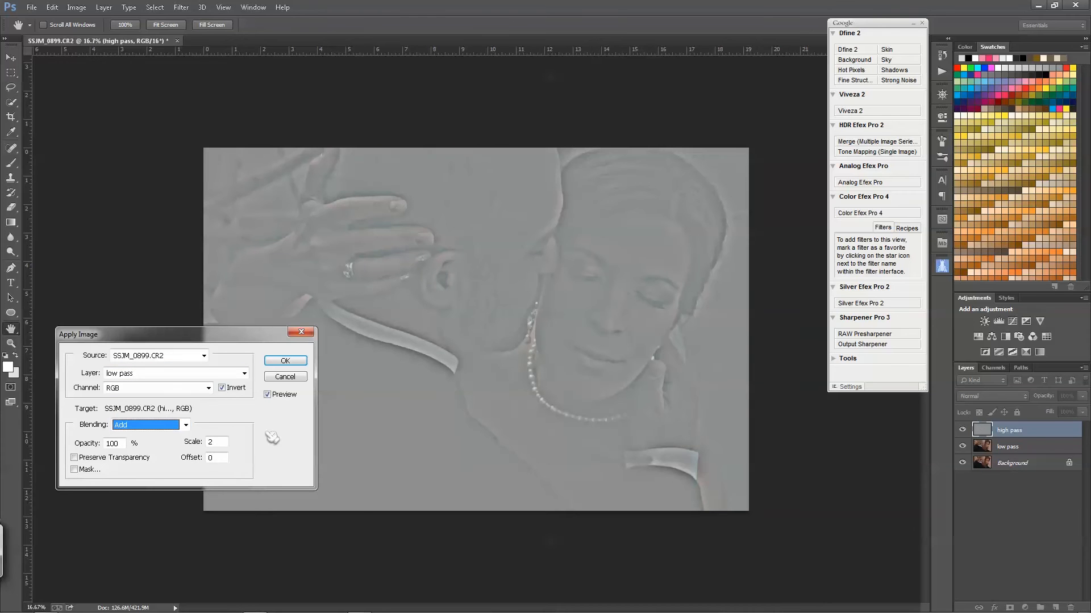
mouse_move(304, 423)
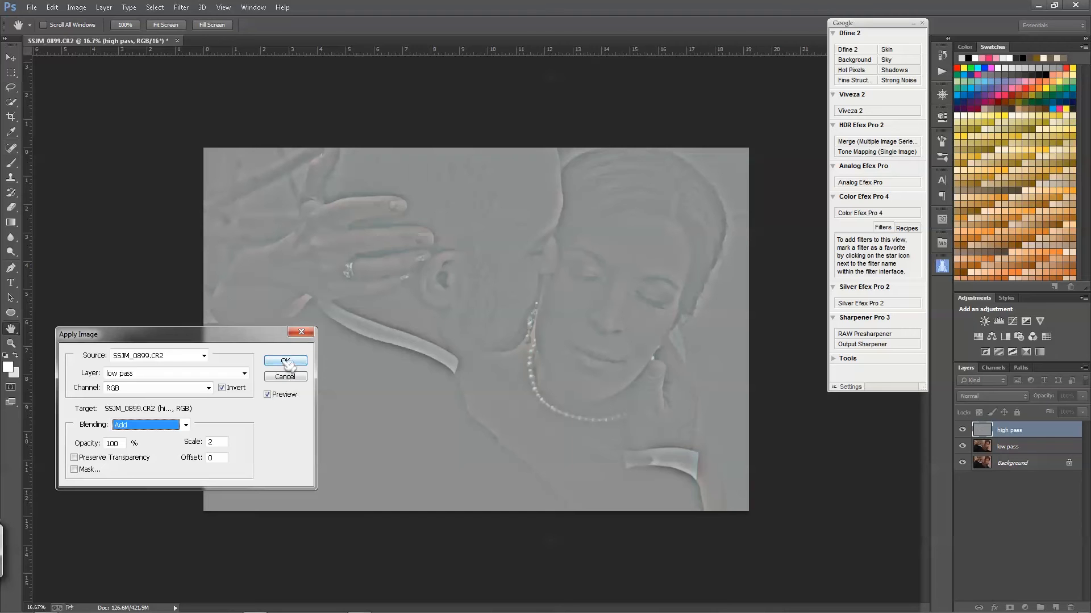
left_click(285, 361)
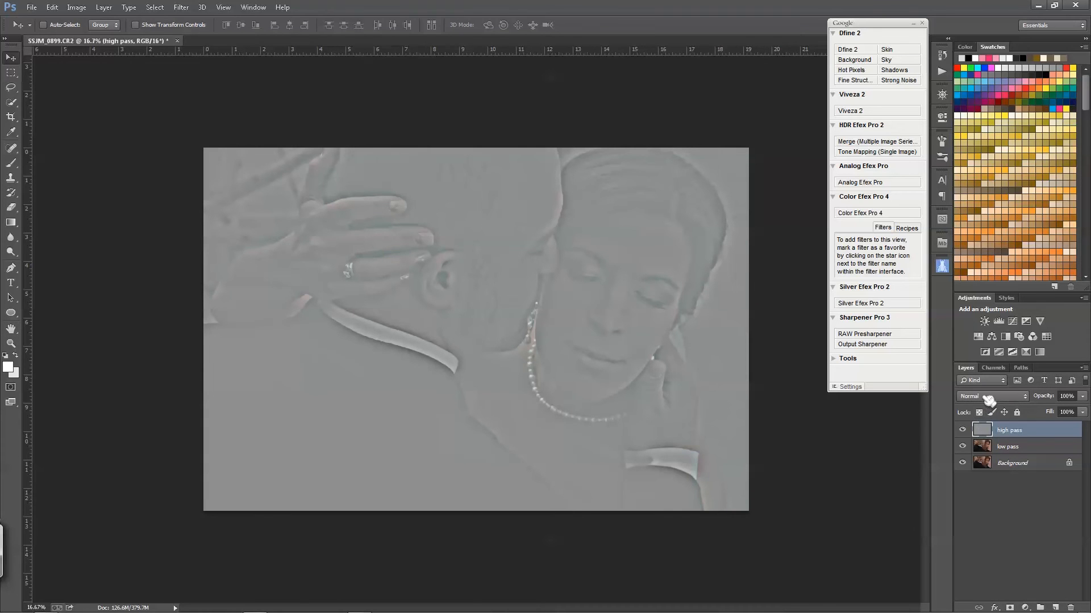
Set the high pass layer's blend mode to Linear Light
left_click(991, 396)
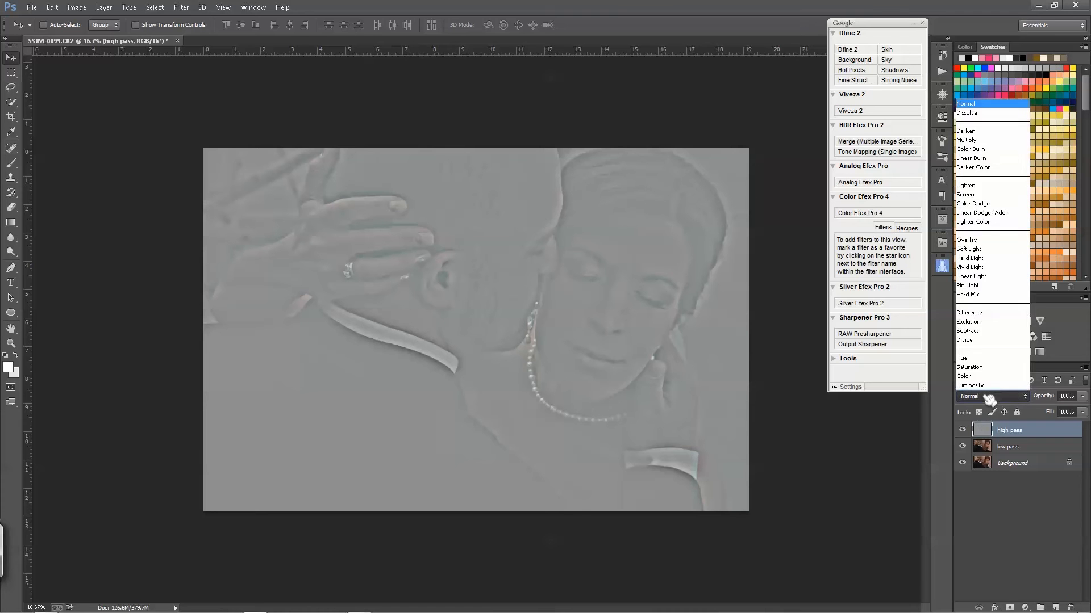
mouse_move(971, 276)
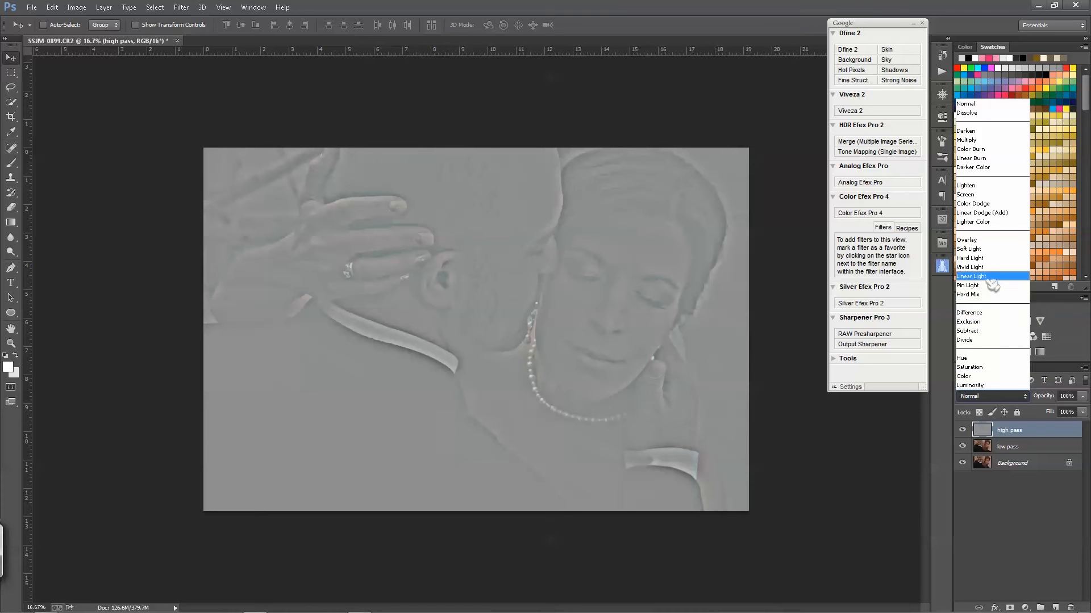
left_click(971, 276)
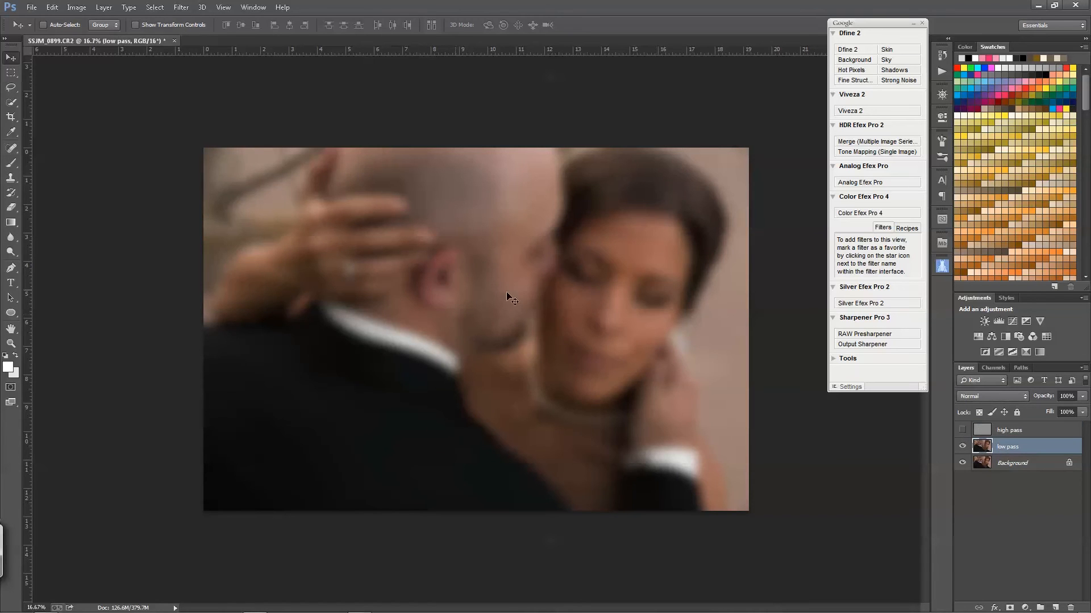
mouse_move(622, 311)
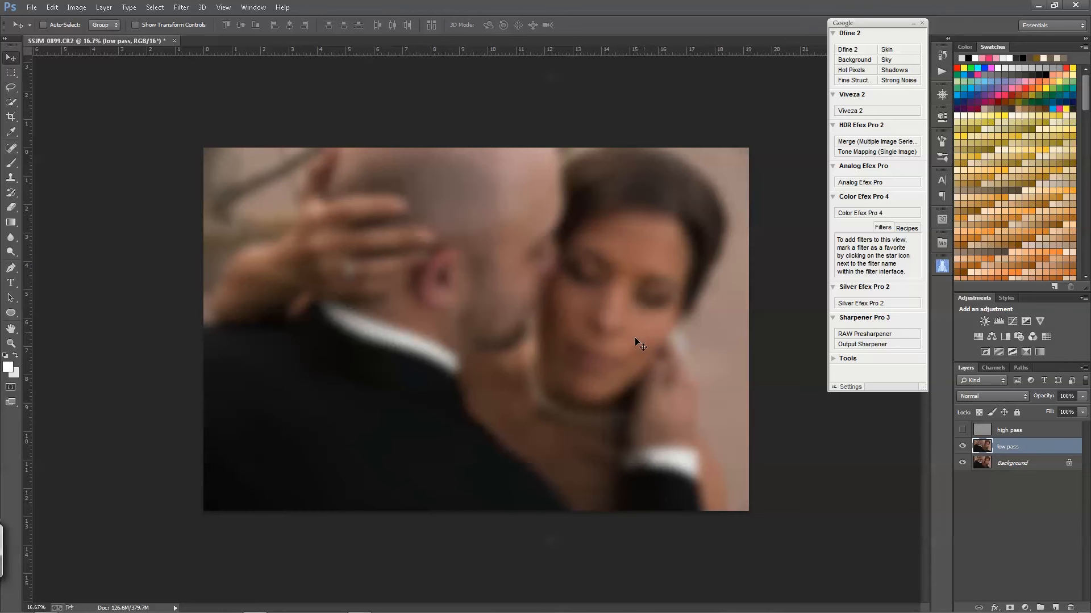
mouse_move(410, 436)
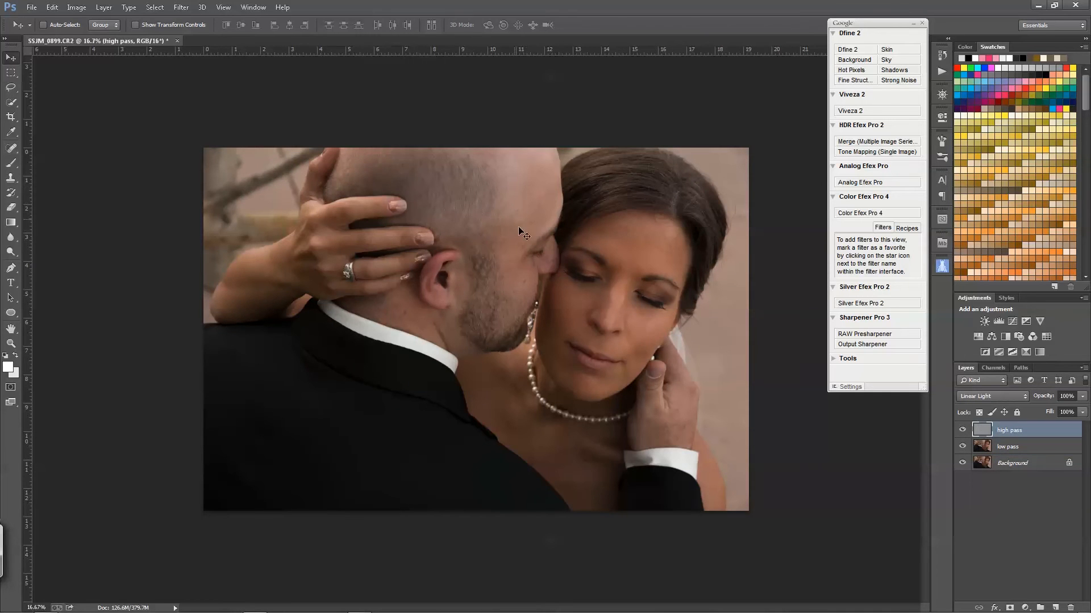
mouse_move(963, 447)
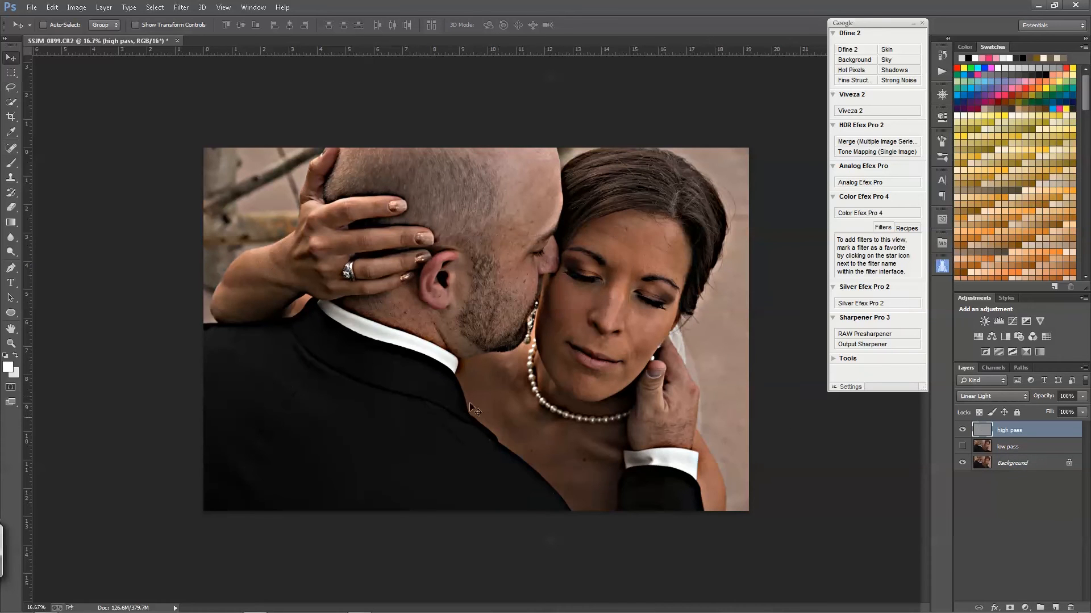
mouse_move(617, 374)
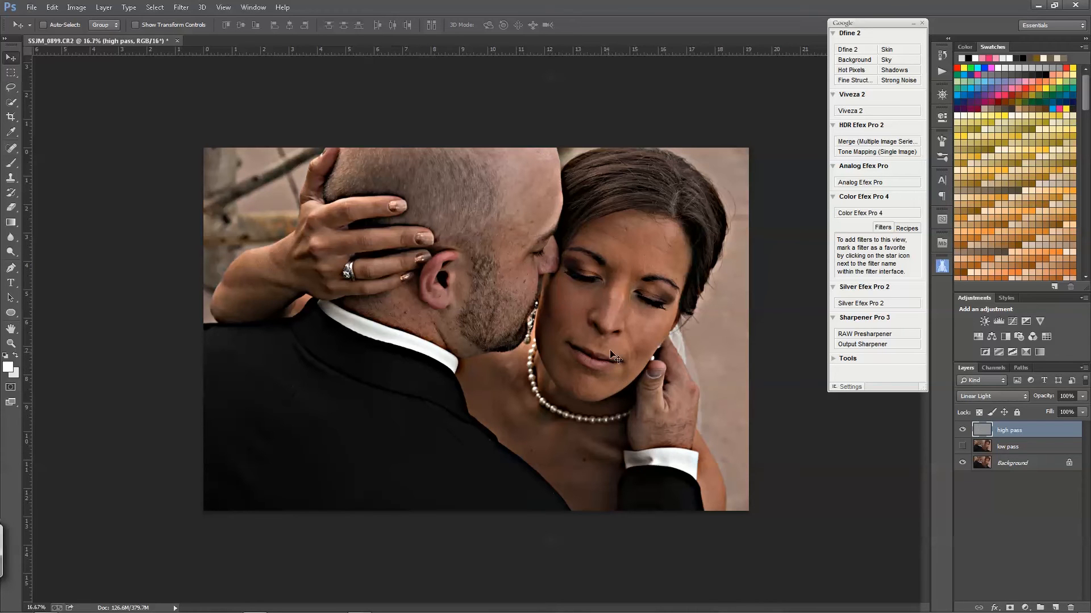
mouse_move(323, 231)
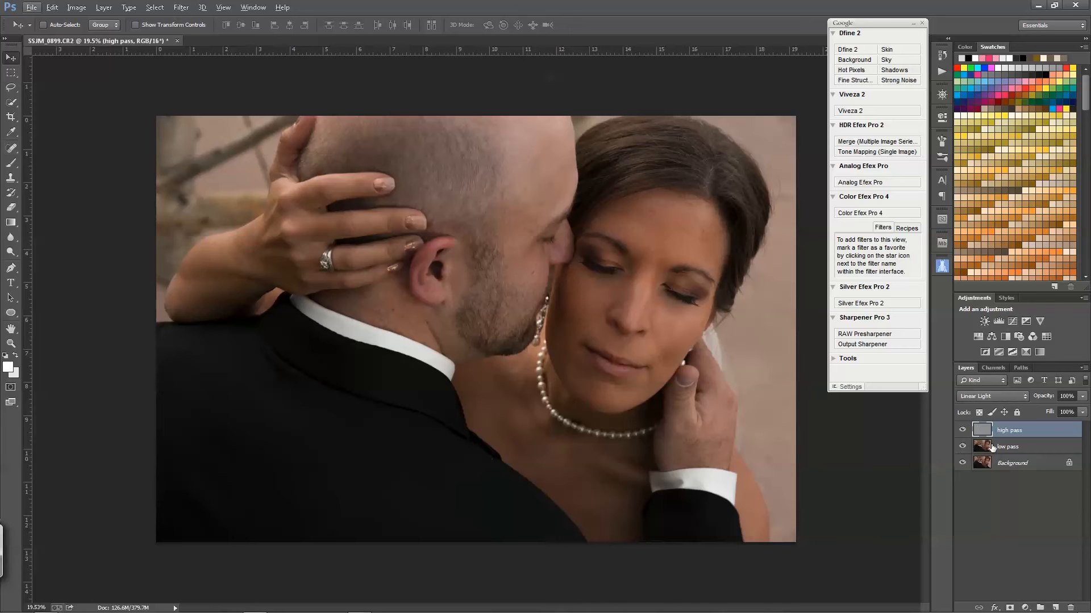
left_click(1007, 446)
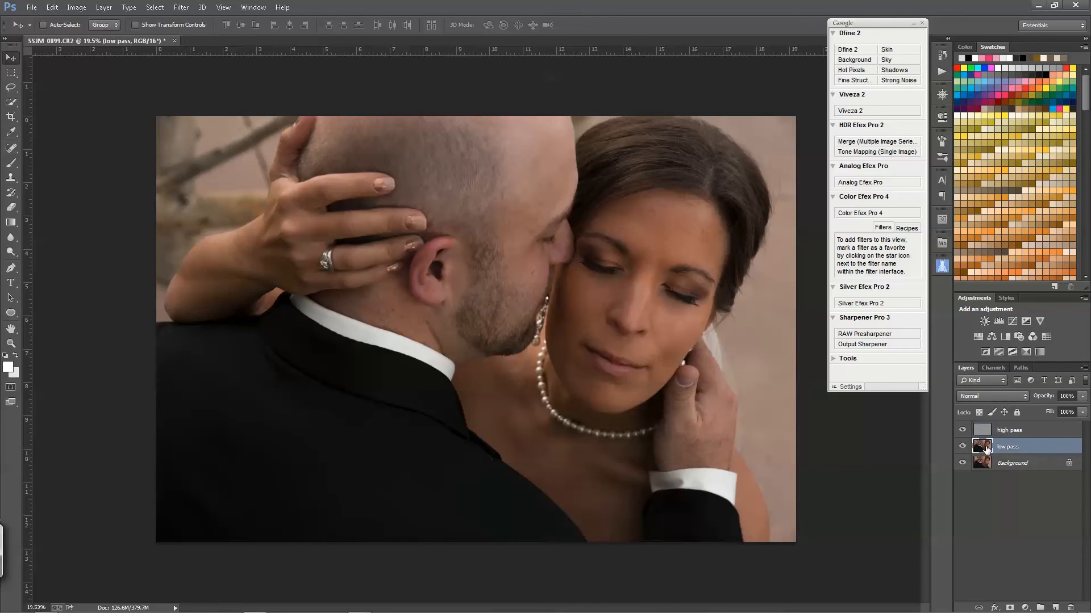
left_click(1009, 430)
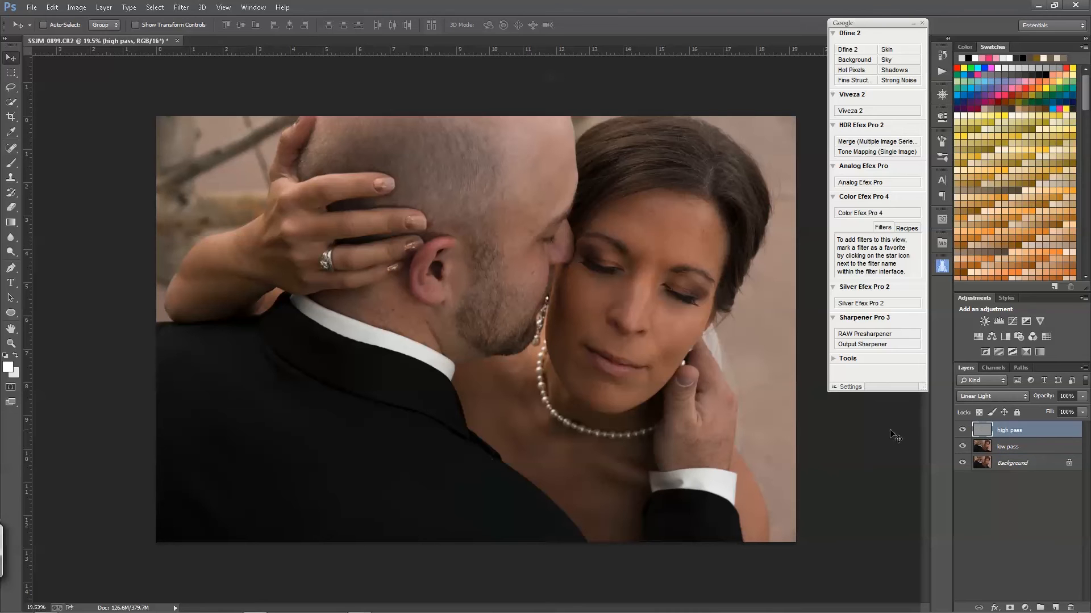
mouse_move(736, 412)
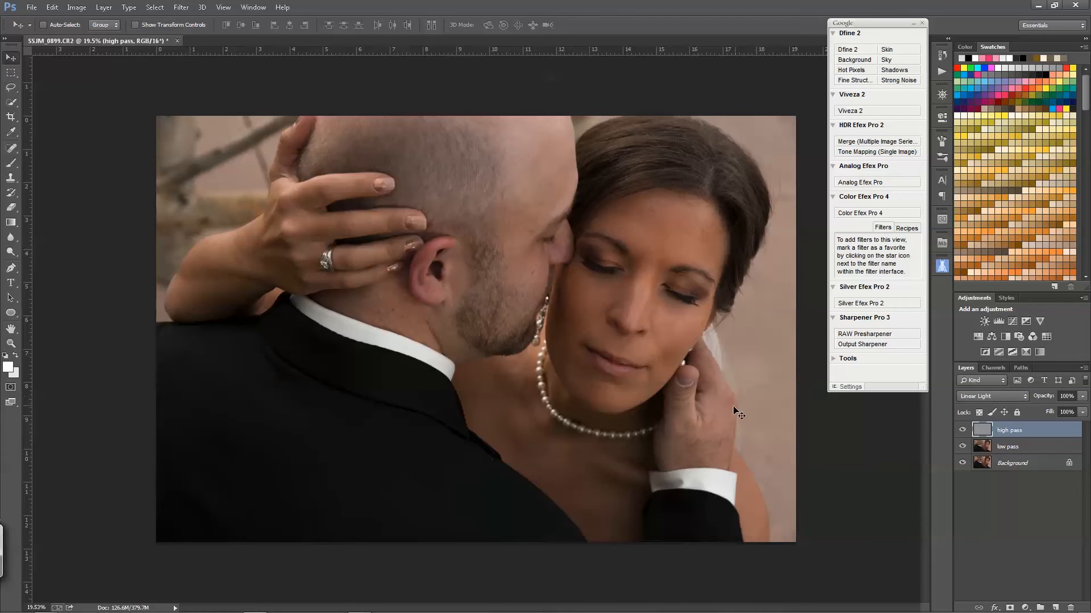
mouse_move(629, 378)
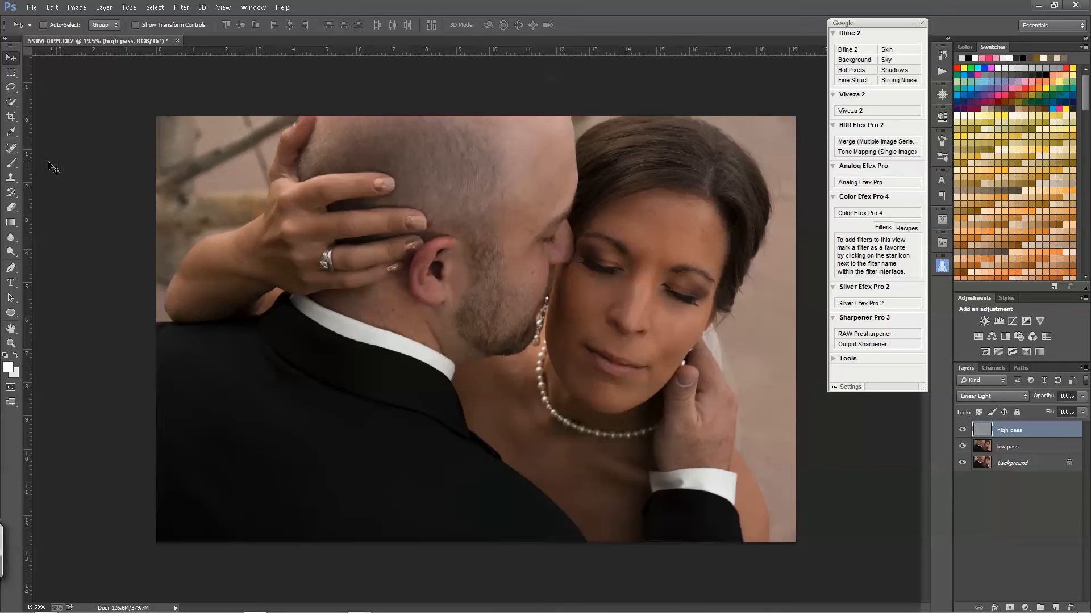
Select a healing tool from the toolbar's retouching tool group
left_click(12, 148)
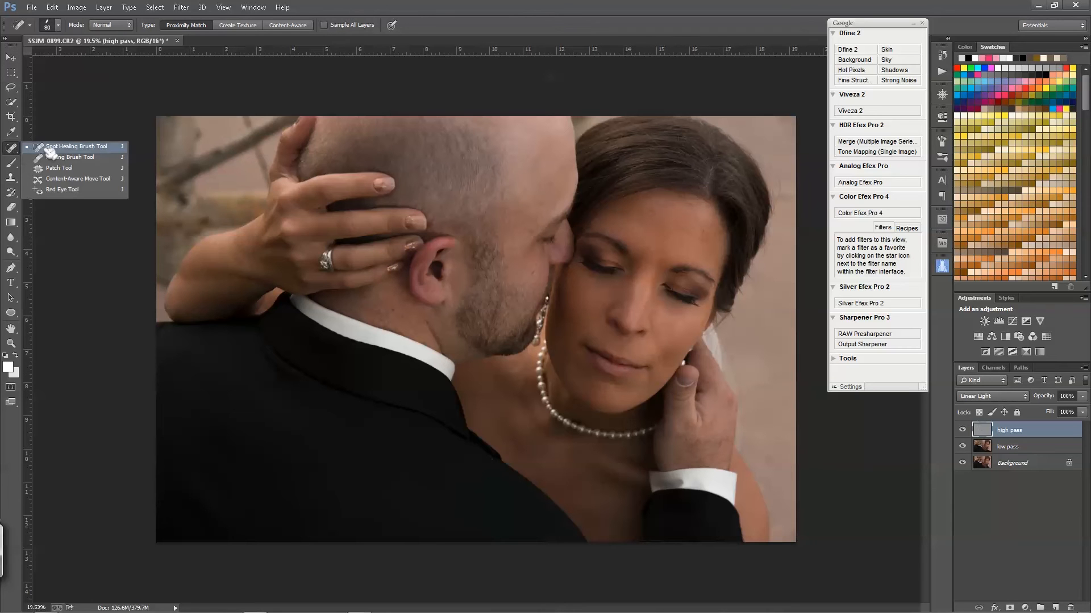
mouse_move(59, 148)
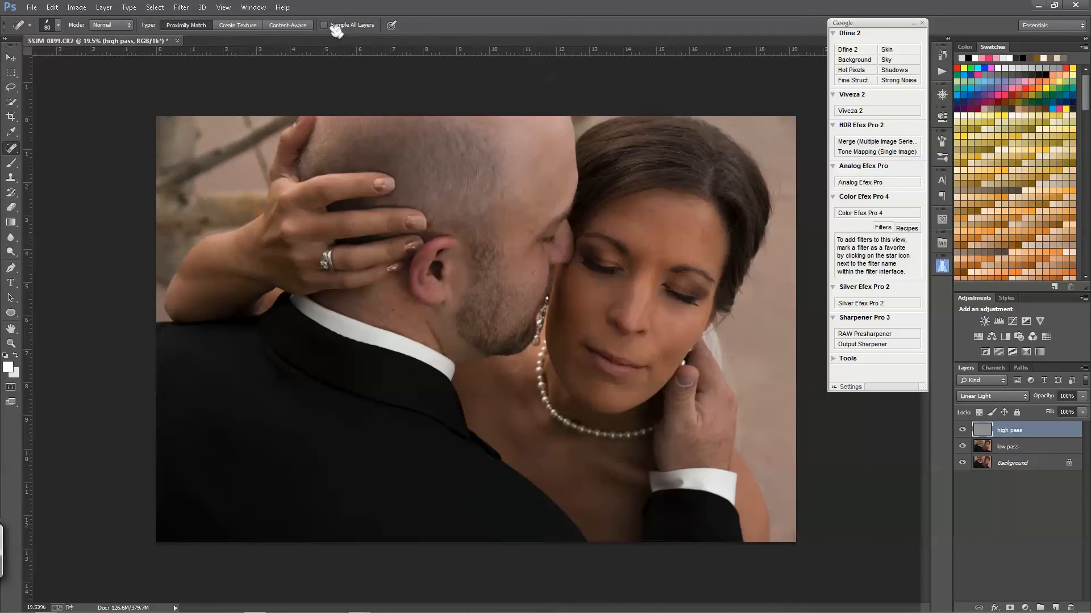
mouse_move(337, 30)
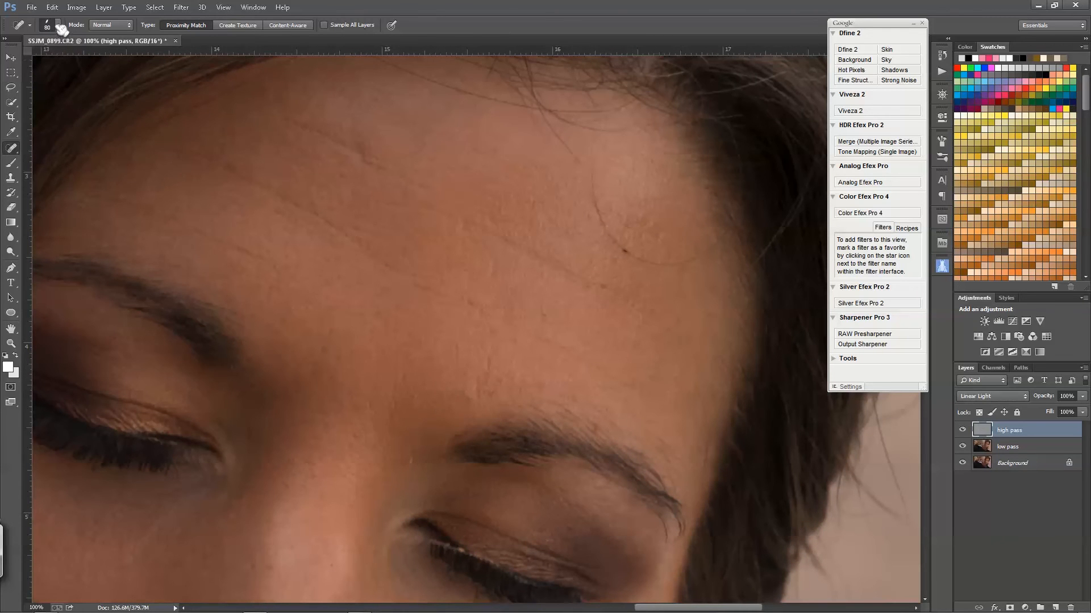
Open the healing brush's shape and size settings
left_click(49, 25)
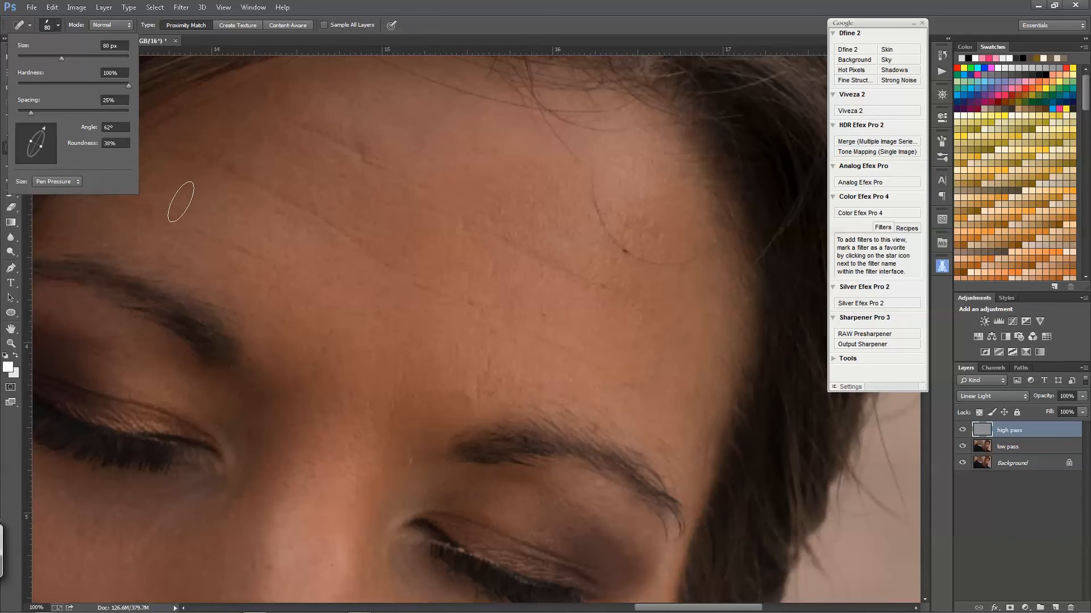
mouse_move(170, 202)
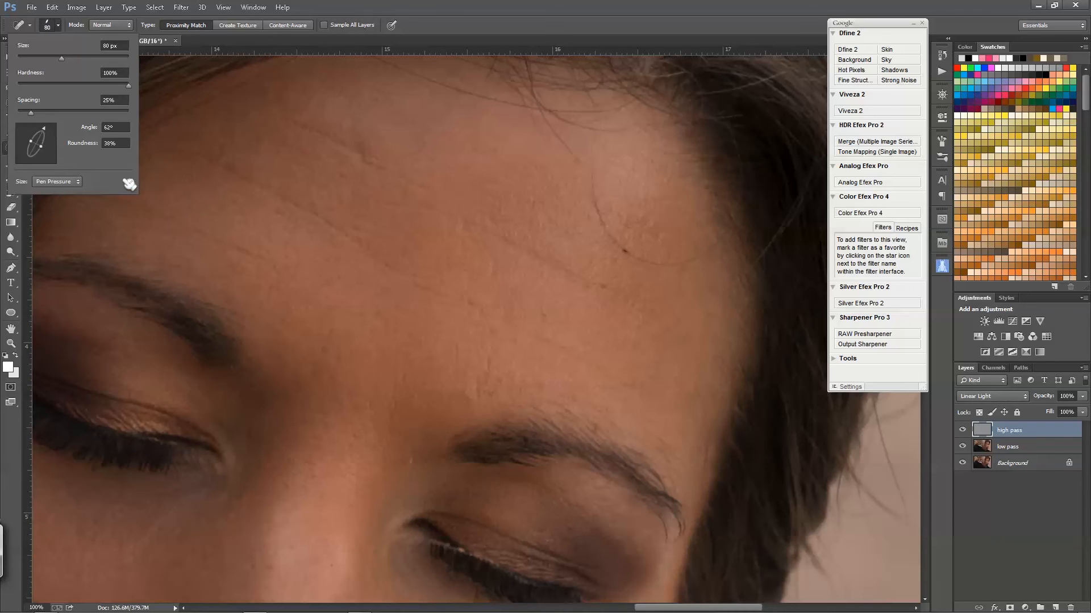
mouse_move(105, 161)
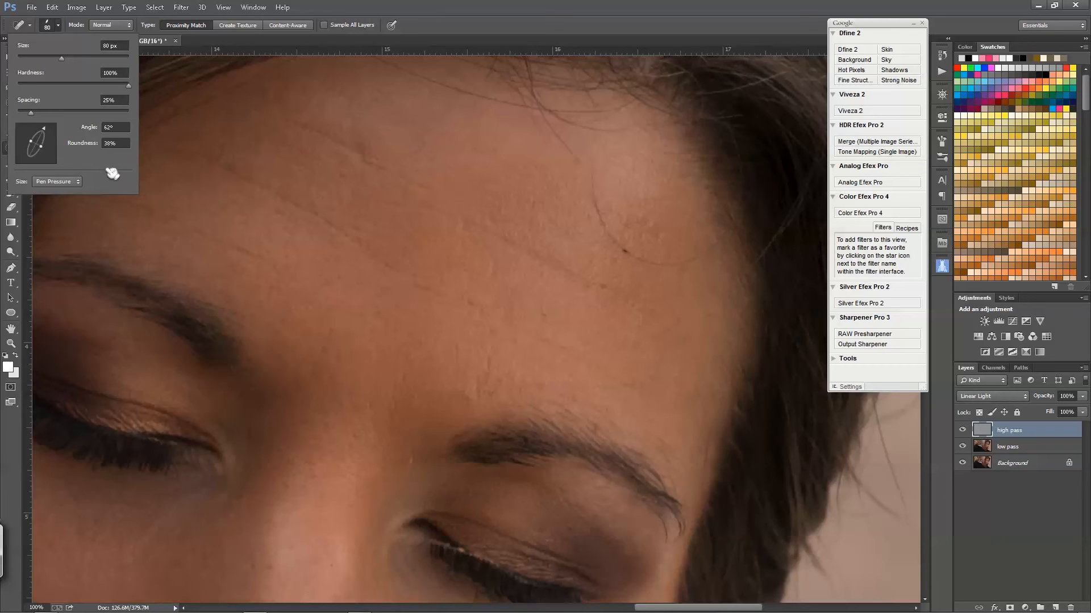
mouse_move(110, 170)
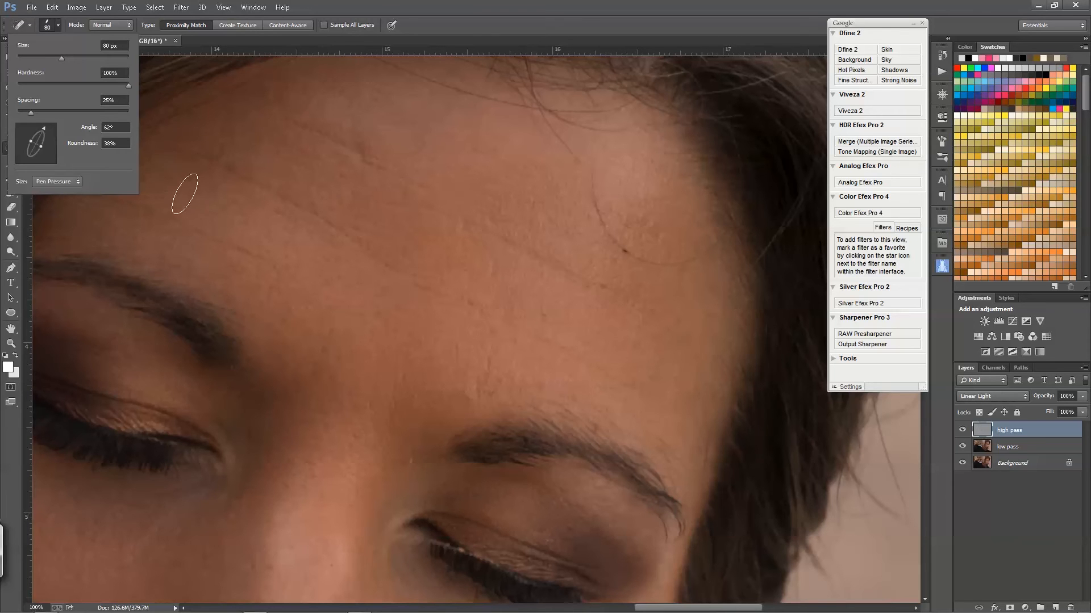
mouse_move(194, 221)
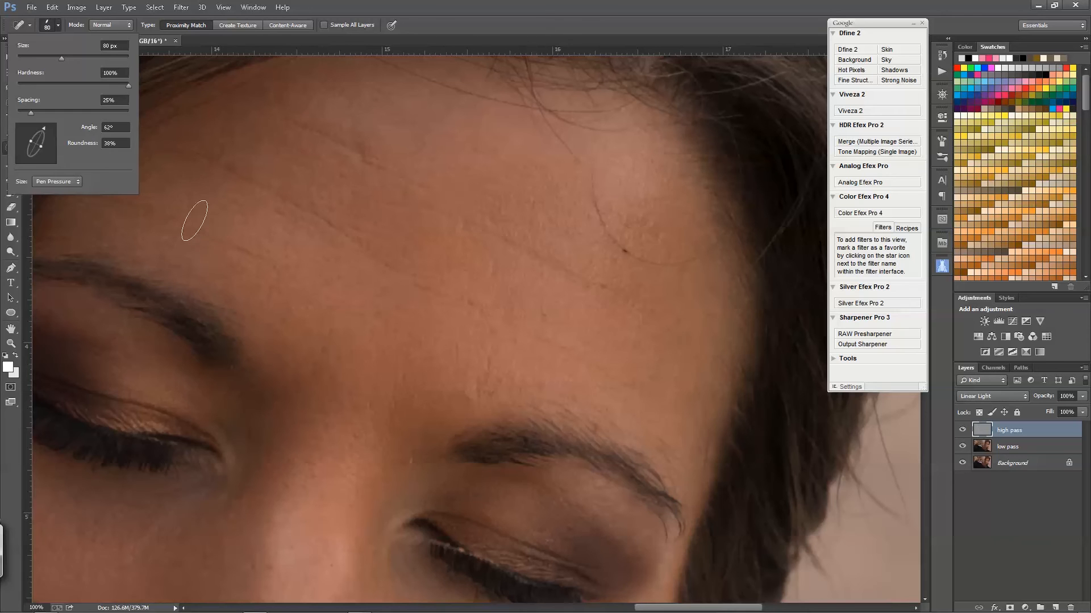
mouse_move(252, 197)
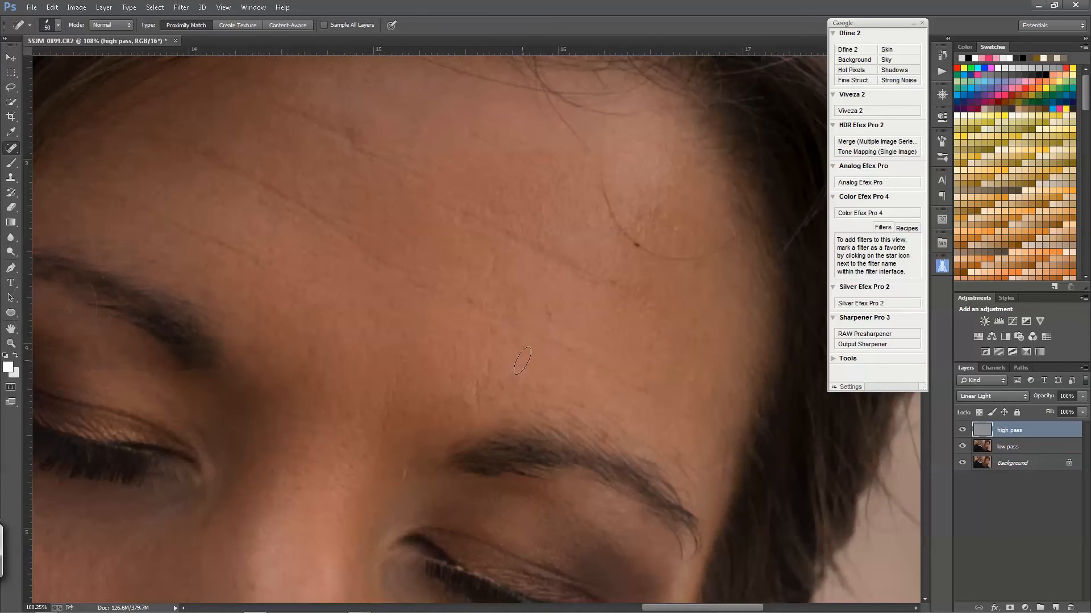
mouse_move(400, 428)
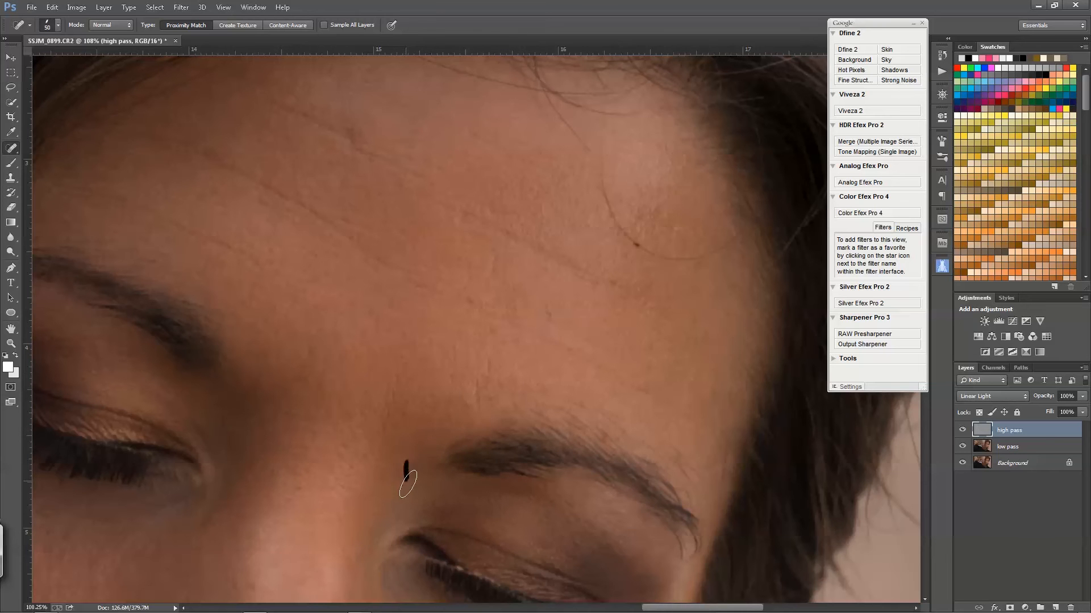
mouse_move(647, 407)
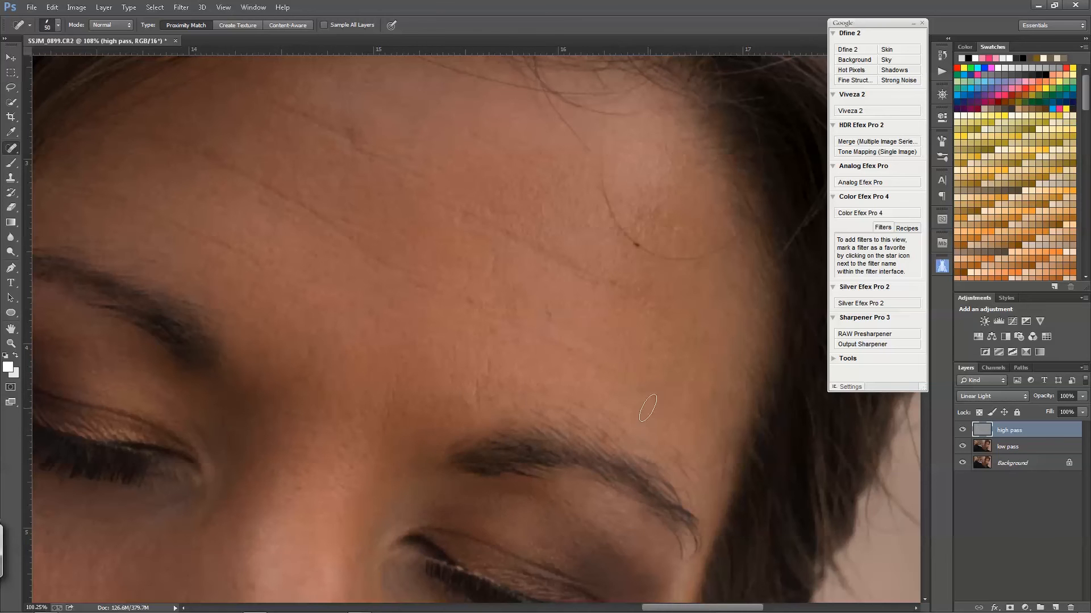
Heal the fine line above the brow, a forehead spot and an upper-forehead line
left_click_drag(647, 407, 560, 344)
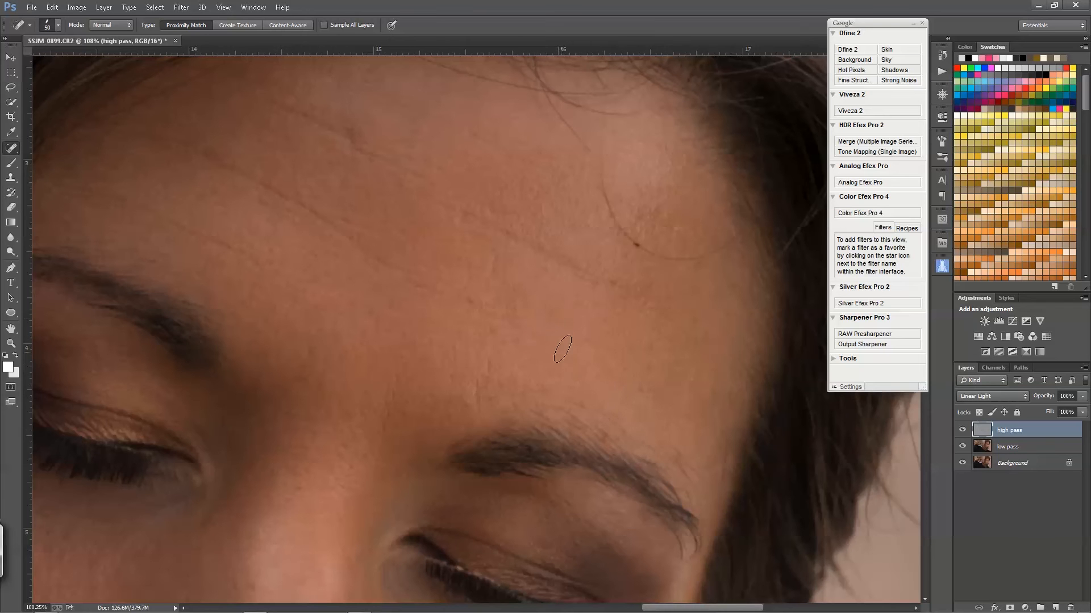
left_click(504, 325)
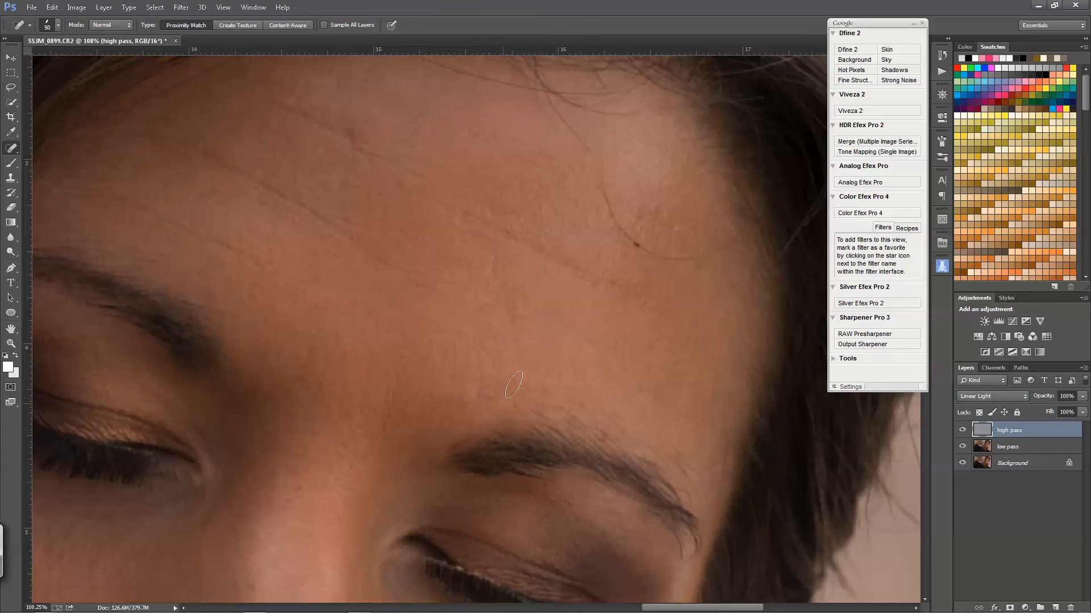
mouse_move(624, 282)
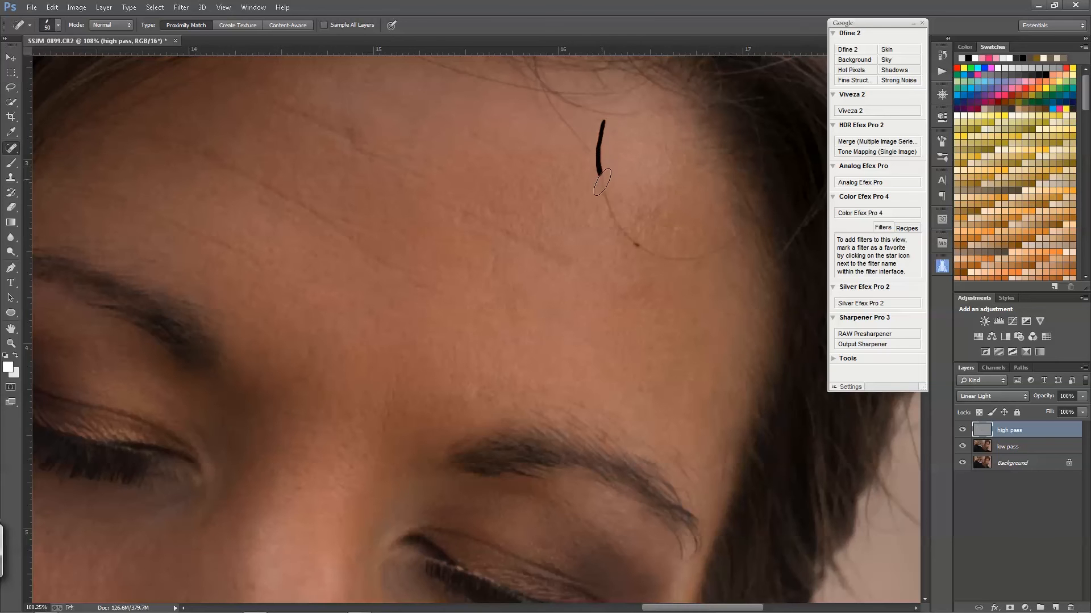
left_click_drag(602, 180, 681, 263)
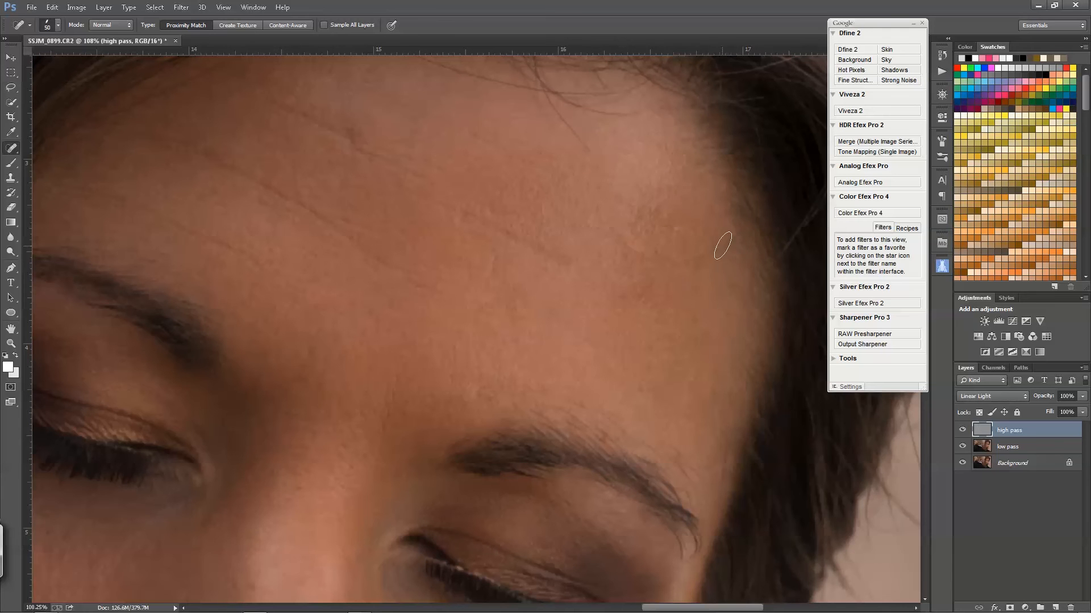
mouse_move(774, 241)
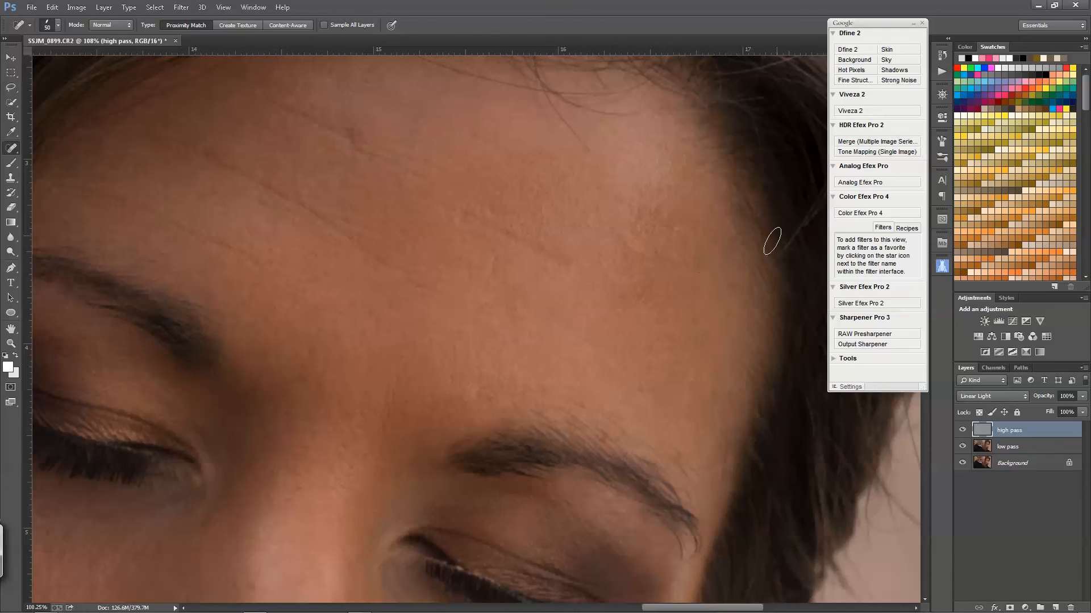
mouse_move(657, 244)
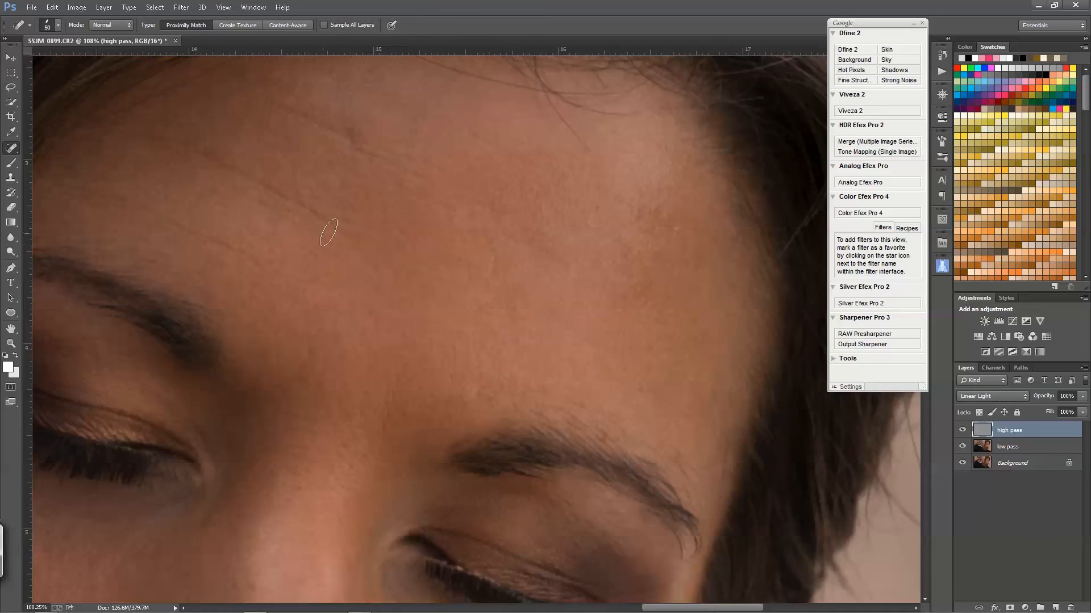
Heal the left forehead crease, spot, hairline line and blemishes below the hairline
left_click_drag(330, 233, 242, 172)
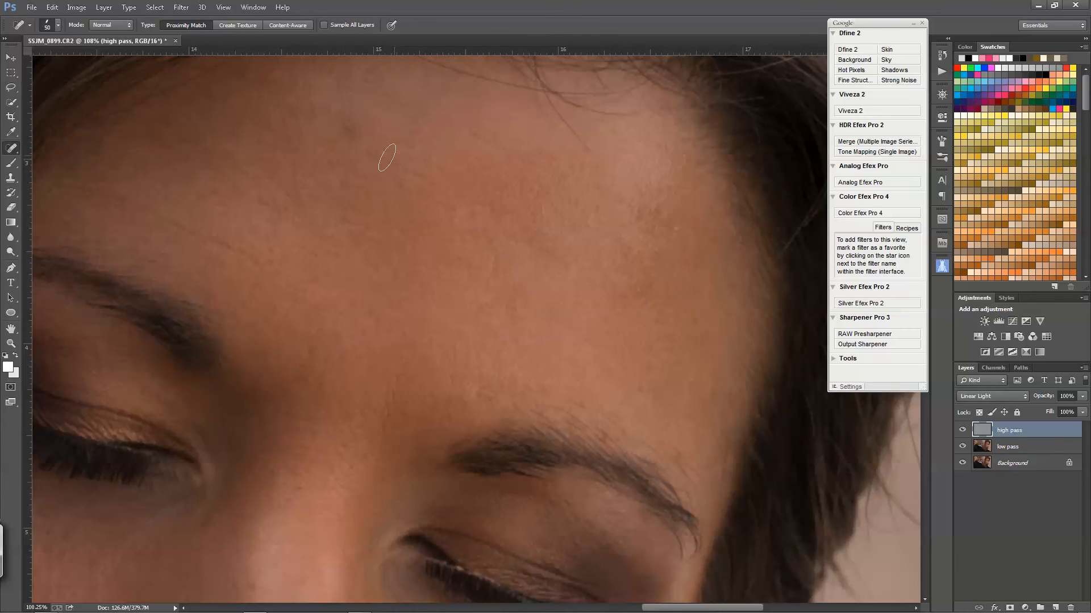
mouse_move(285, 96)
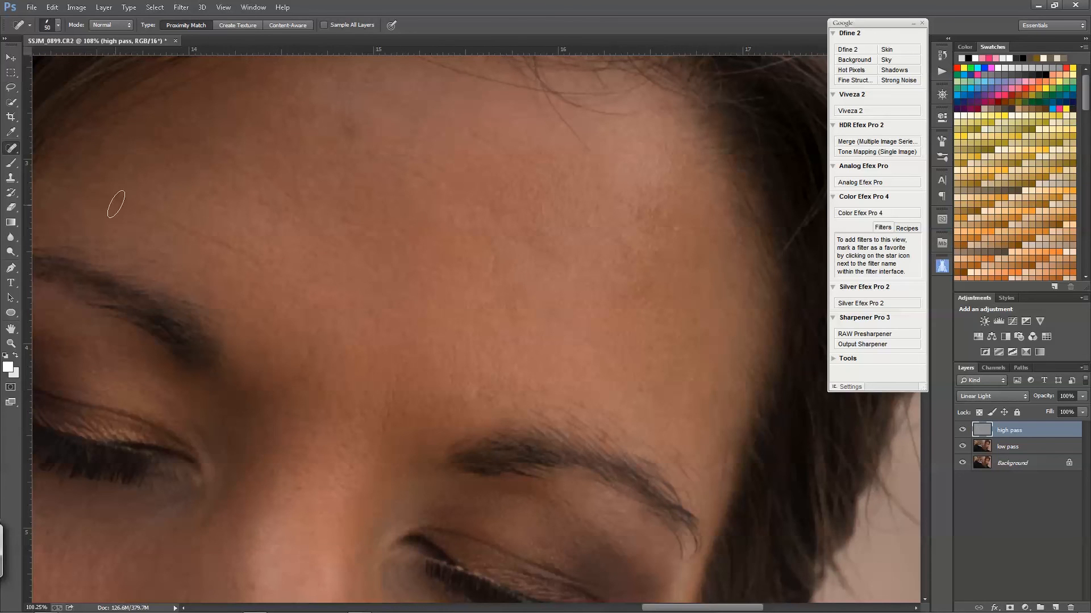
left_click(236, 255)
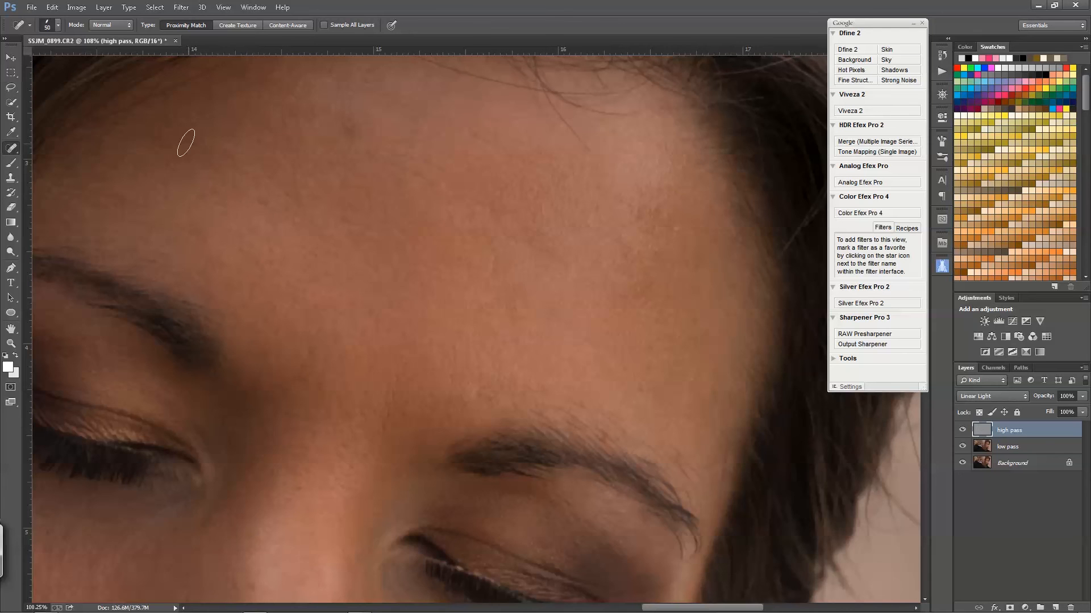
left_click_drag(186, 143, 114, 190)
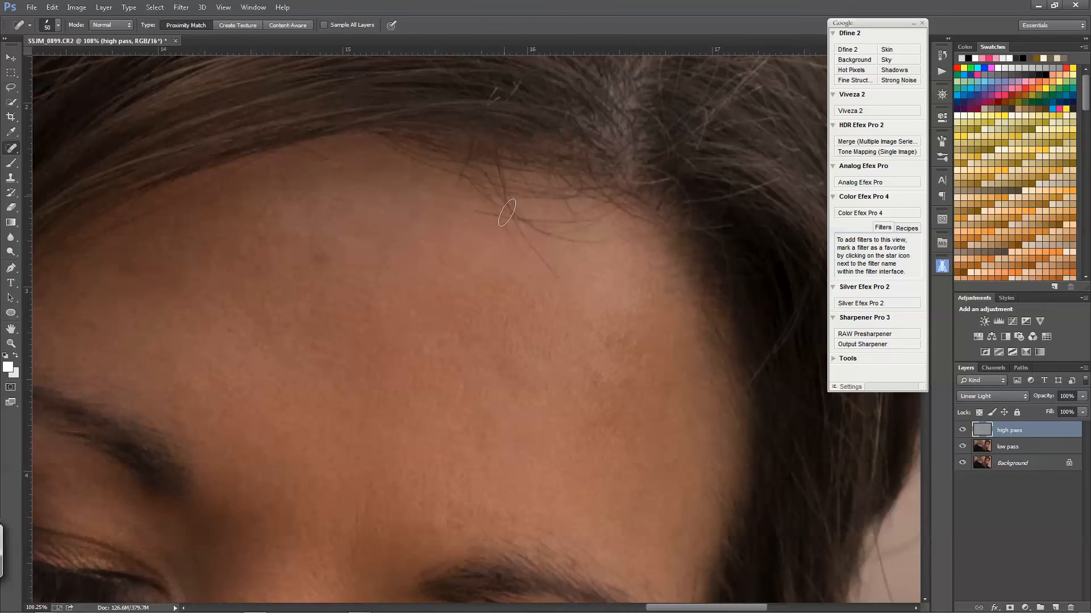
mouse_move(537, 261)
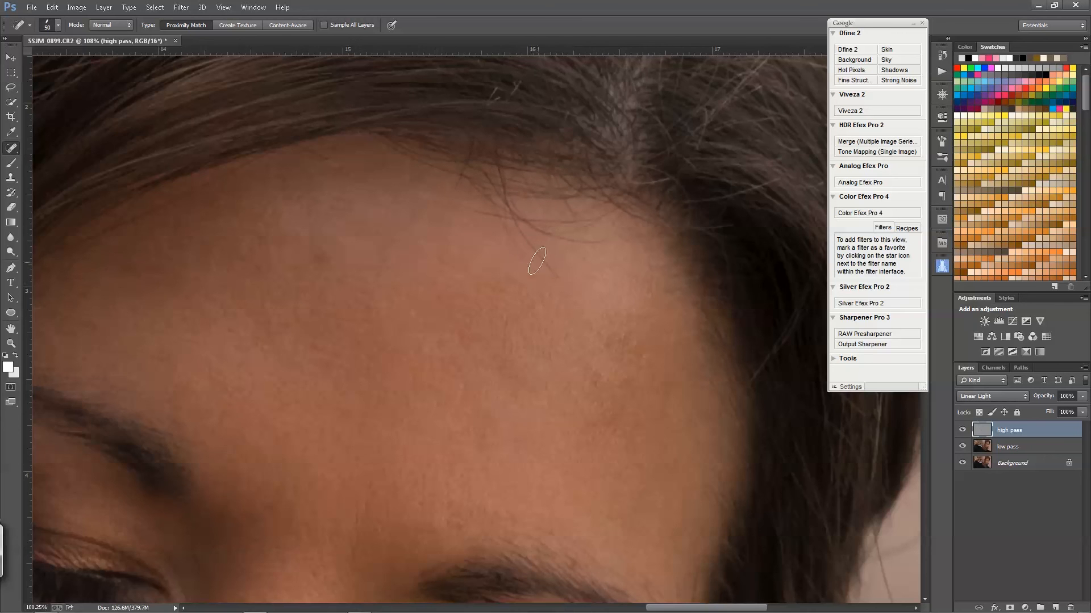
mouse_move(331, 160)
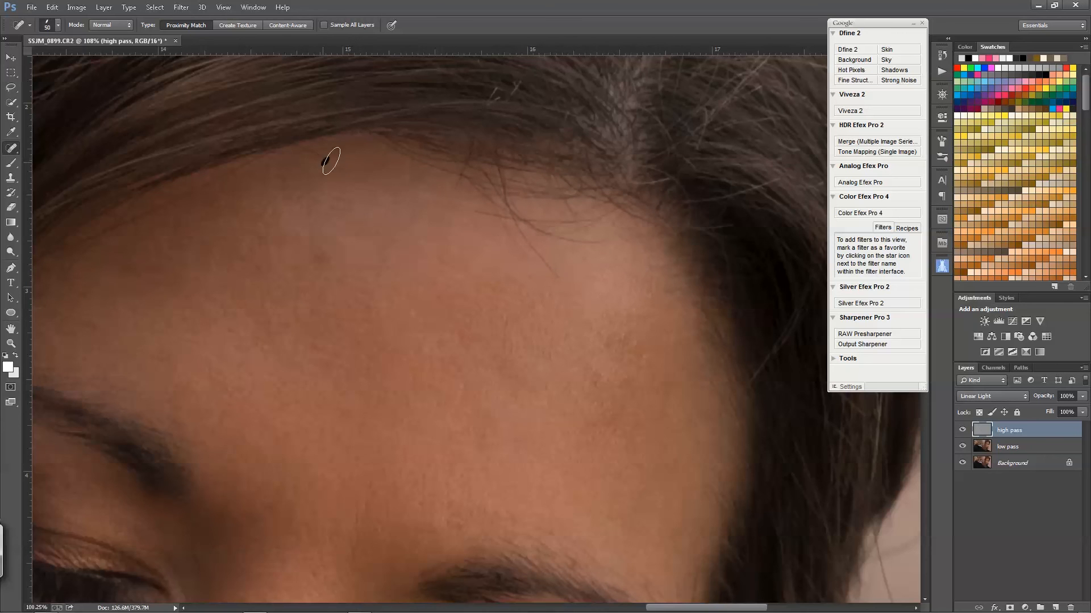
mouse_move(313, 226)
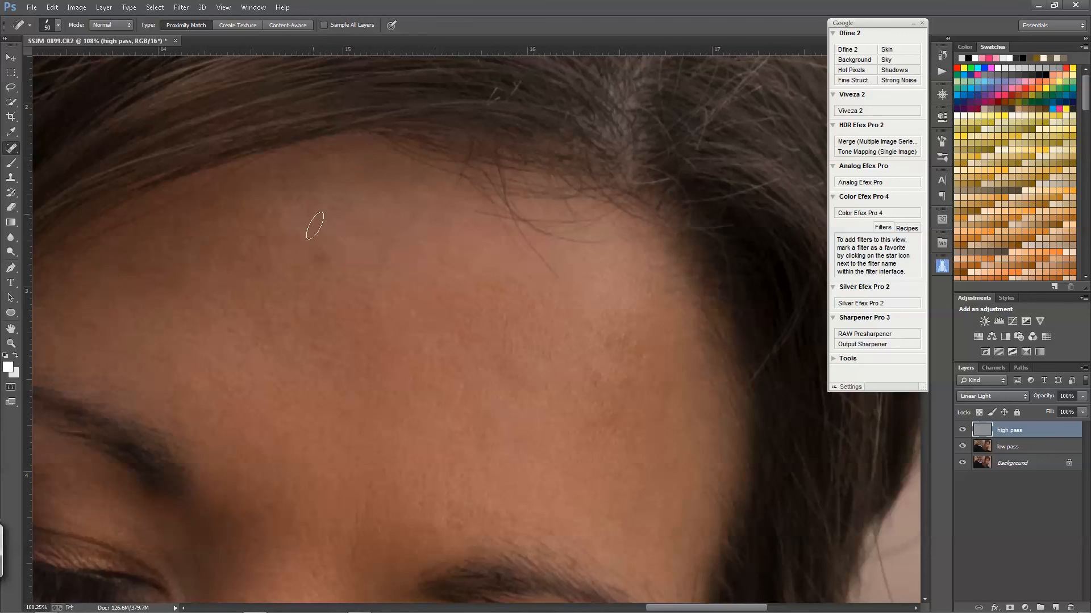
left_click(331, 205)
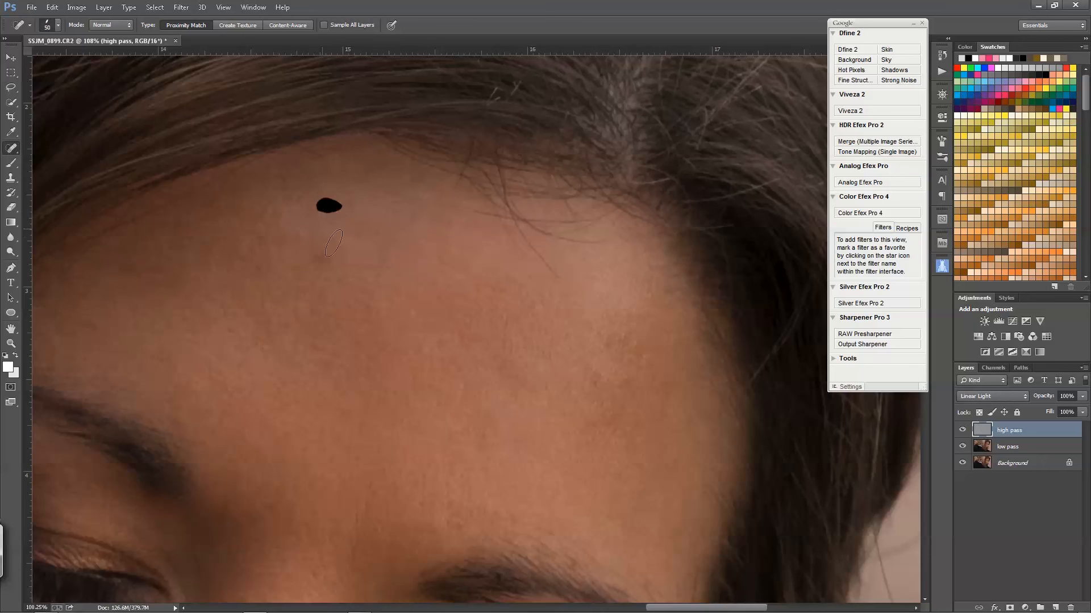
left_click(329, 205)
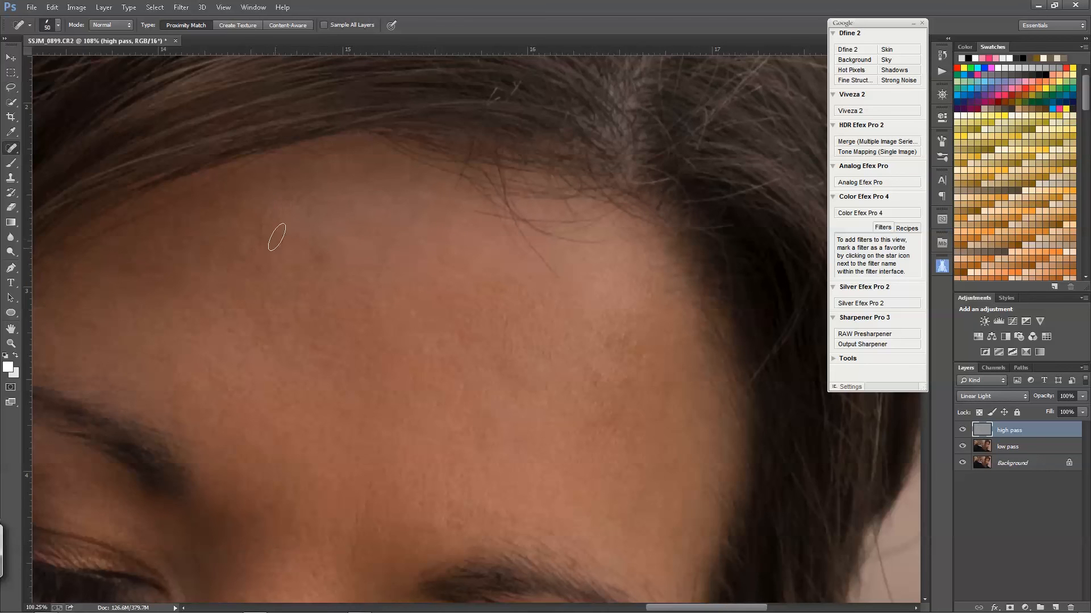
mouse_move(430, 357)
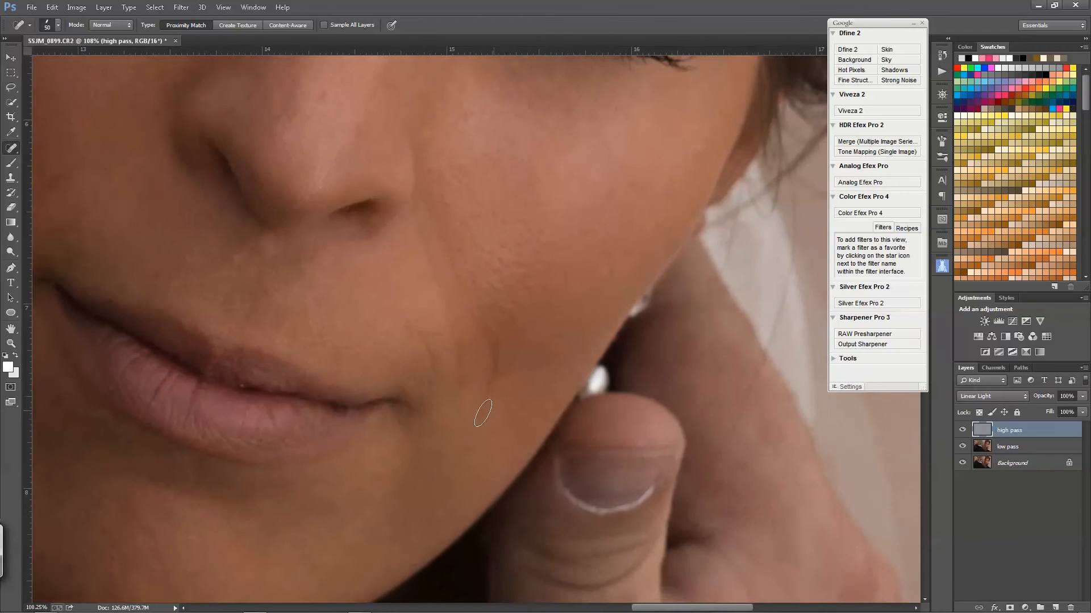
mouse_move(538, 372)
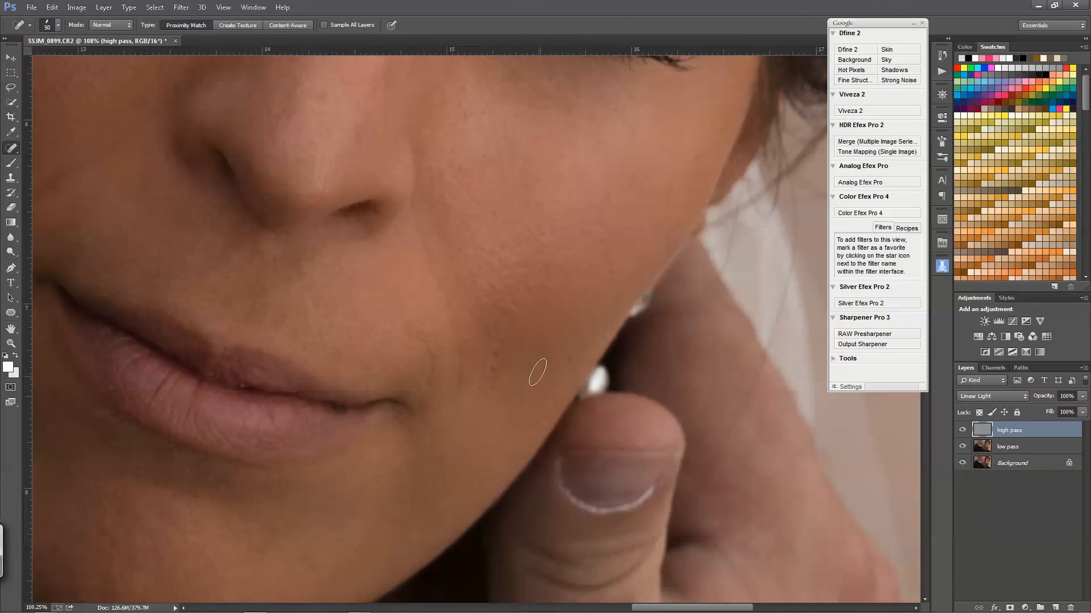
mouse_move(492, 332)
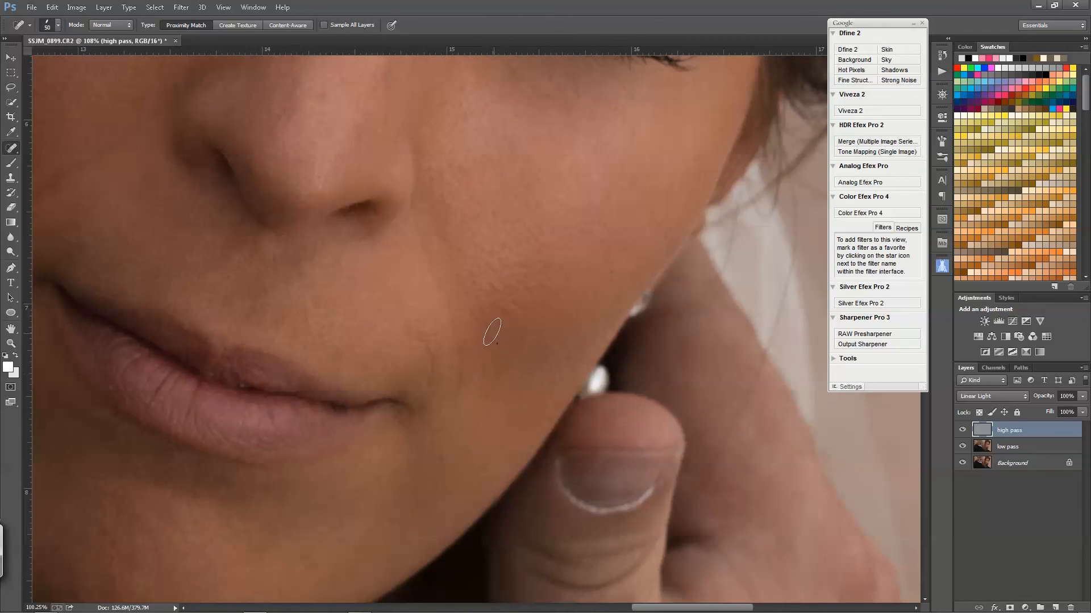
mouse_move(511, 393)
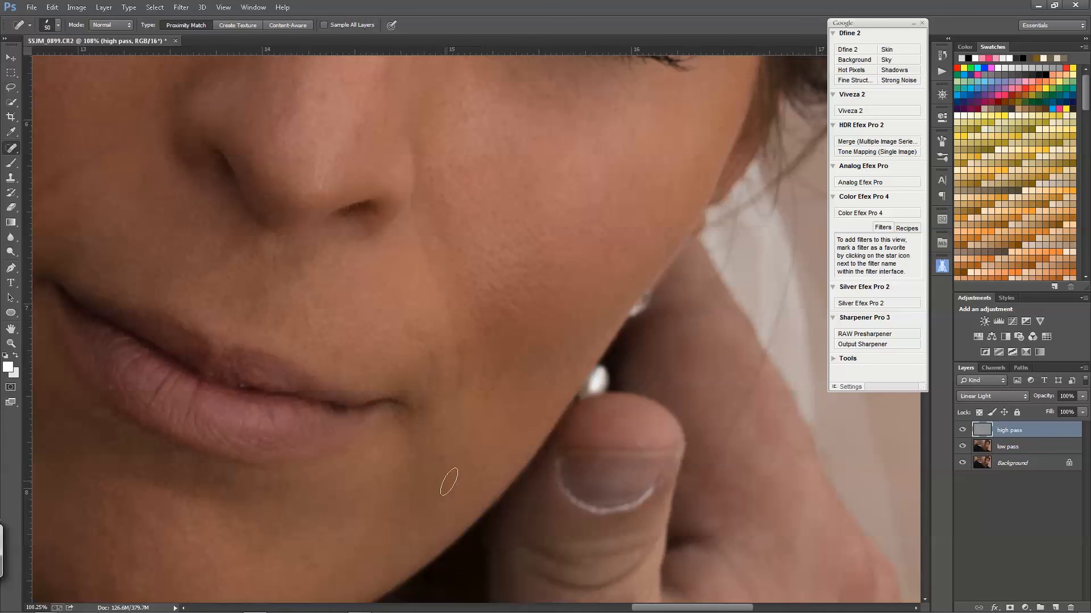
mouse_move(461, 288)
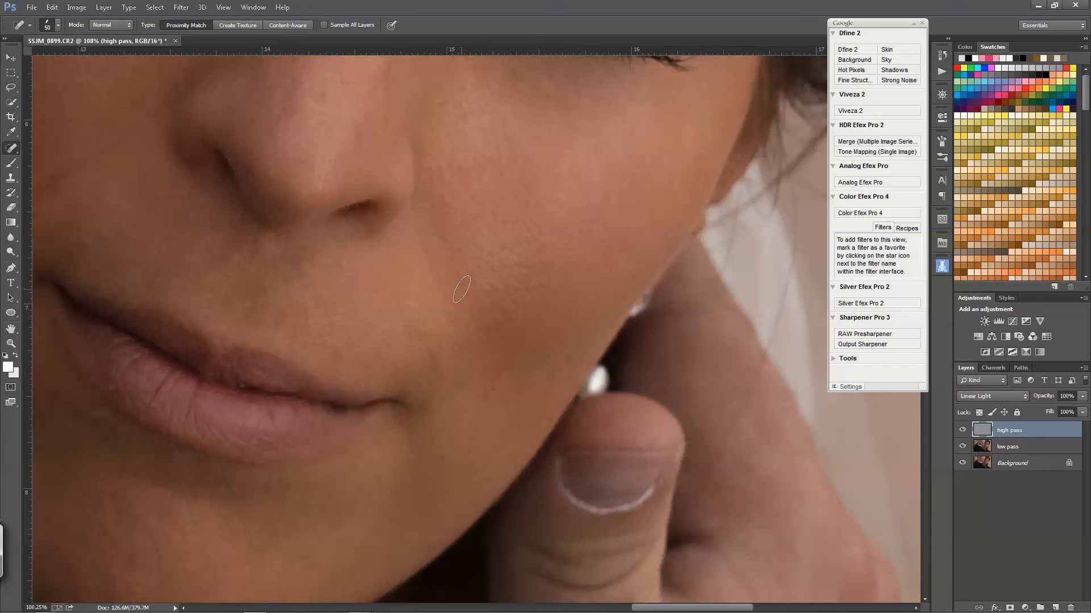
mouse_move(416, 331)
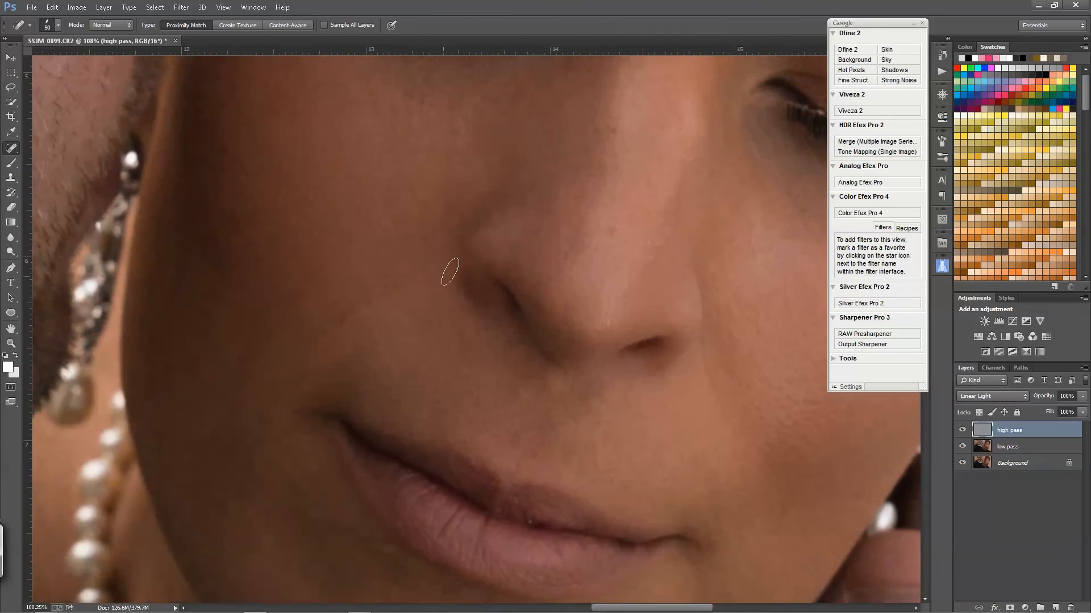
Soften the smile line beside the bride's nose with two healing strokes
left_click_drag(445, 264, 266, 450)
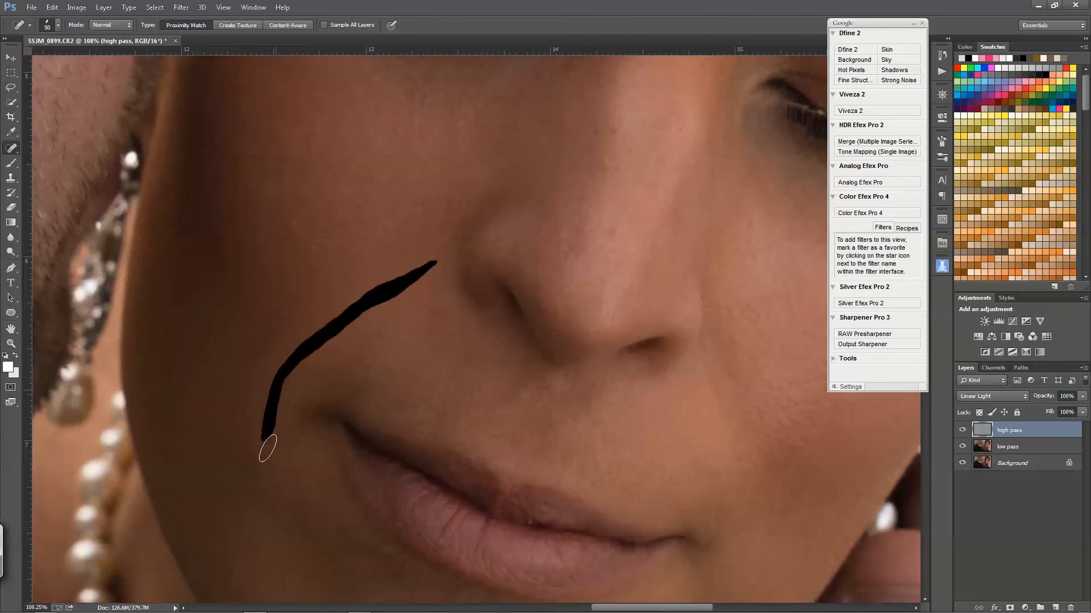
left_click_drag(268, 449, 407, 282)
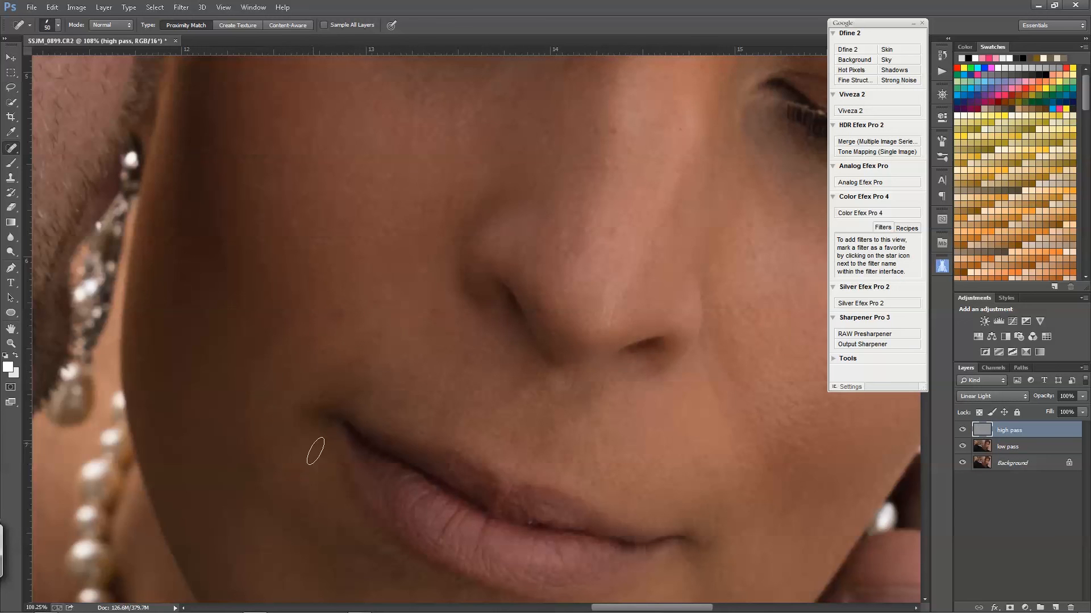
mouse_move(412, 501)
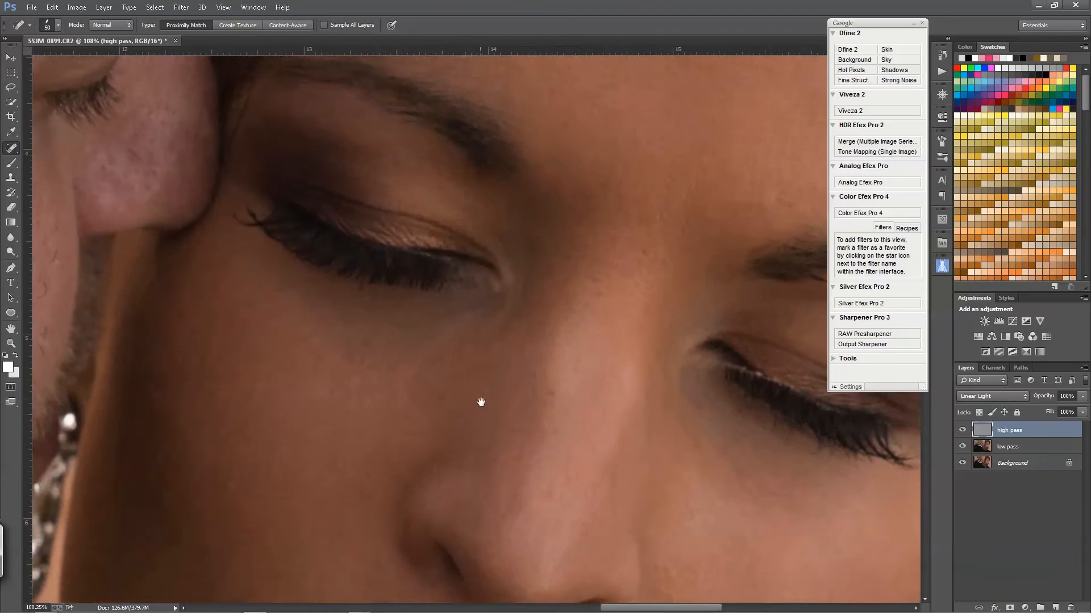
left_click_drag(480, 402, 495, 396)
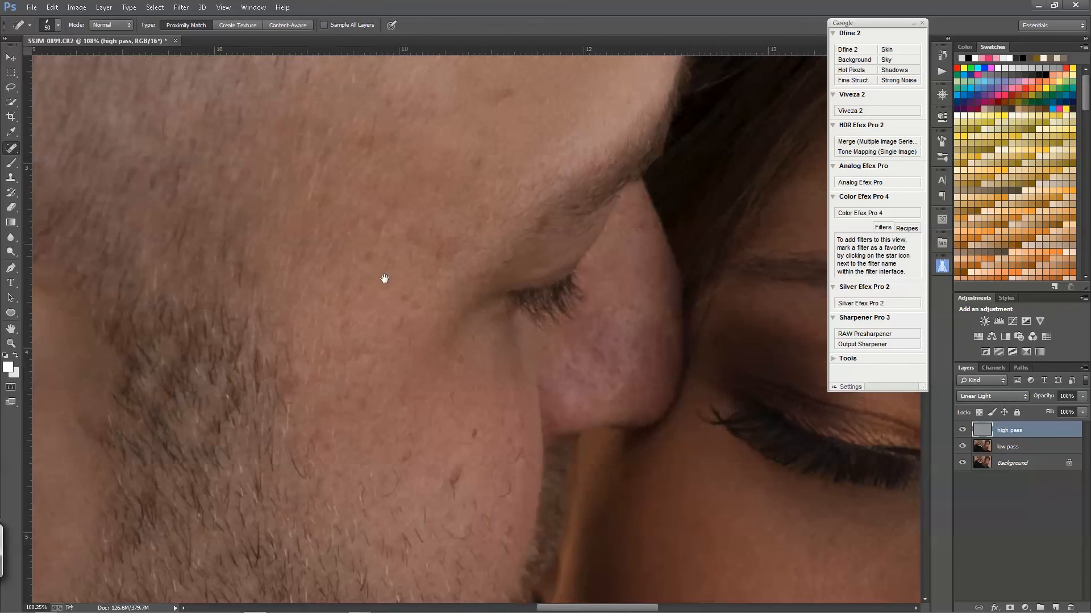
Pan over the groom's scalp and face, then shift the view to the bride's chin
left_click_drag(384, 279, 396, 379)
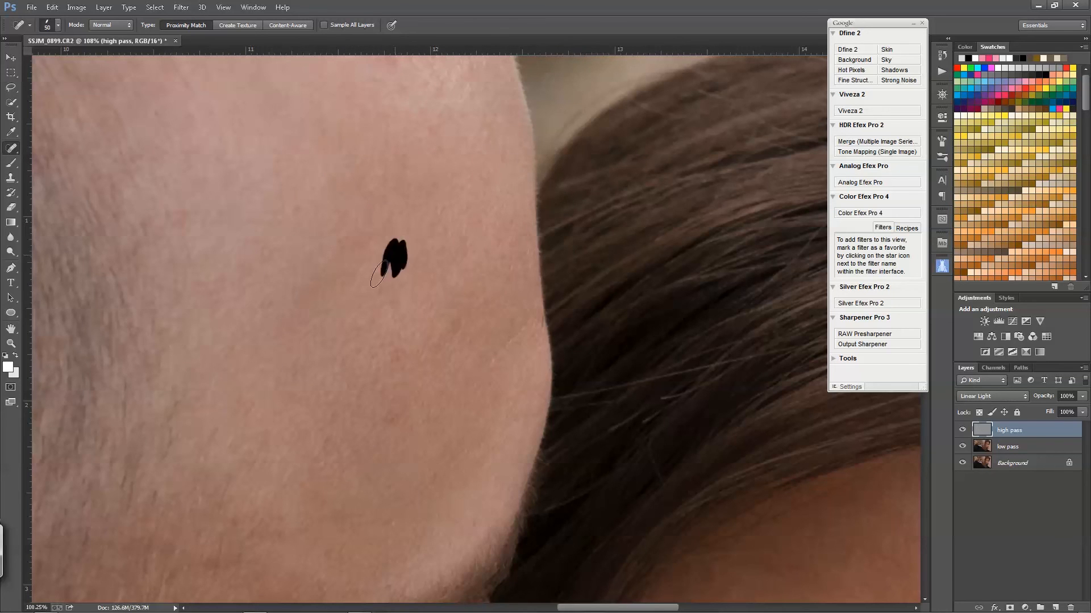
scroll("down", 3)
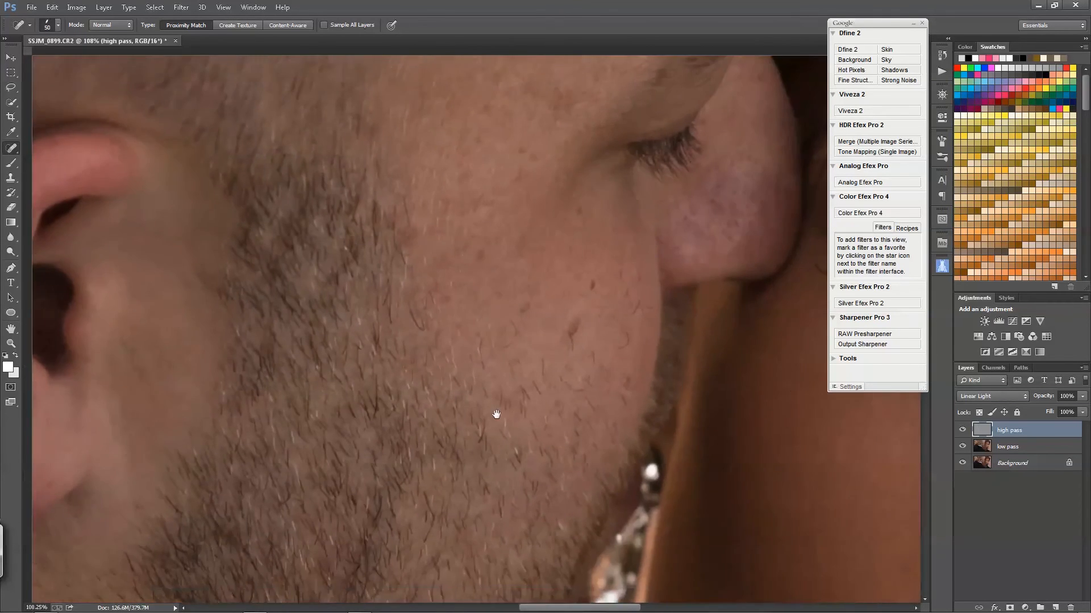
left_click_drag(496, 414, 459, 443)
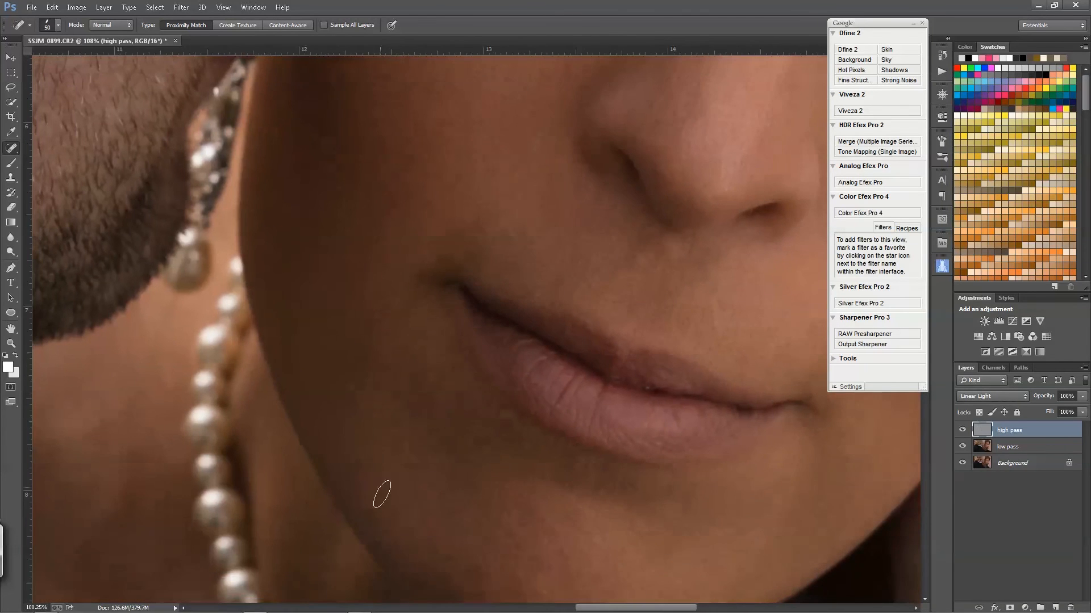
mouse_move(374, 539)
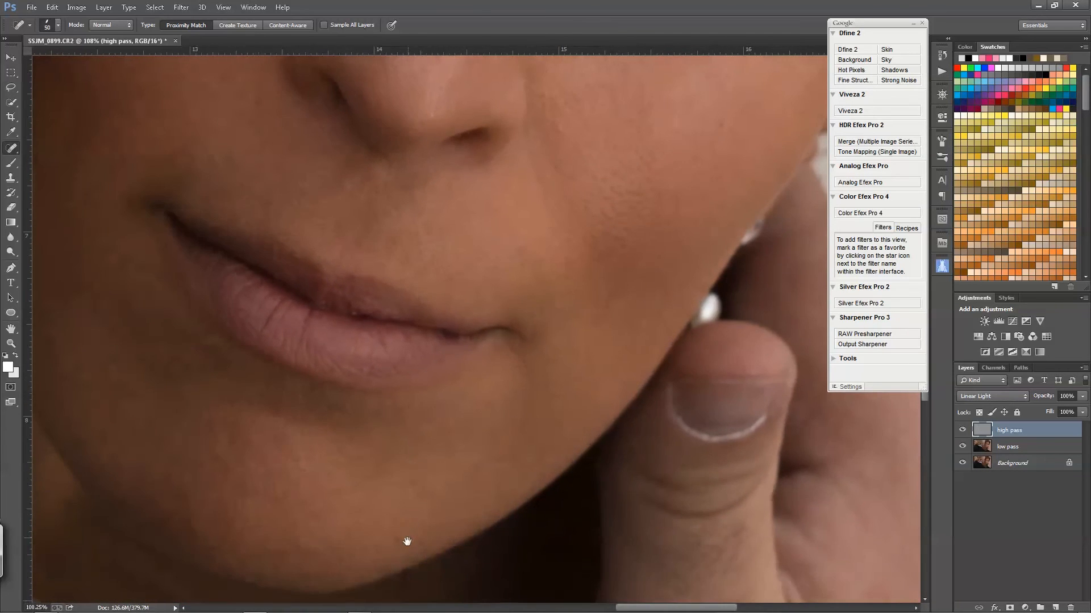
mouse_move(425, 491)
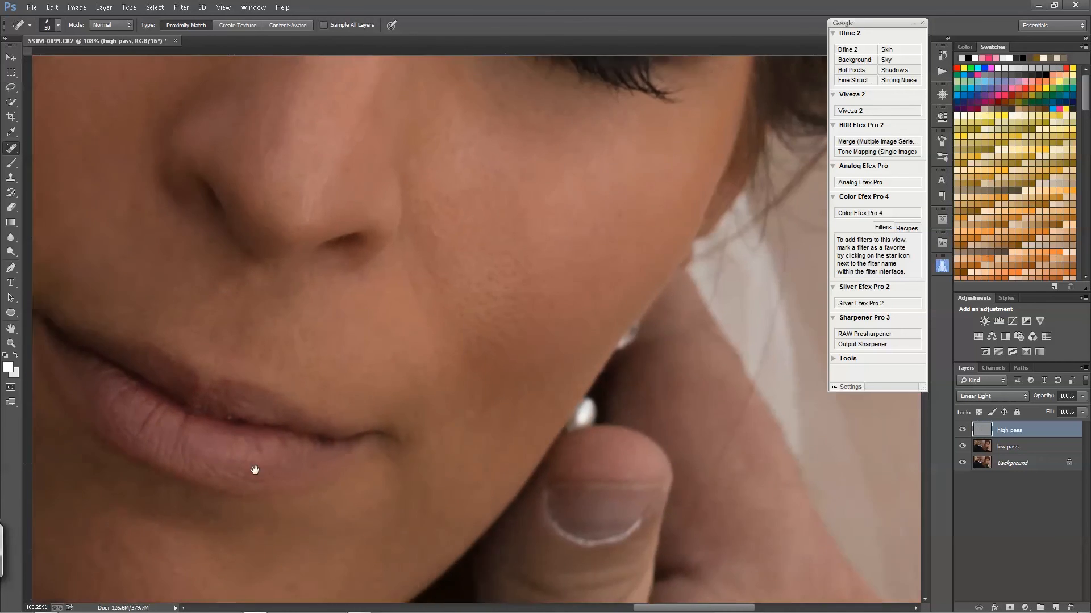
Pan across the bride's lips and chin to inspect them
left_click_drag(255, 470, 481, 353)
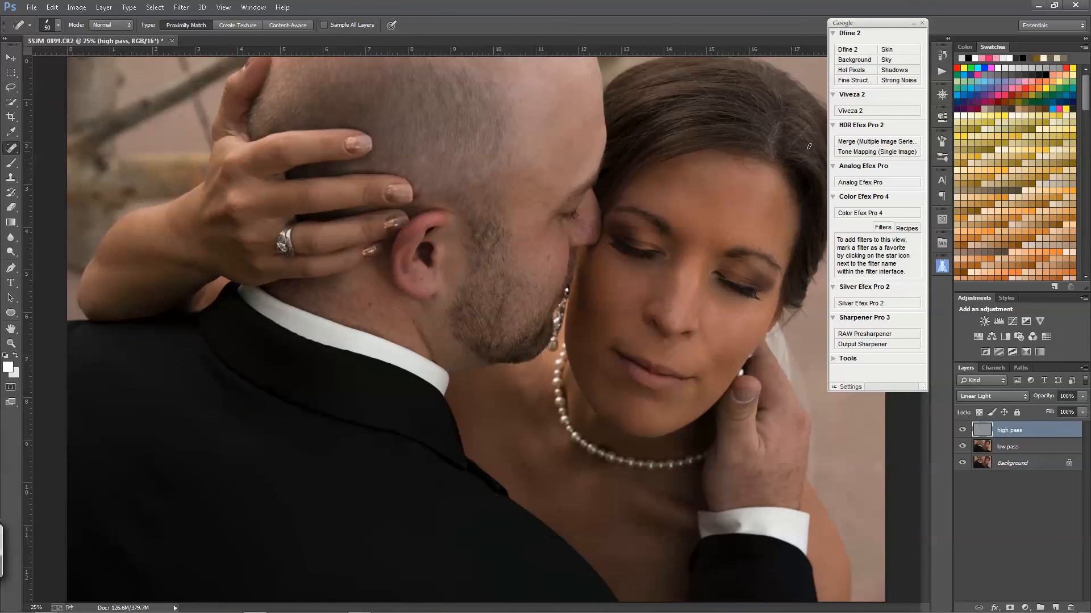
mouse_move(723, 240)
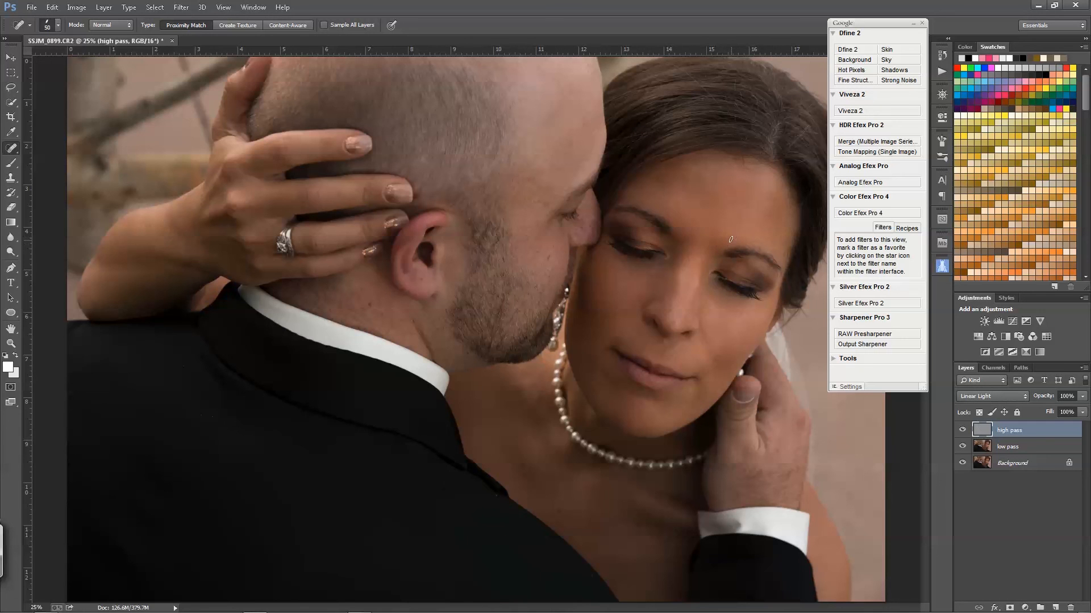
mouse_move(713, 259)
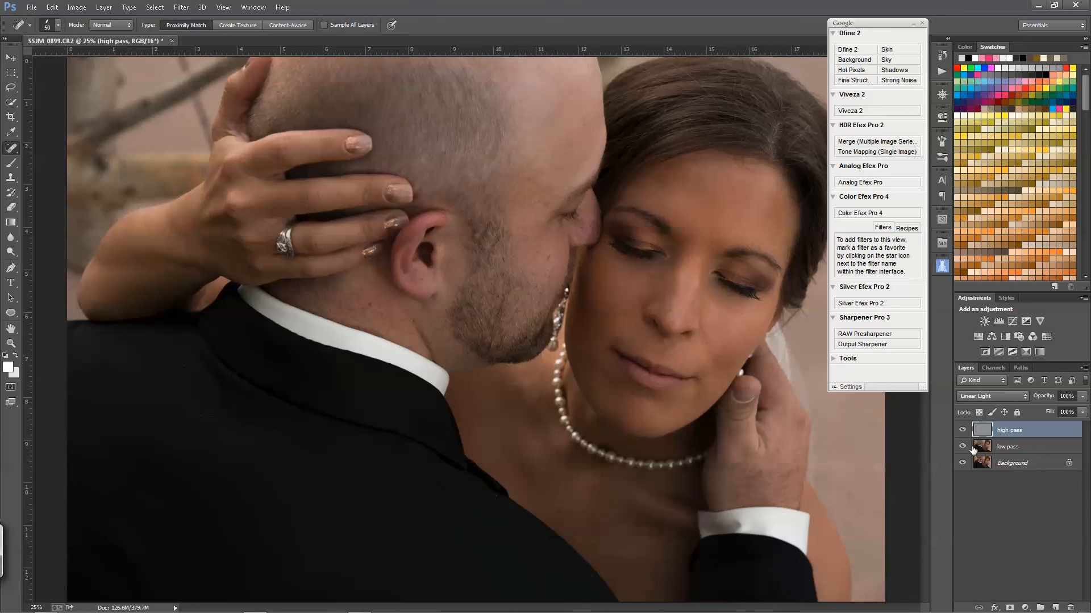
left_click(963, 446)
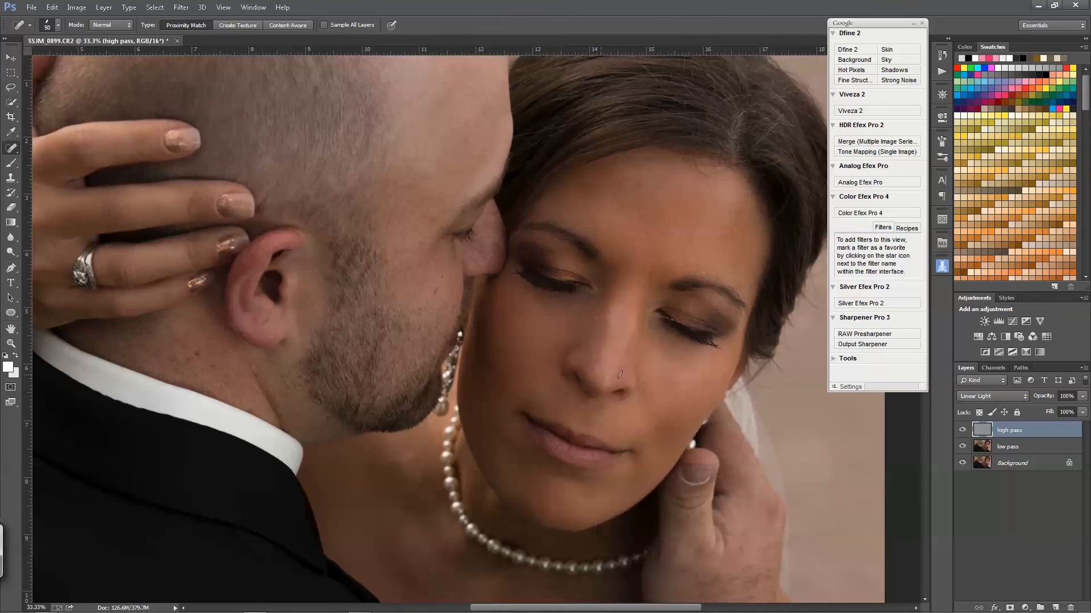
mouse_move(633, 445)
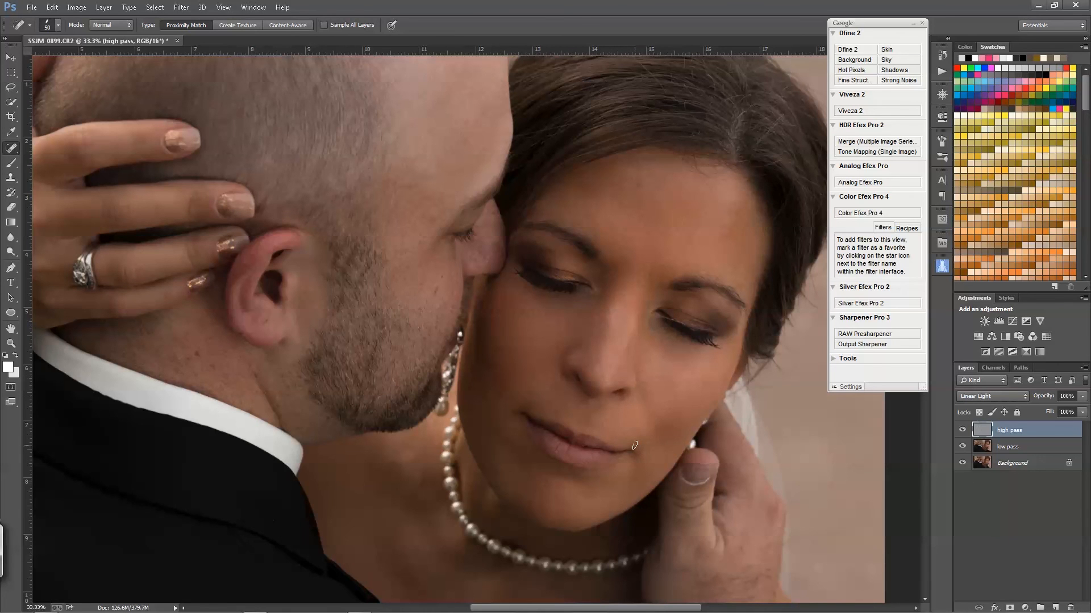
mouse_move(729, 442)
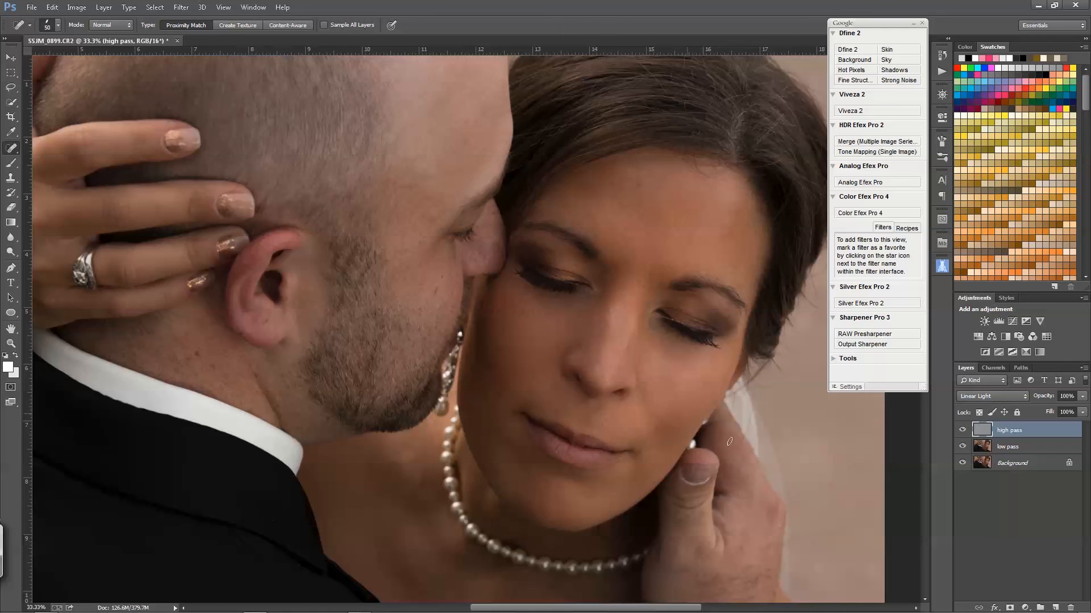
left_click(1007, 446)
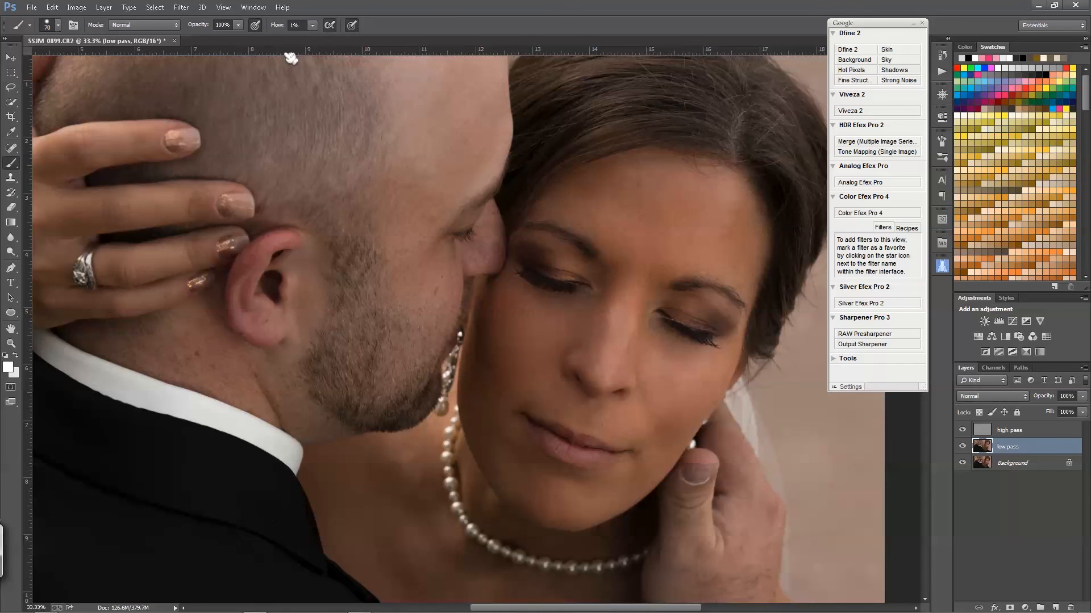
mouse_move(300, 112)
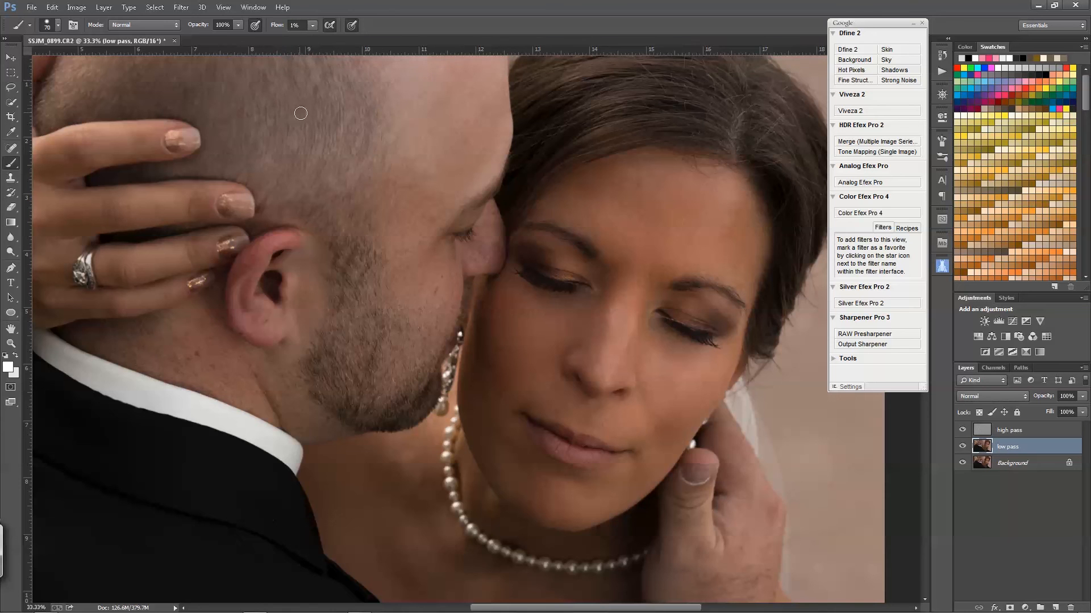
mouse_move(452, 260)
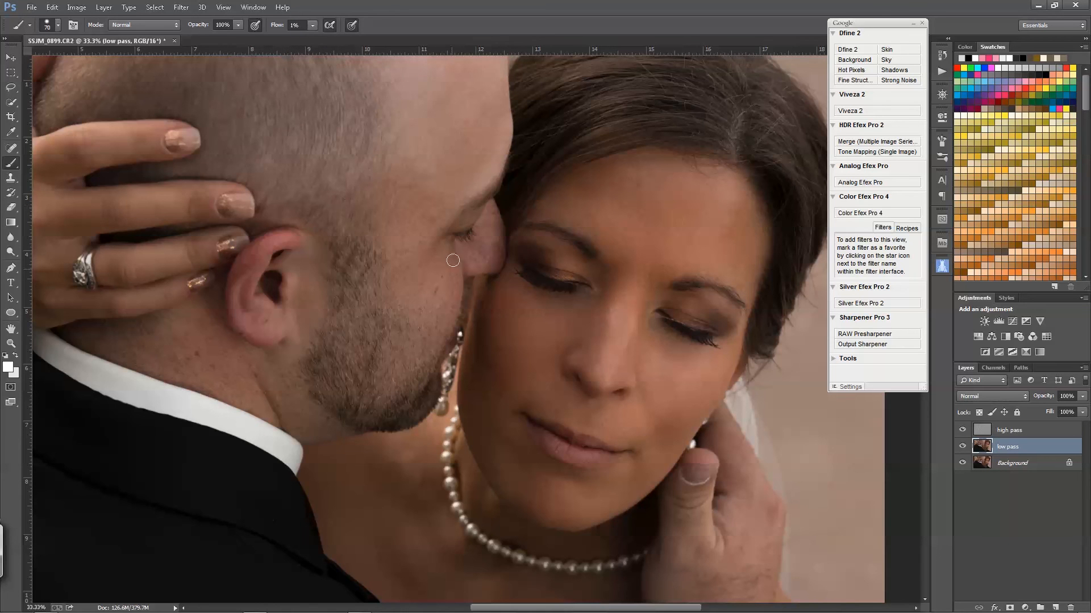
mouse_move(627, 251)
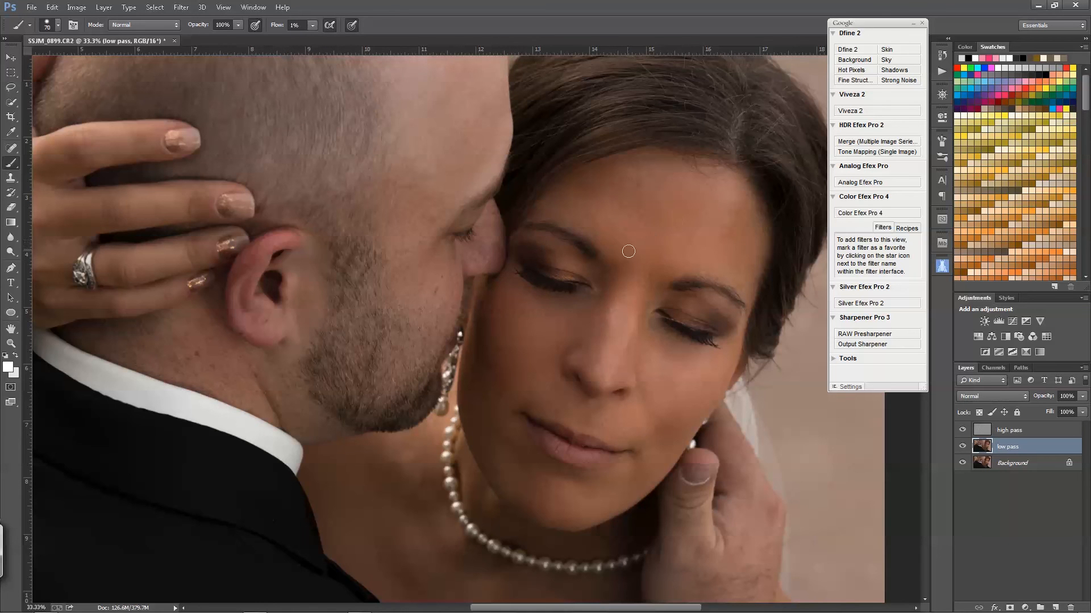
mouse_move(464, 248)
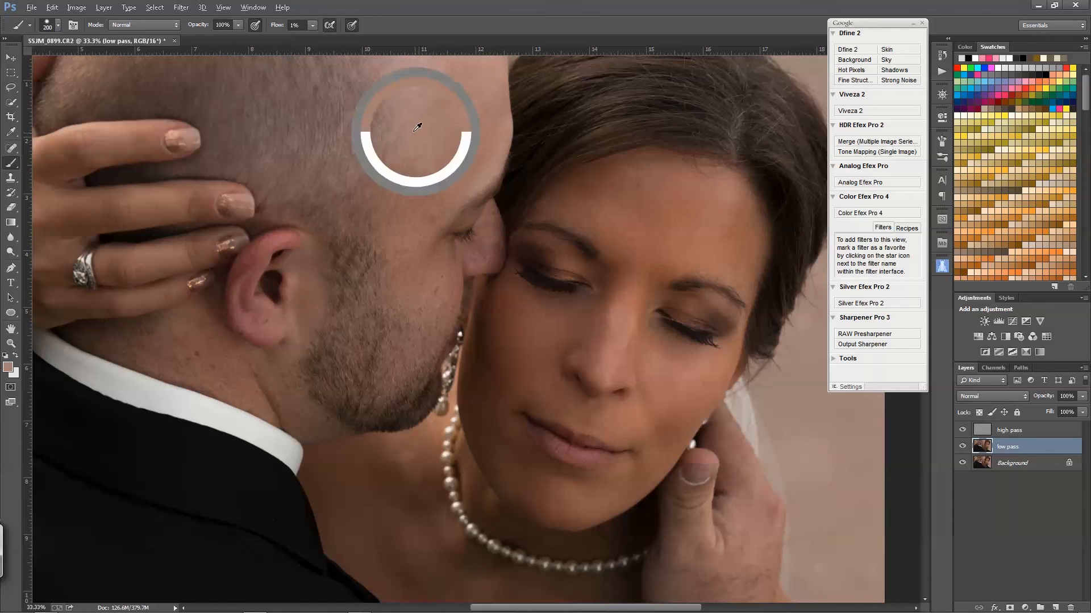
mouse_move(275, 248)
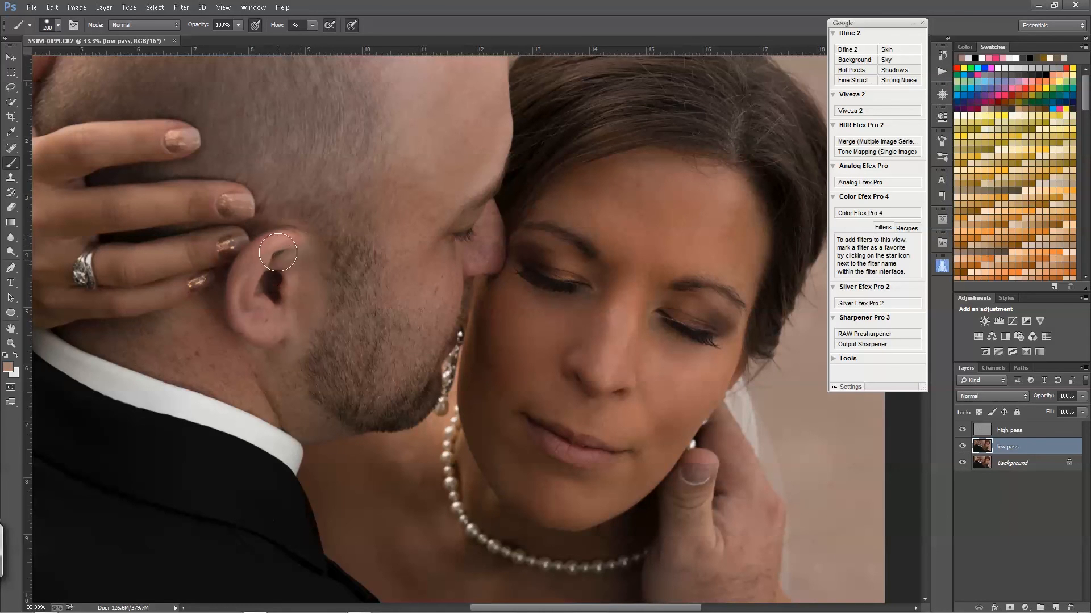
mouse_move(914, 512)
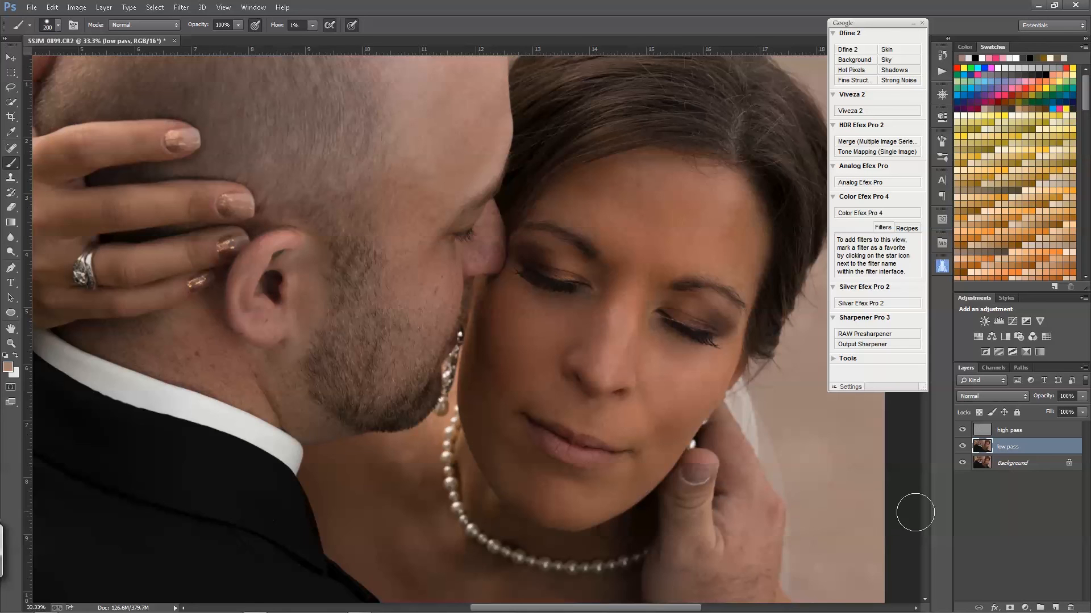